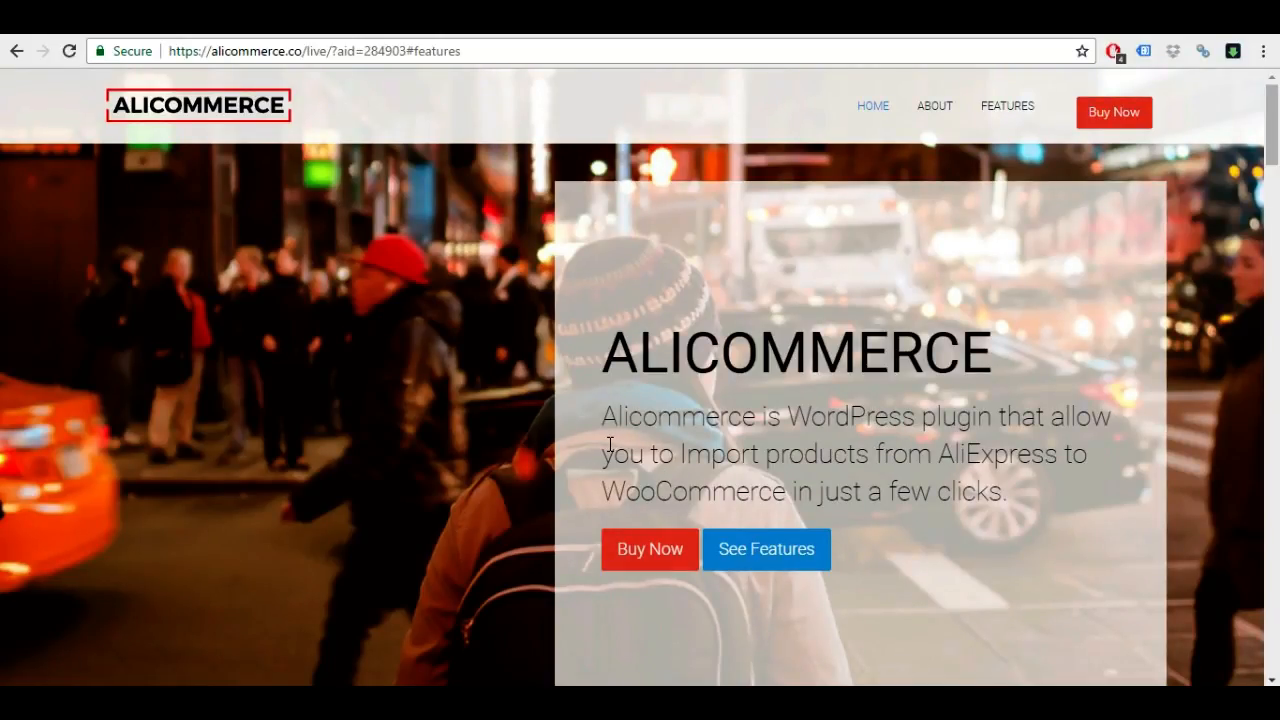
mouse_move(602, 452)
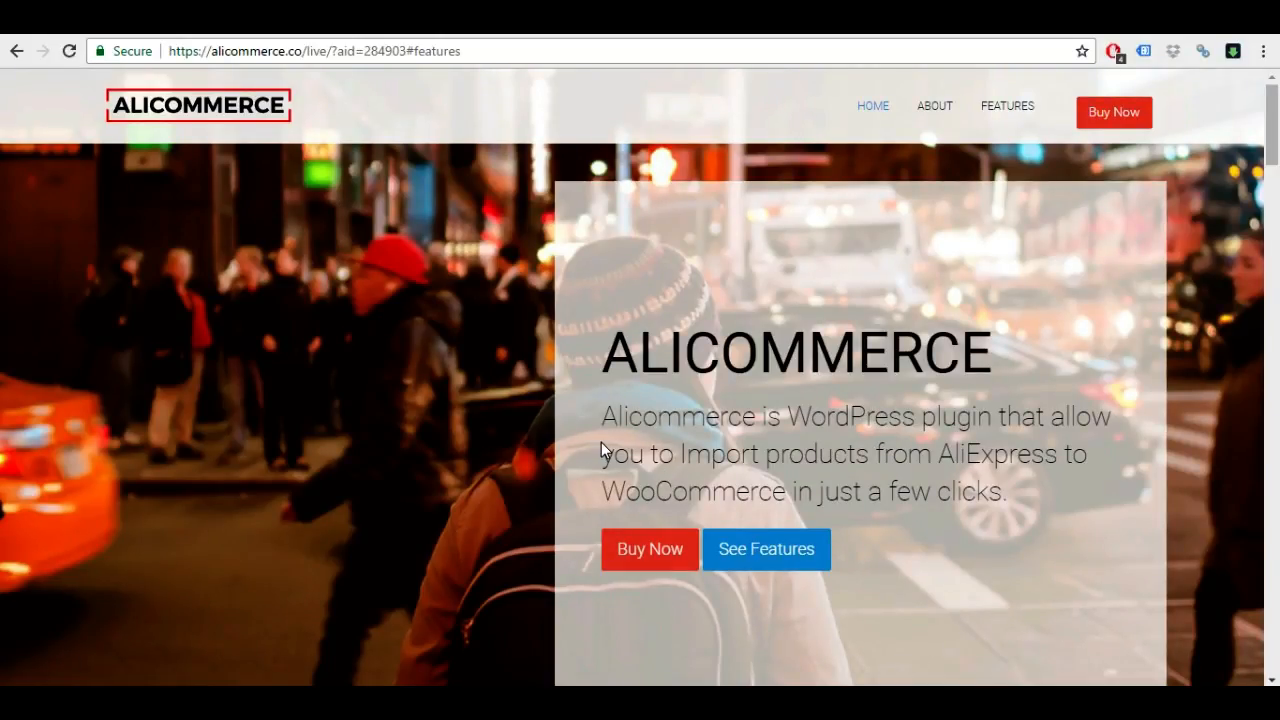
mouse_move(1270, 150)
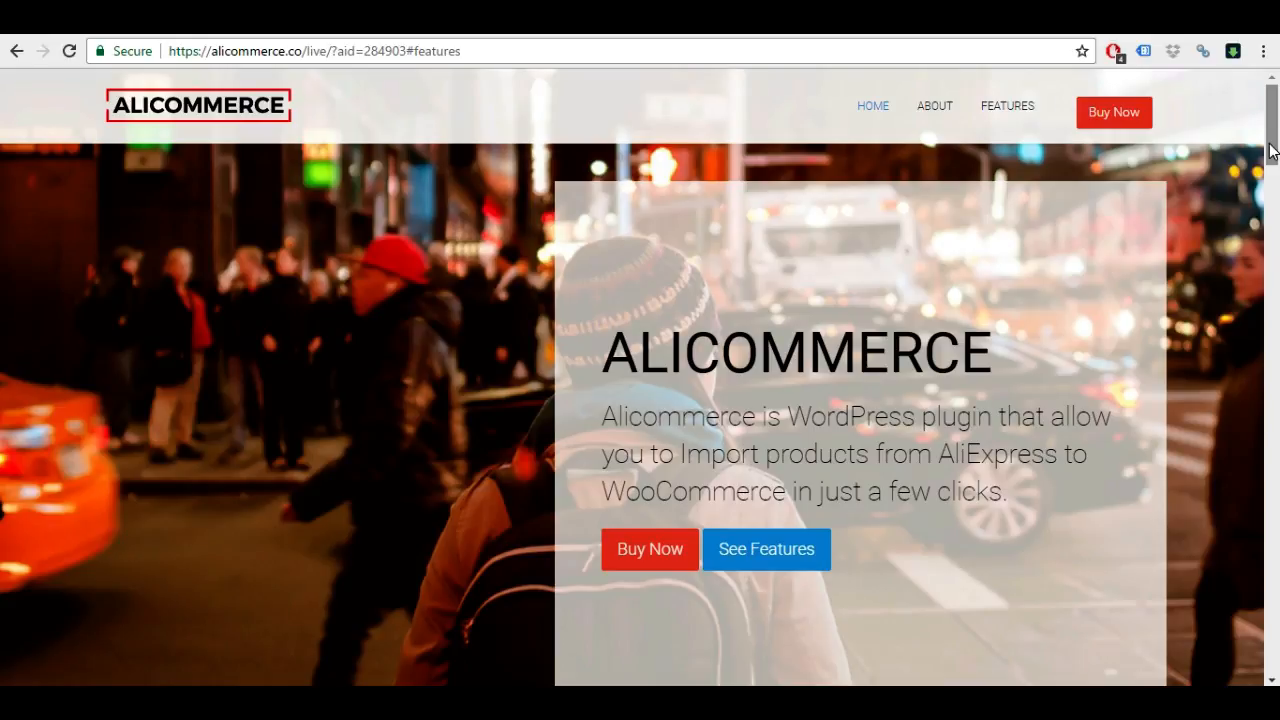
- Scroll through the AliCommerce page past the demo video, features and 50% discount offer, then back toward the introduction
scroll("down", 3)
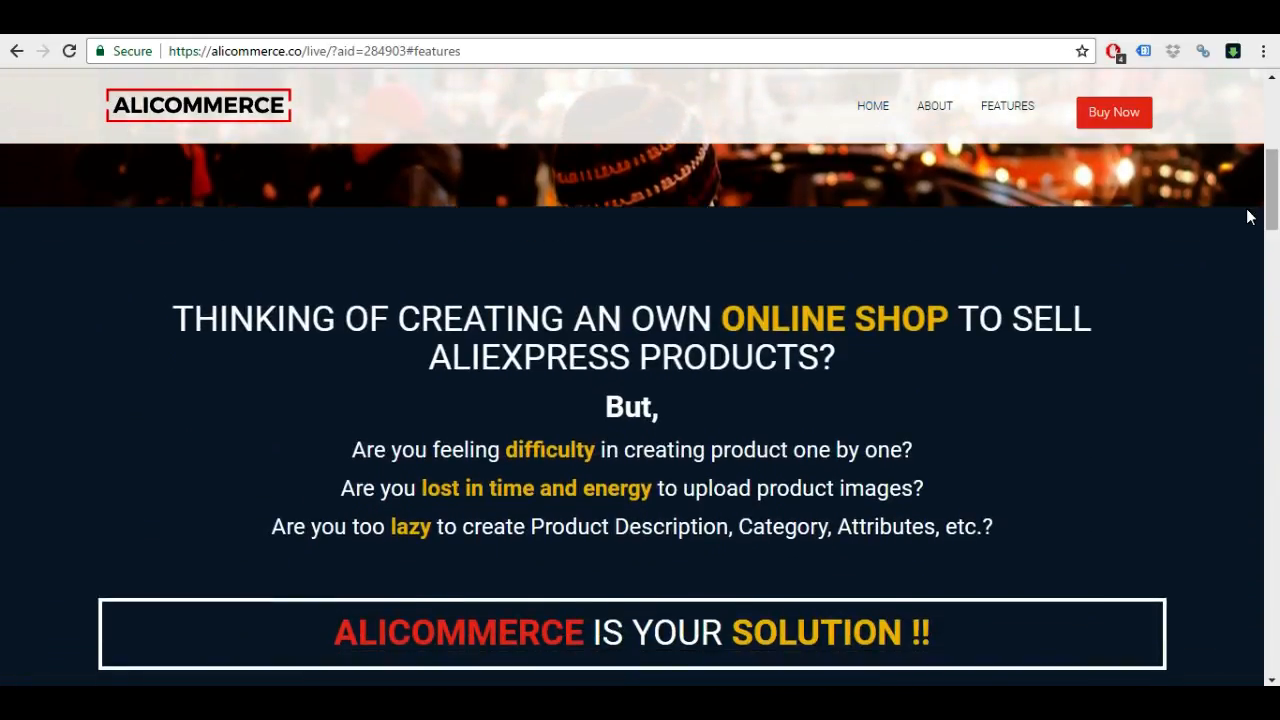
mouse_move(952, 182)
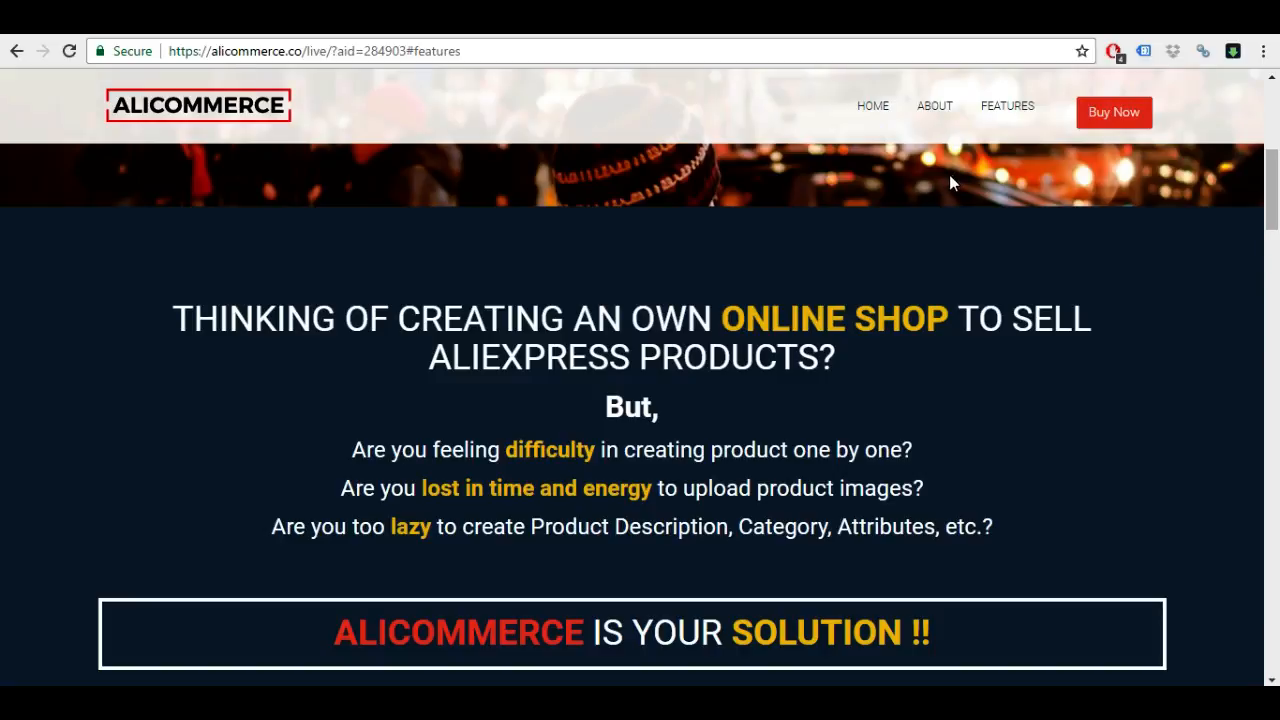
scroll("down", 3)
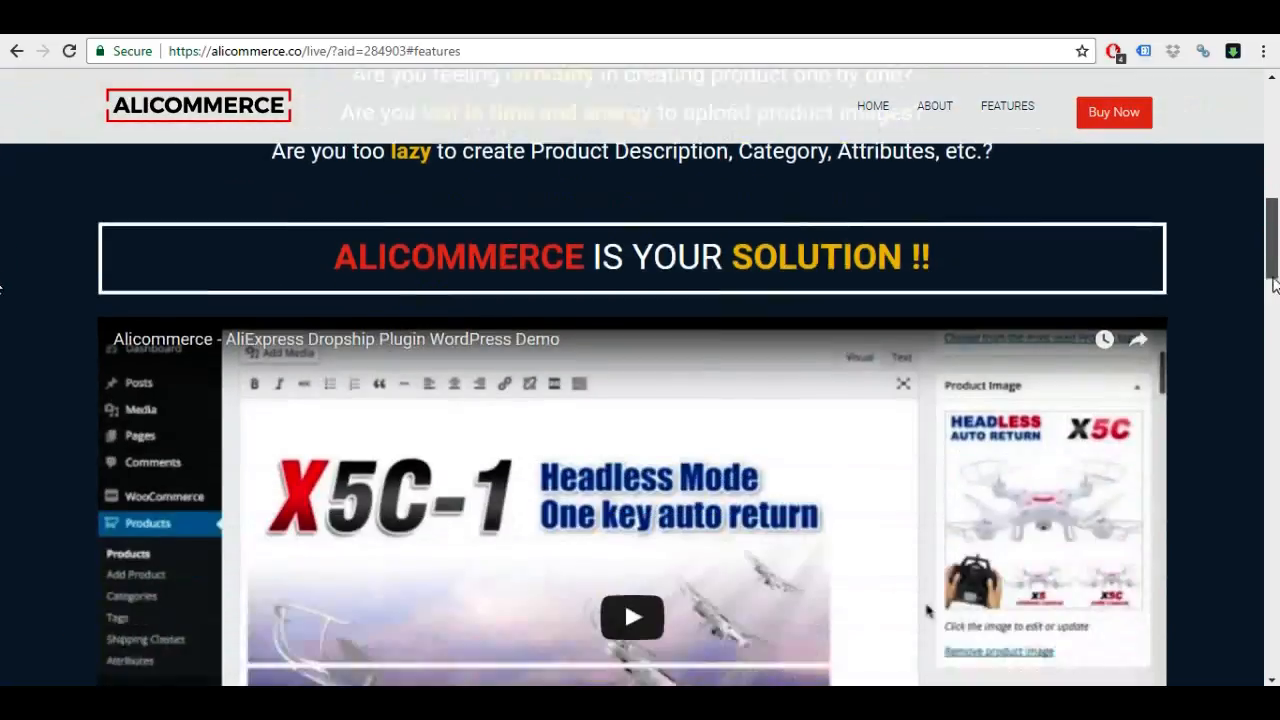
scroll("down", 3)
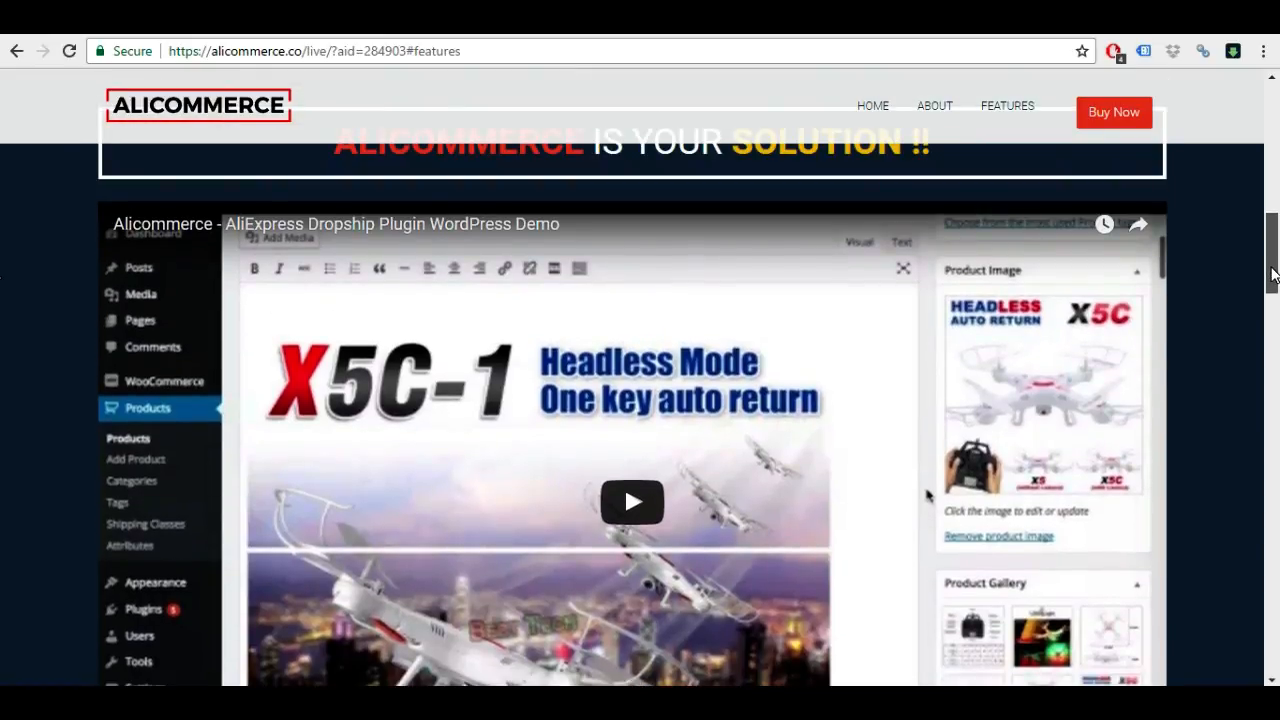
scroll("down", 3)
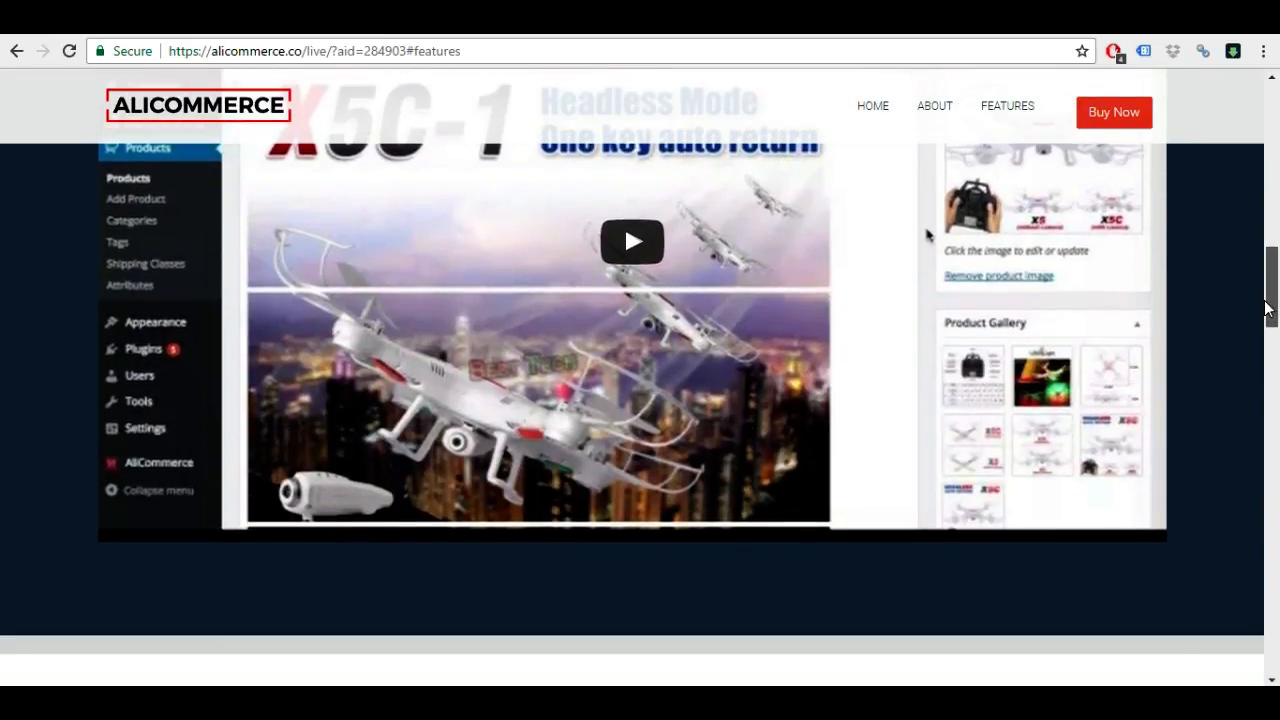
scroll("down", 3)
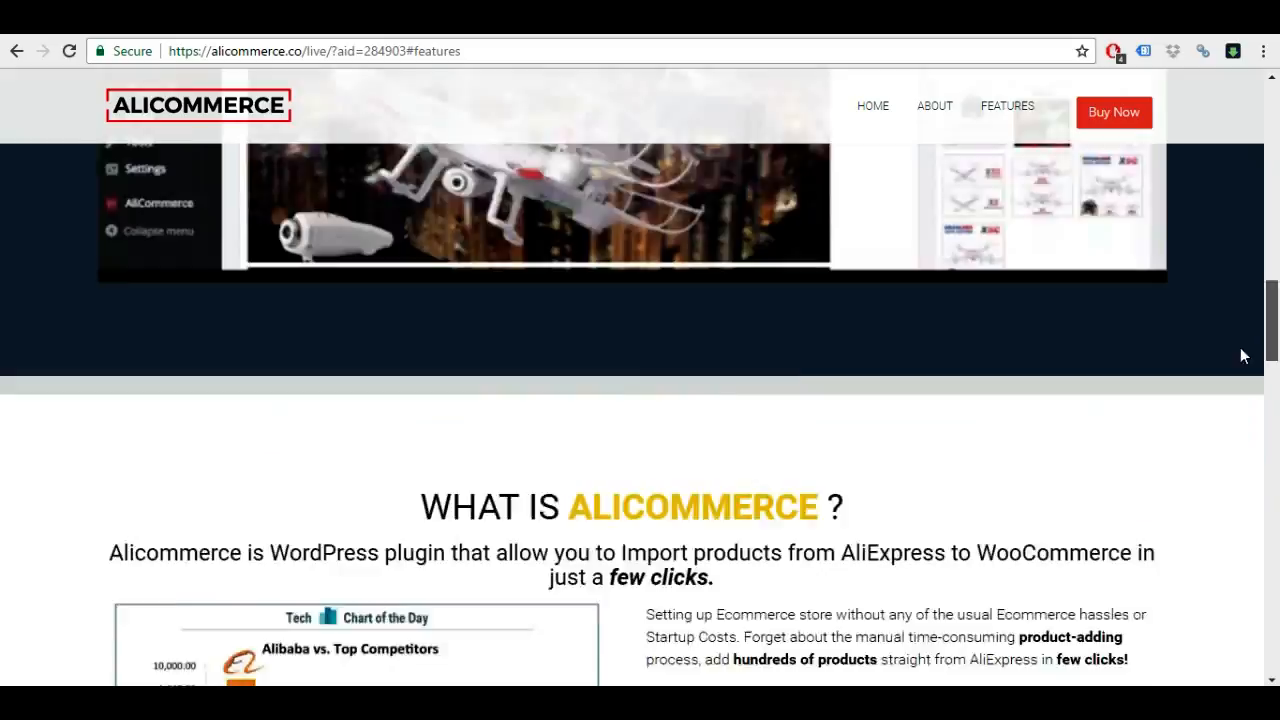
scroll("down", 3)
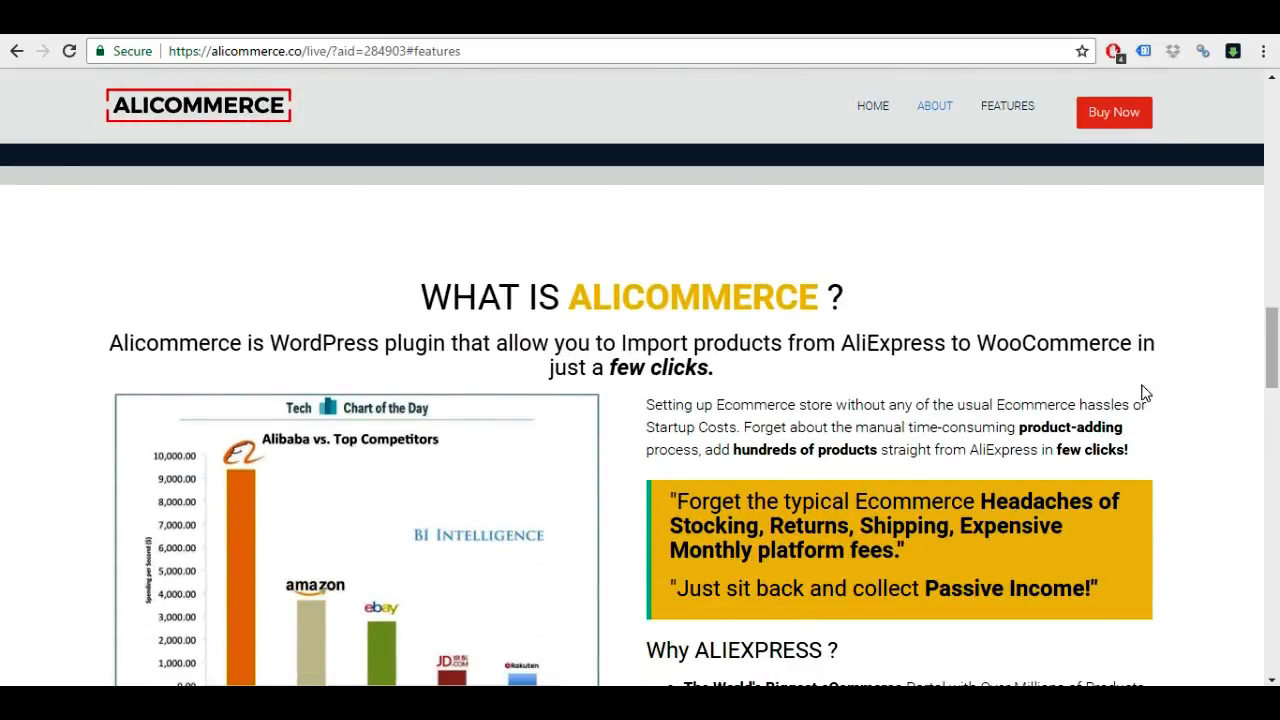
scroll("down", 3)
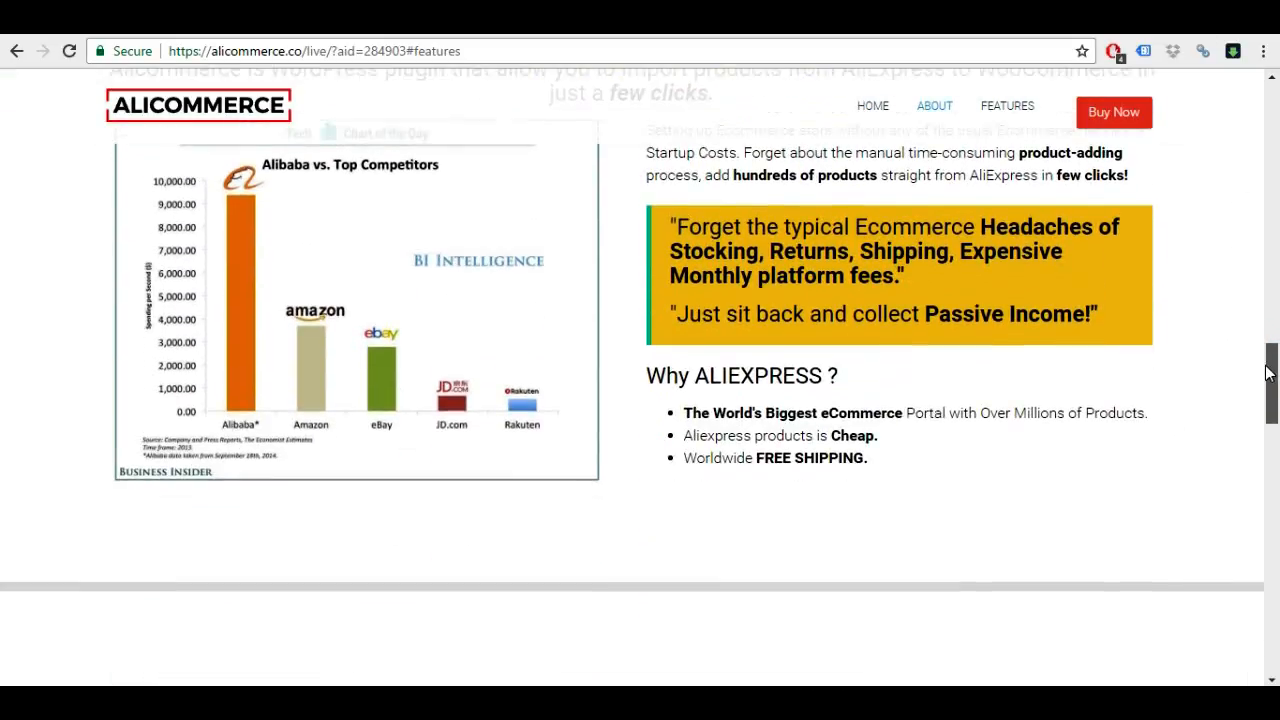
scroll("down", 3)
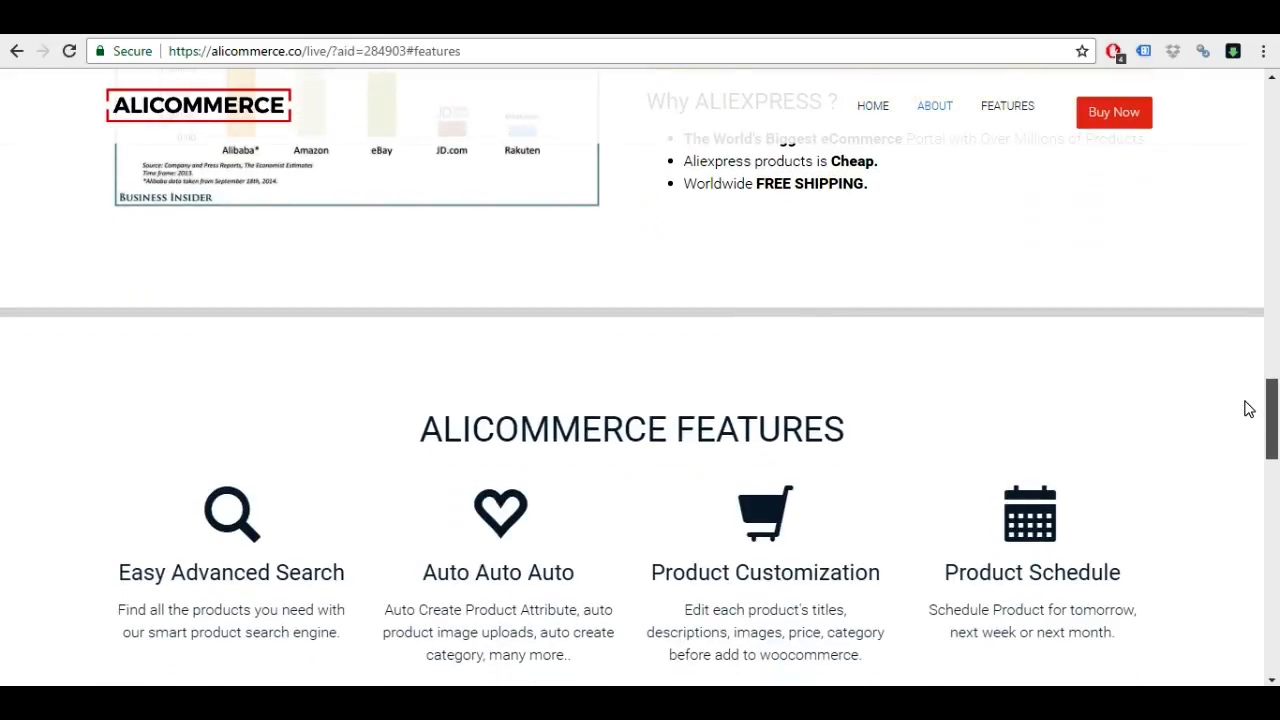
scroll("down", 3)
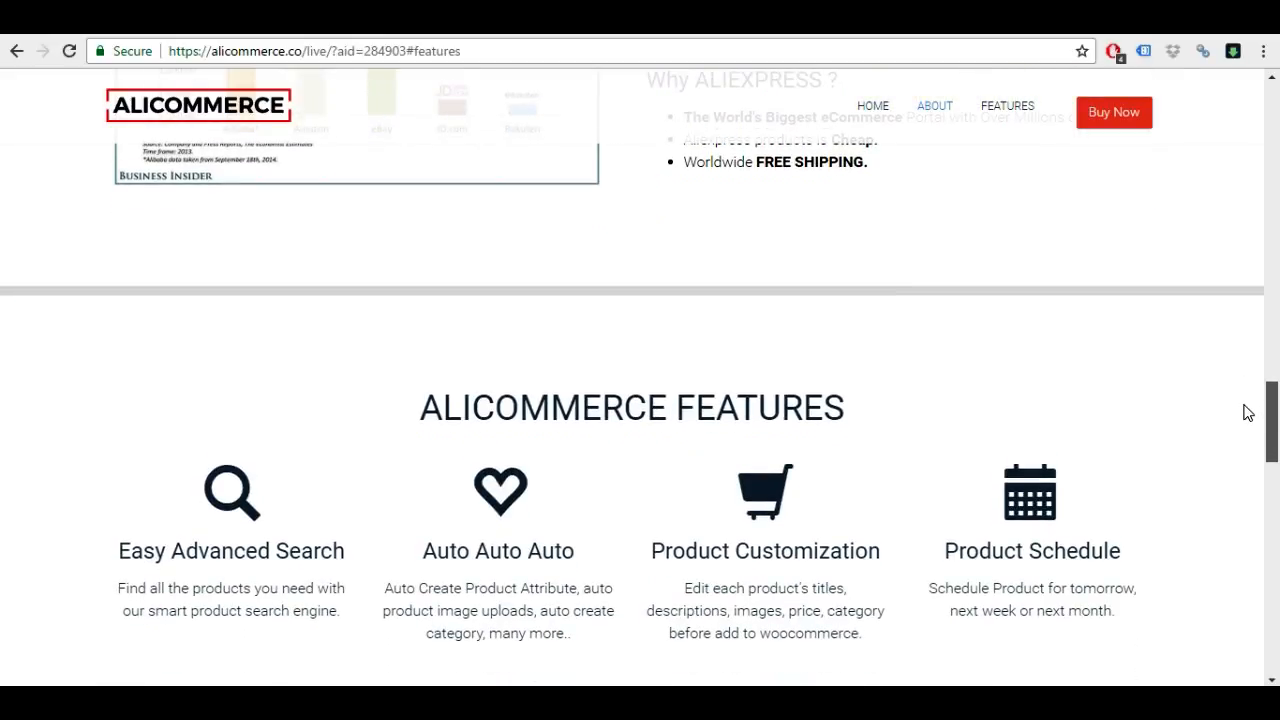
scroll("down", 3)
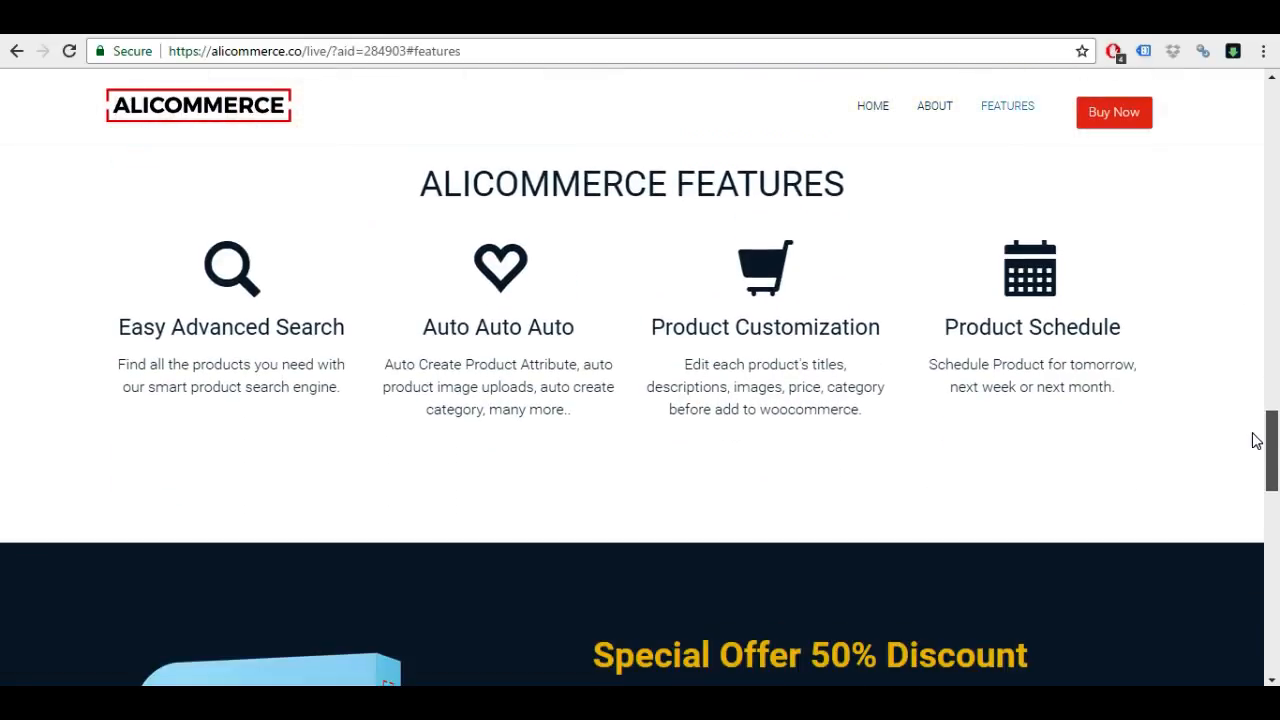
scroll("down", 3)
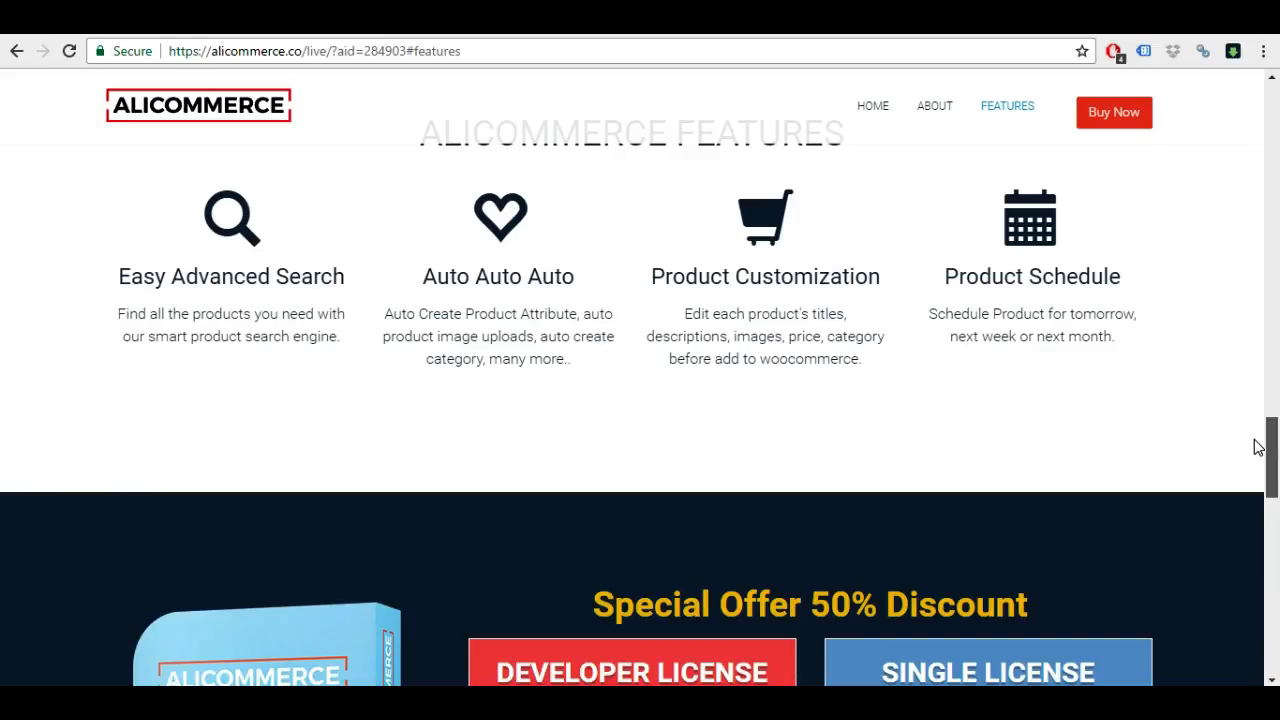
scroll("down", 3)
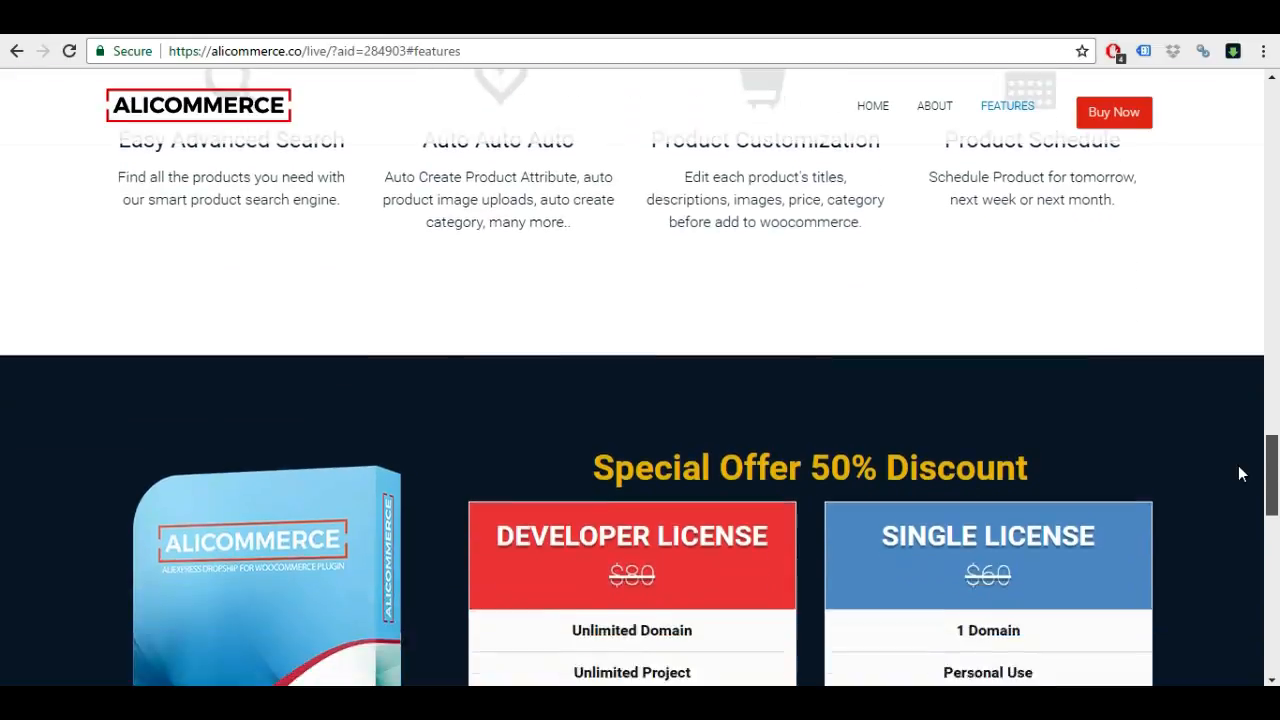
scroll("up", 3)
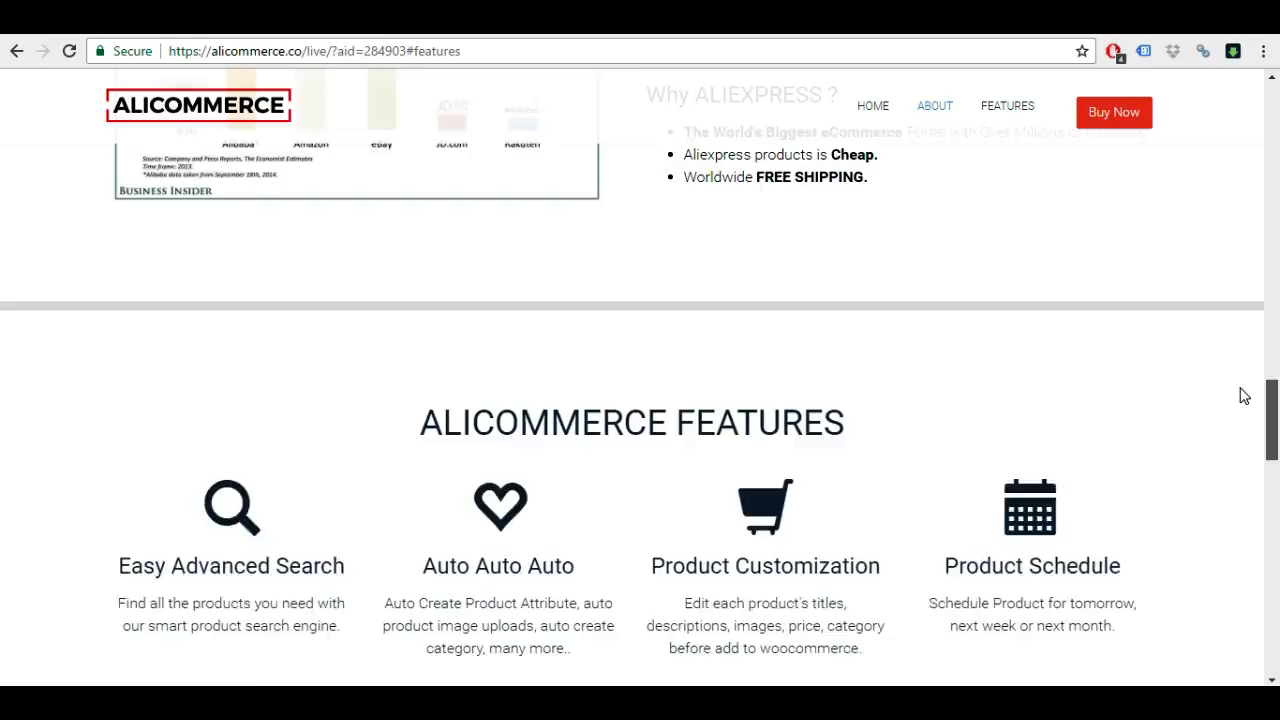
scroll("up", 3)
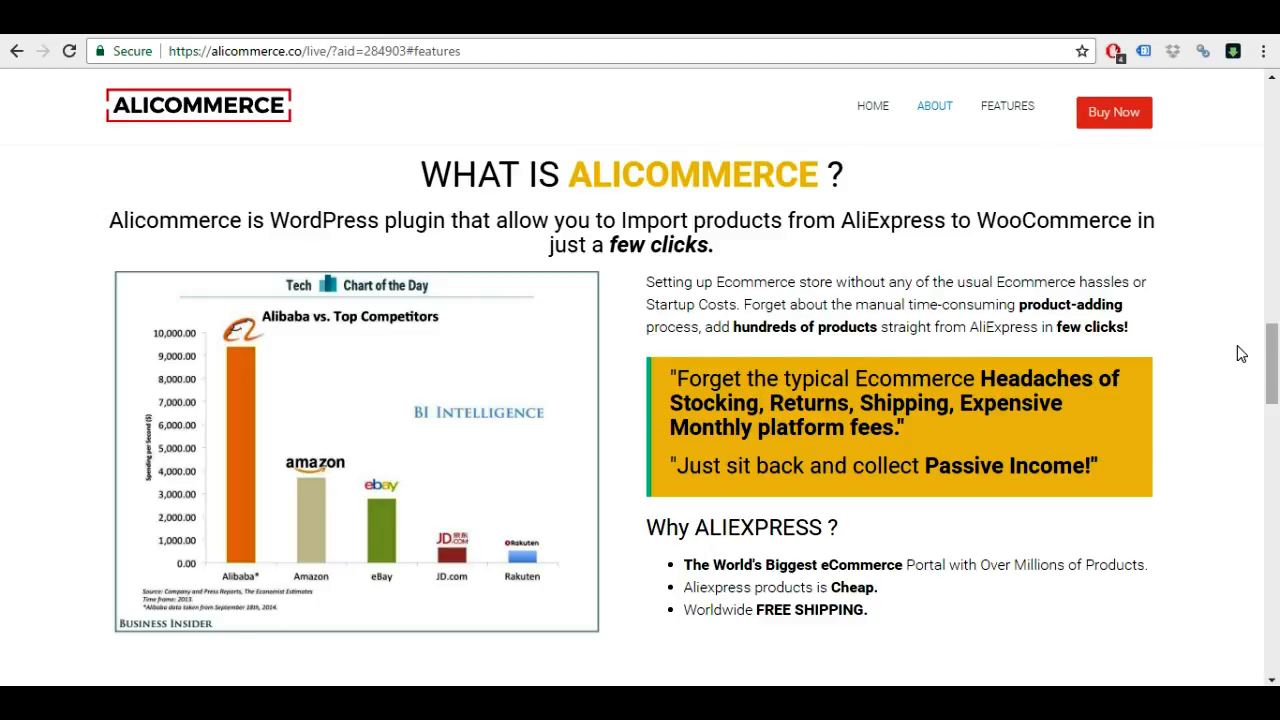
scroll("down", 3)
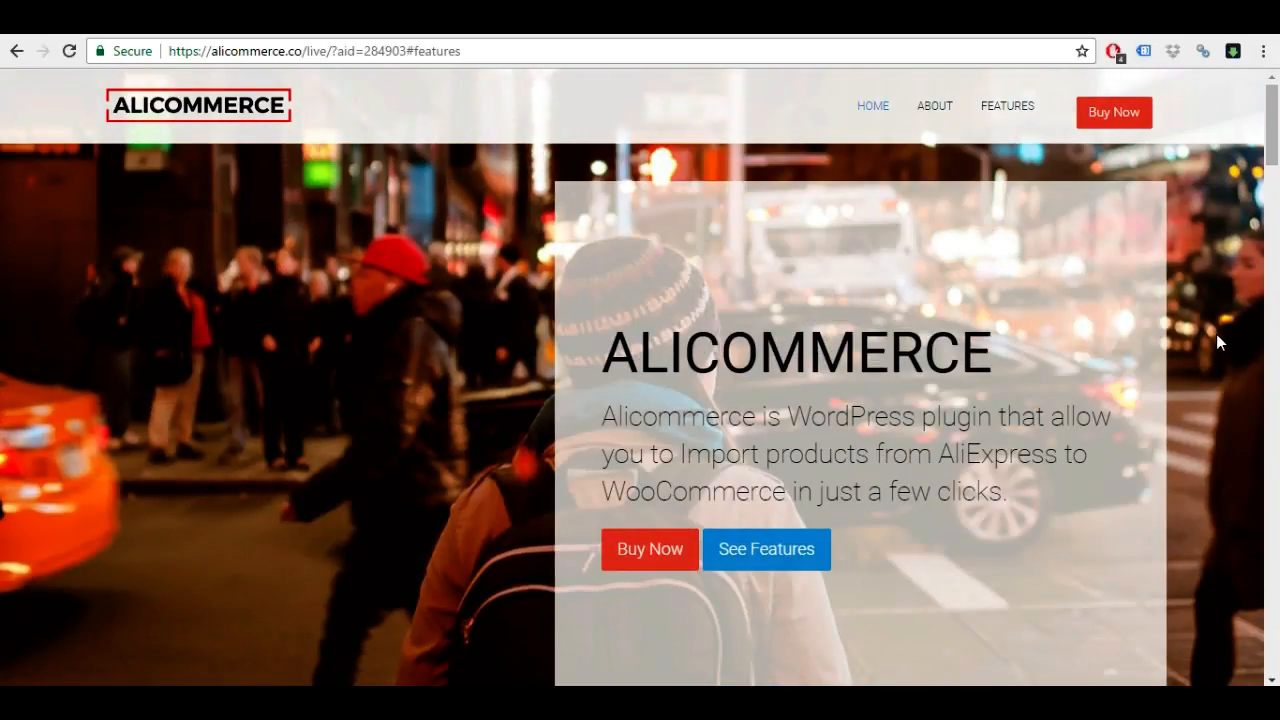
mouse_move(1176, 176)
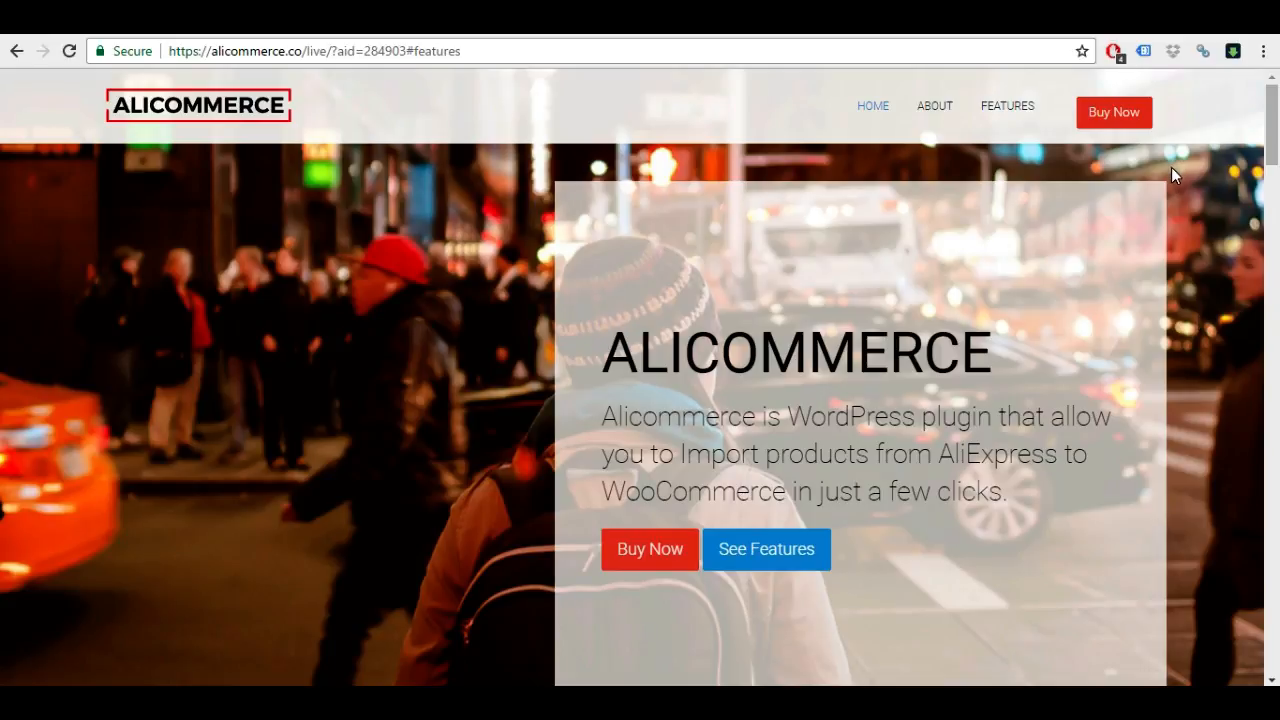
- Scroll to the Special Offer 50% Discount section with the $39 developer and $29 single licenses and highlight its heading
scroll("down", 3)
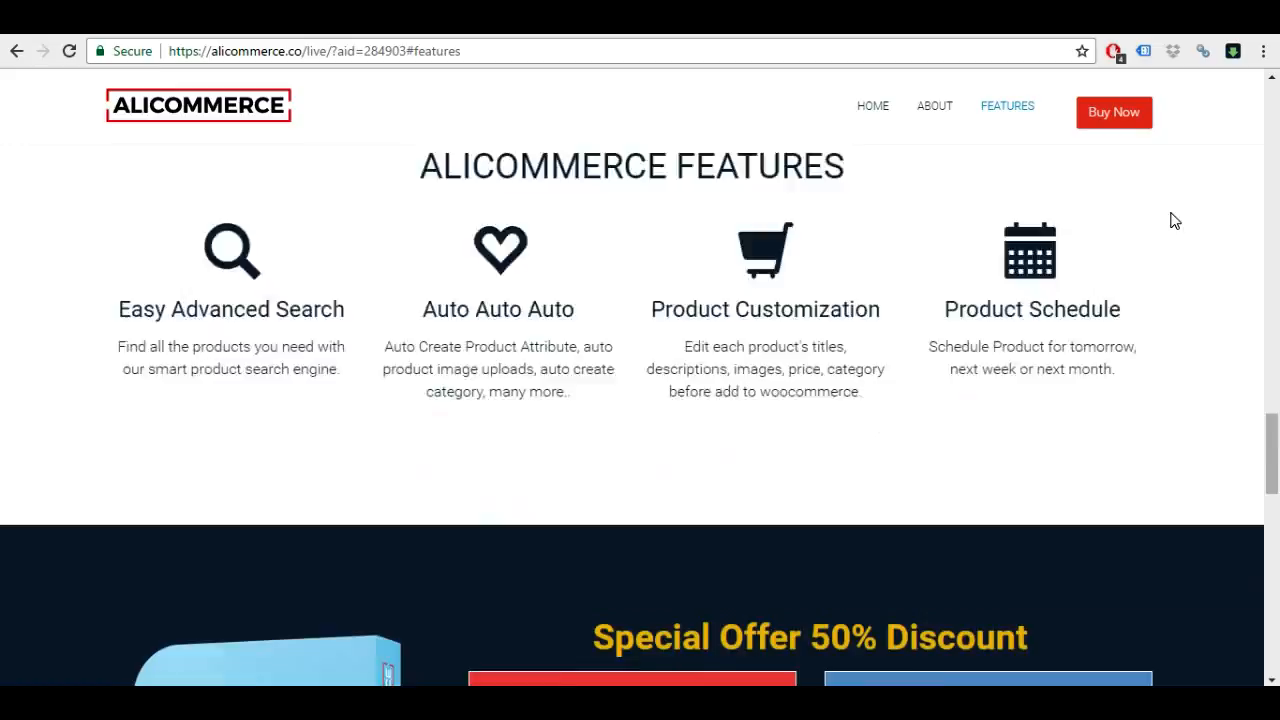
scroll("down", 3)
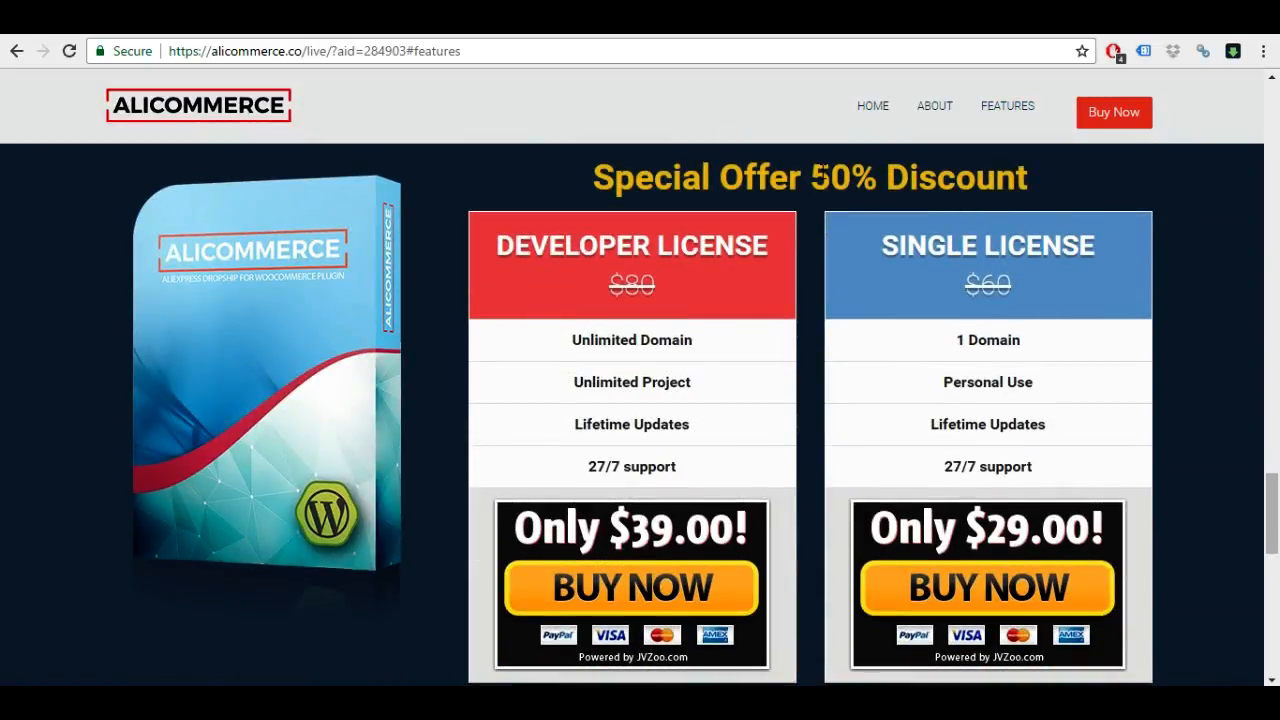
triple_click(812, 176)
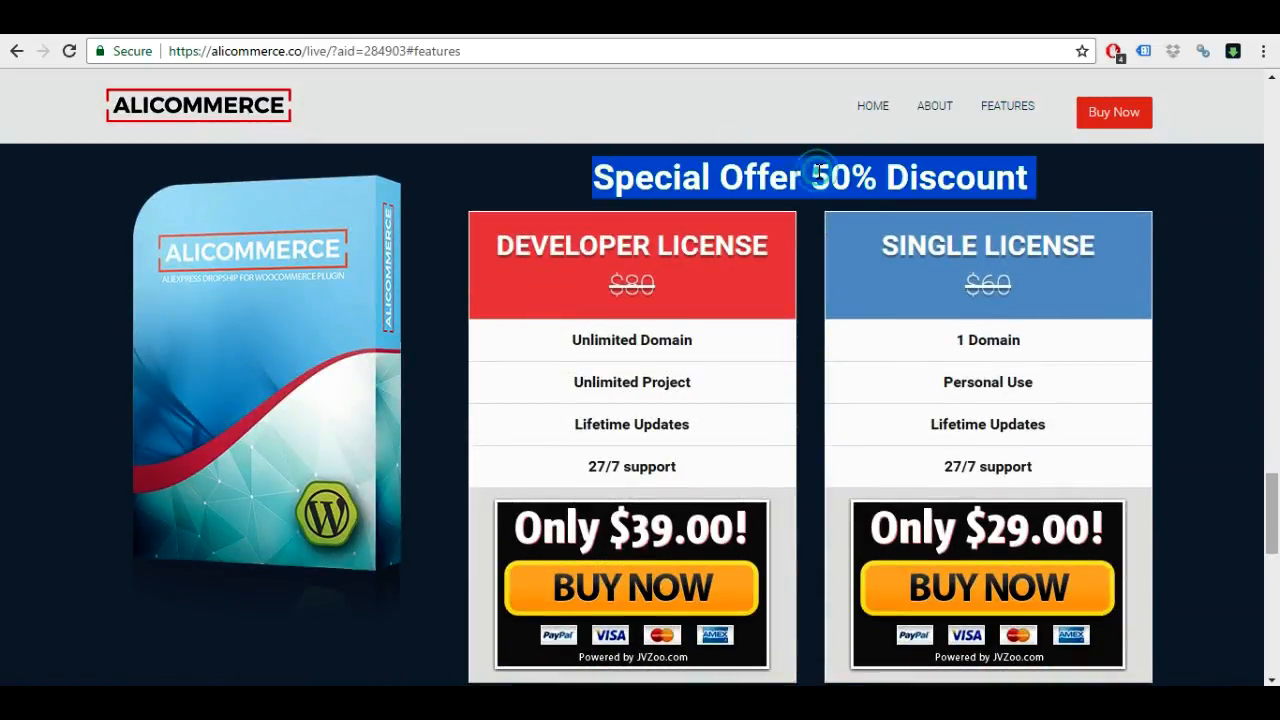
mouse_move(842, 206)
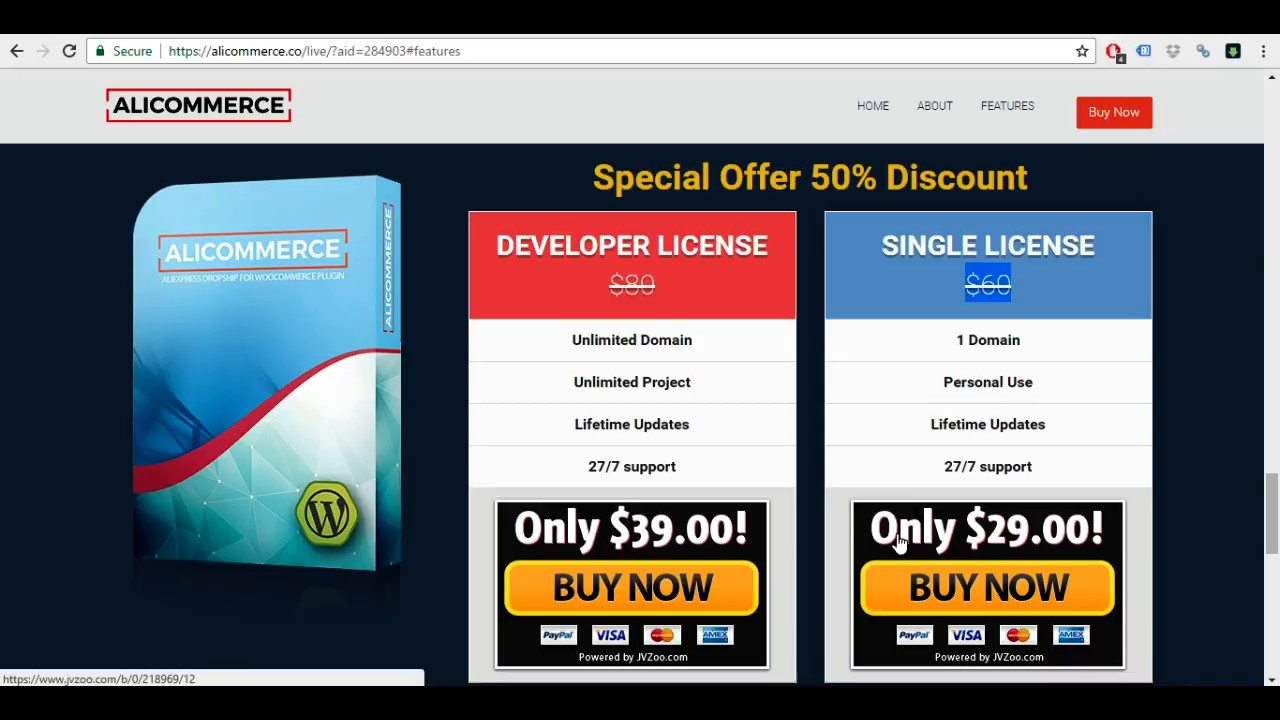
mouse_move(874, 468)
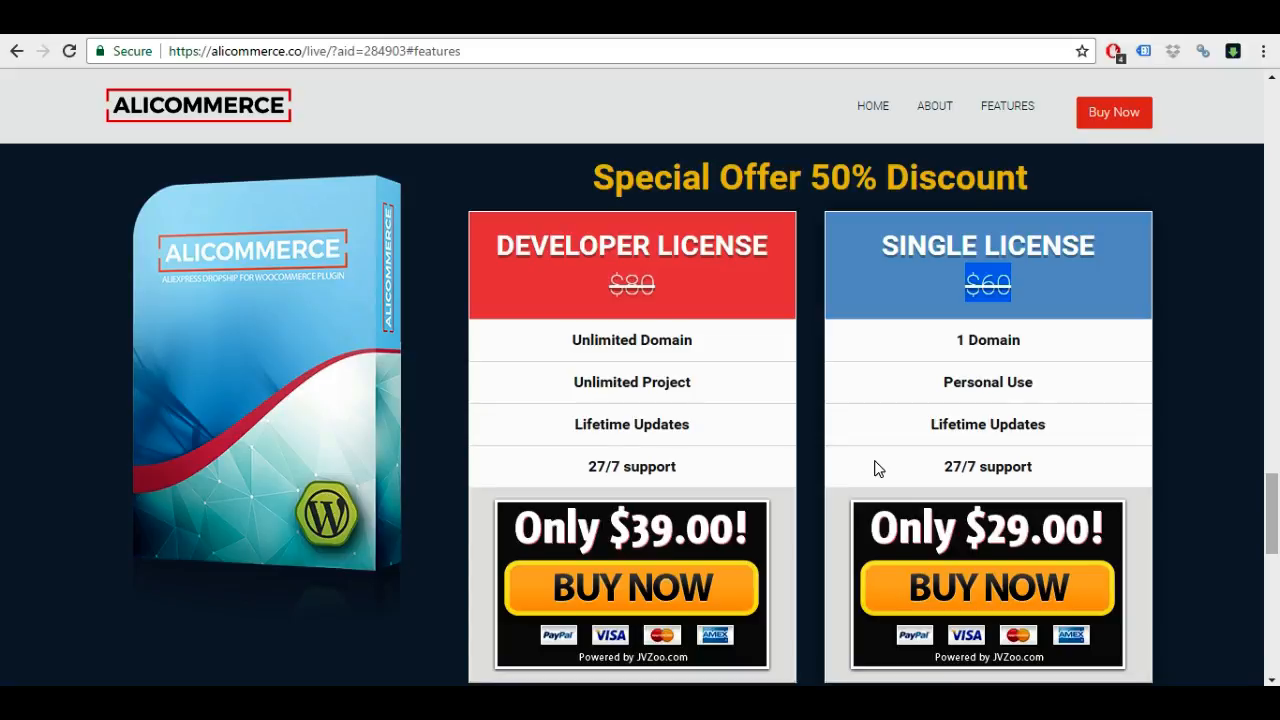
mouse_move(862, 388)
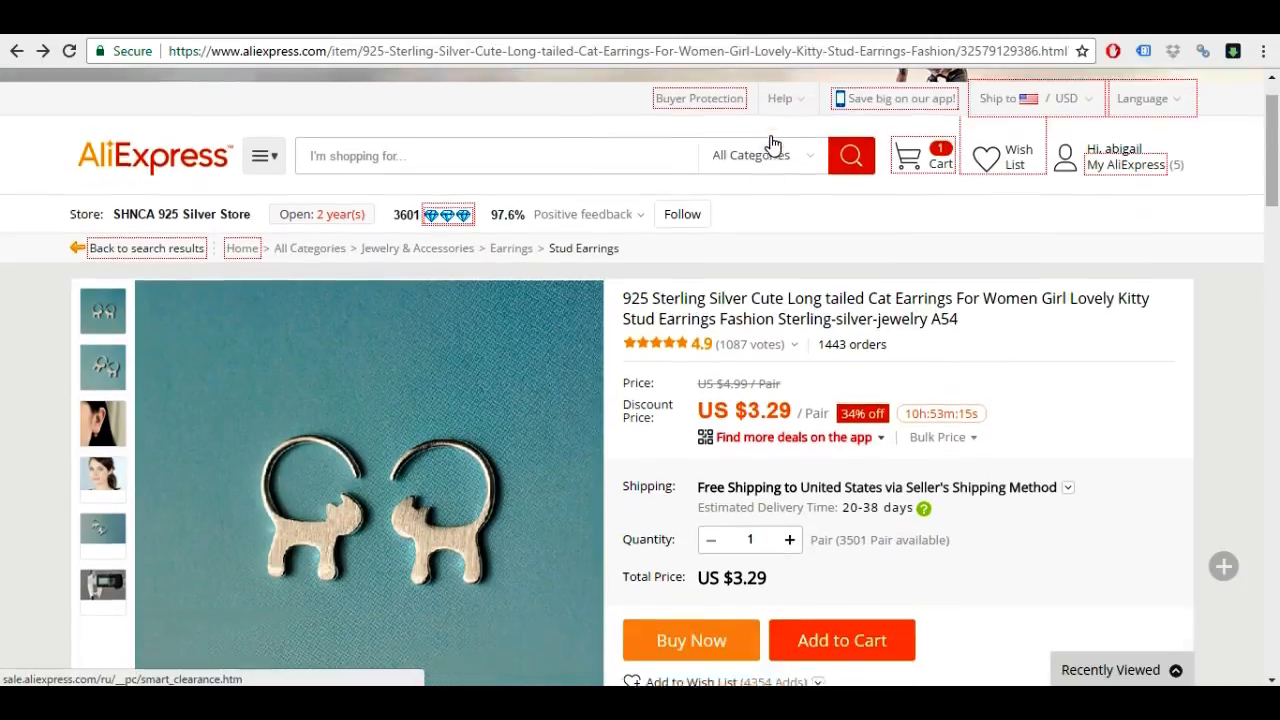
- Scroll the AliExpress cat earrings page to the shipping methods showing ePacket at US $1.99
scroll("down", 3)
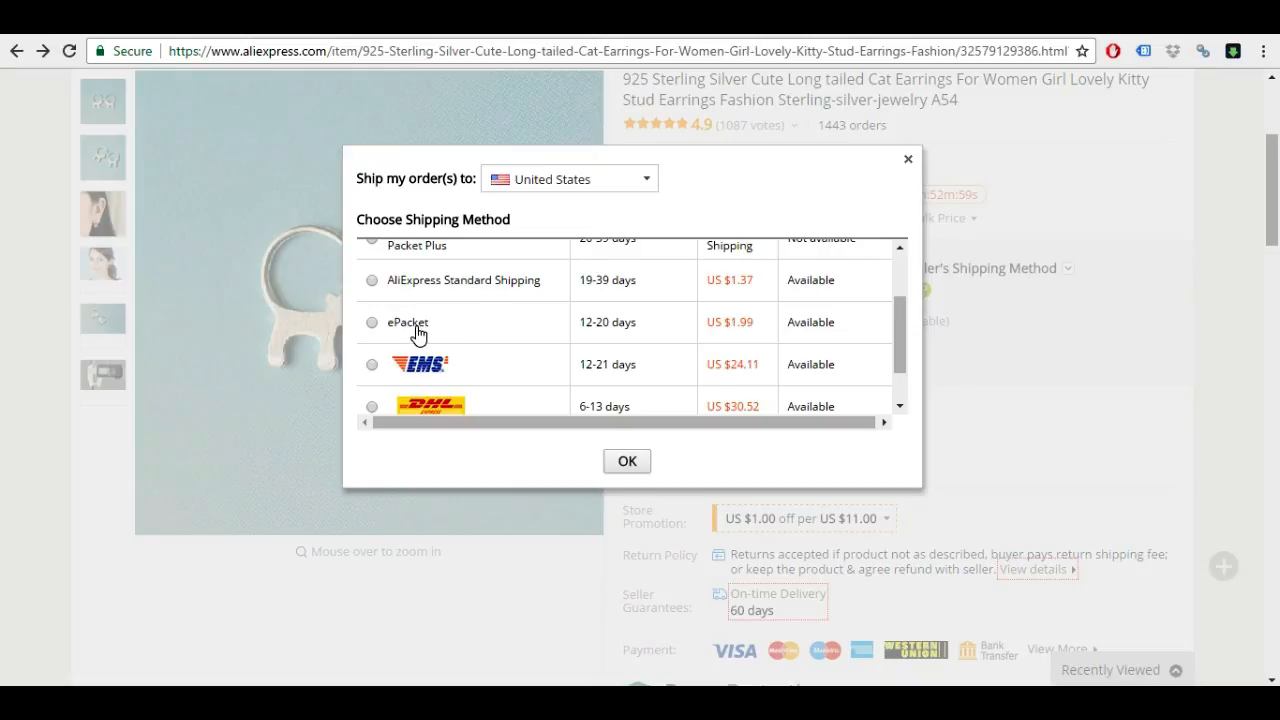
- Select ePacket (12-20 days, US $1.99) as the shipping method to the United States
left_click(372, 322)
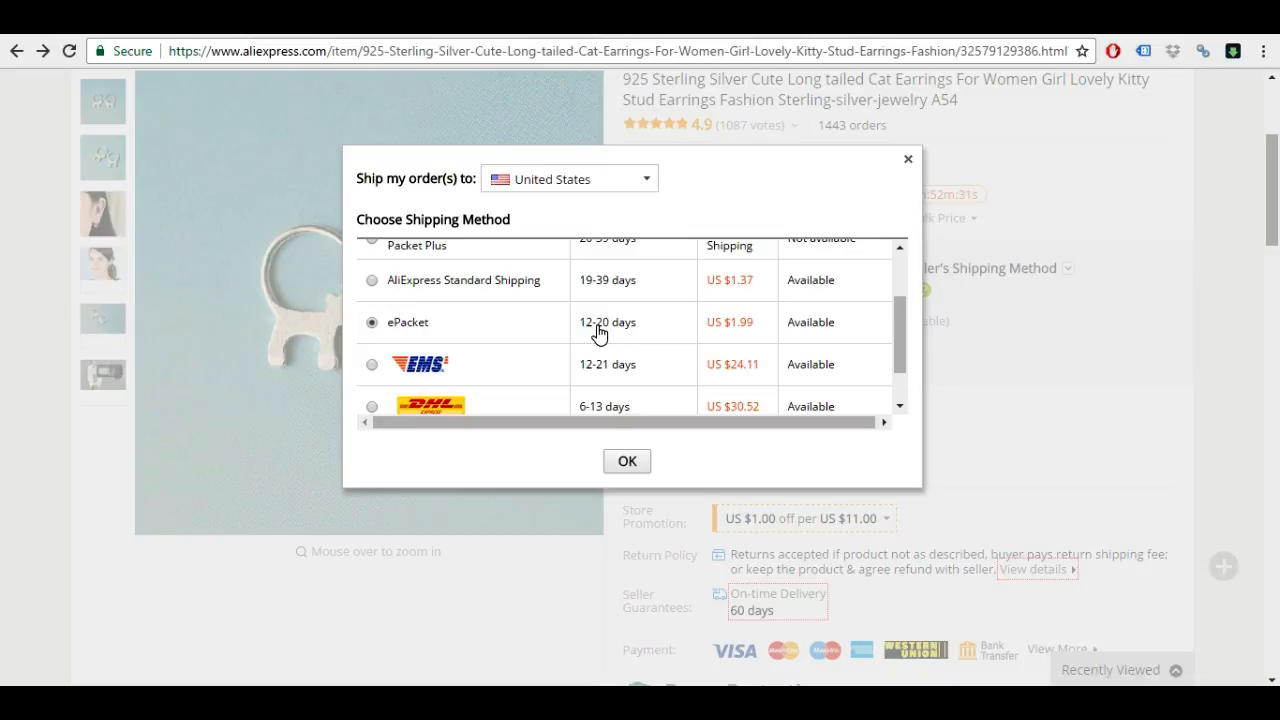
mouse_move(636, 312)
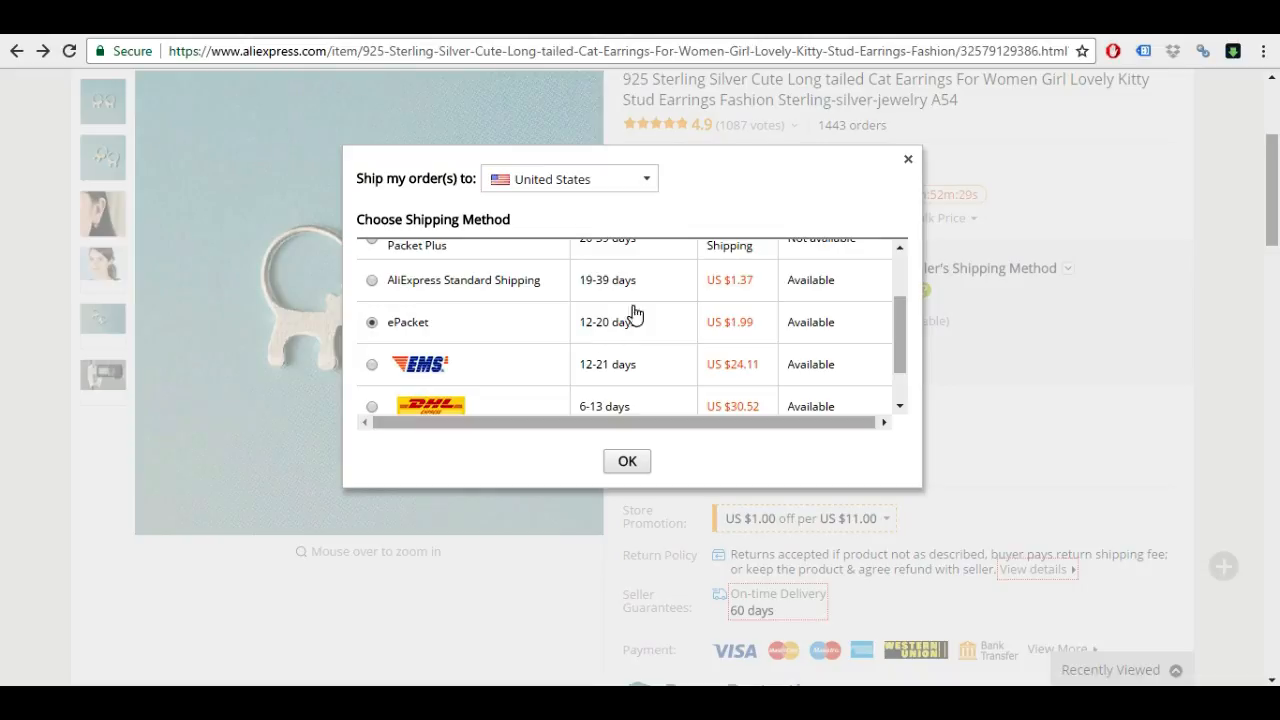
mouse_move(616, 288)
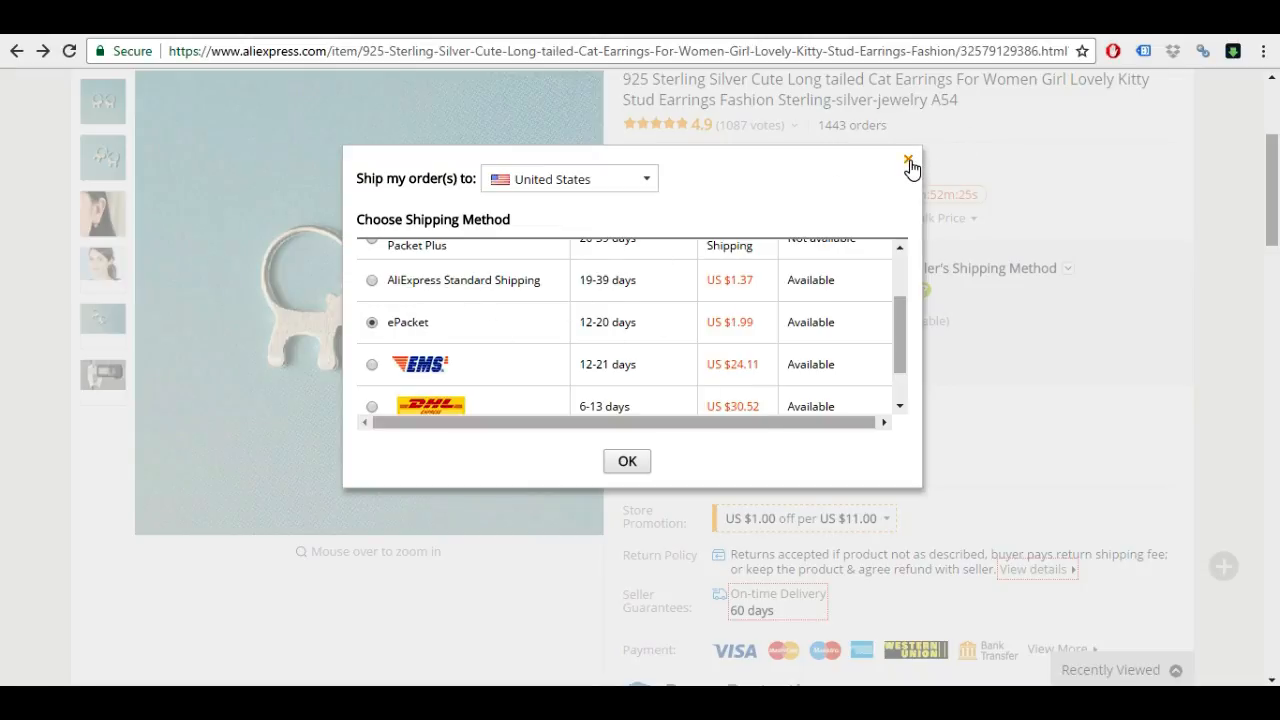
- Close the shipping method dialog and select the cat earrings product URL in the address bar
left_click(910, 160)
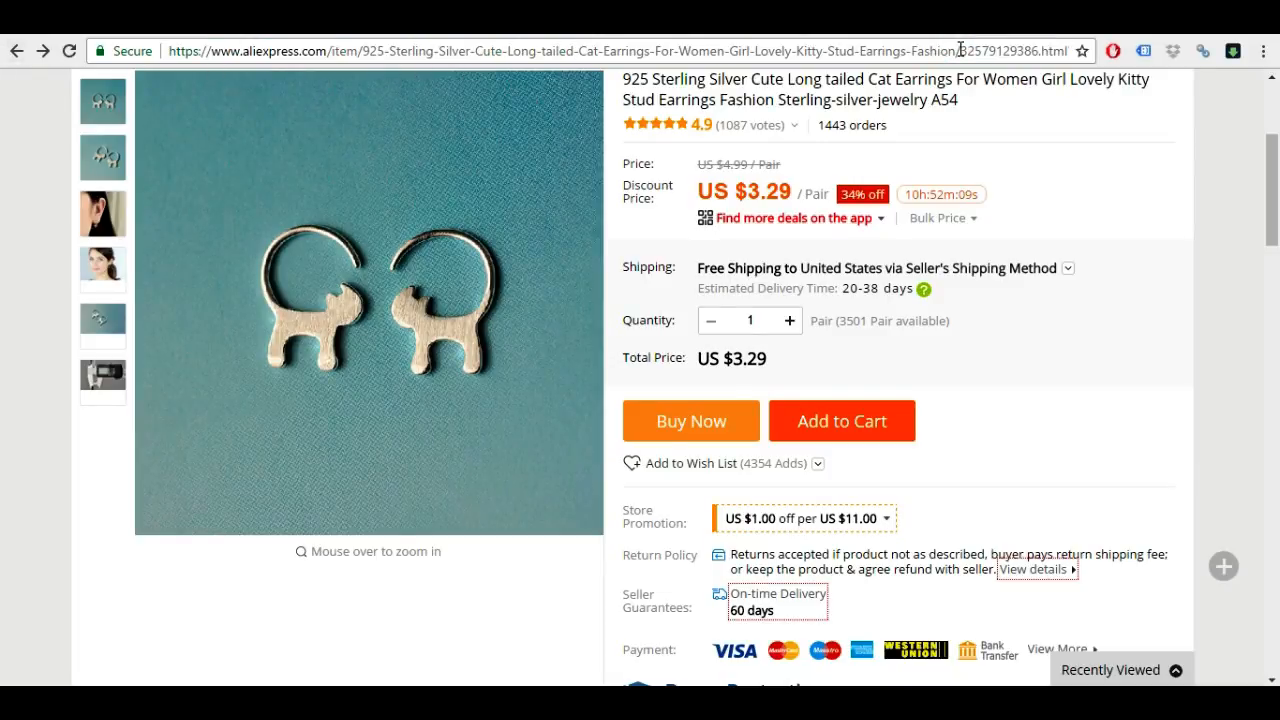
double_click(1012, 50)
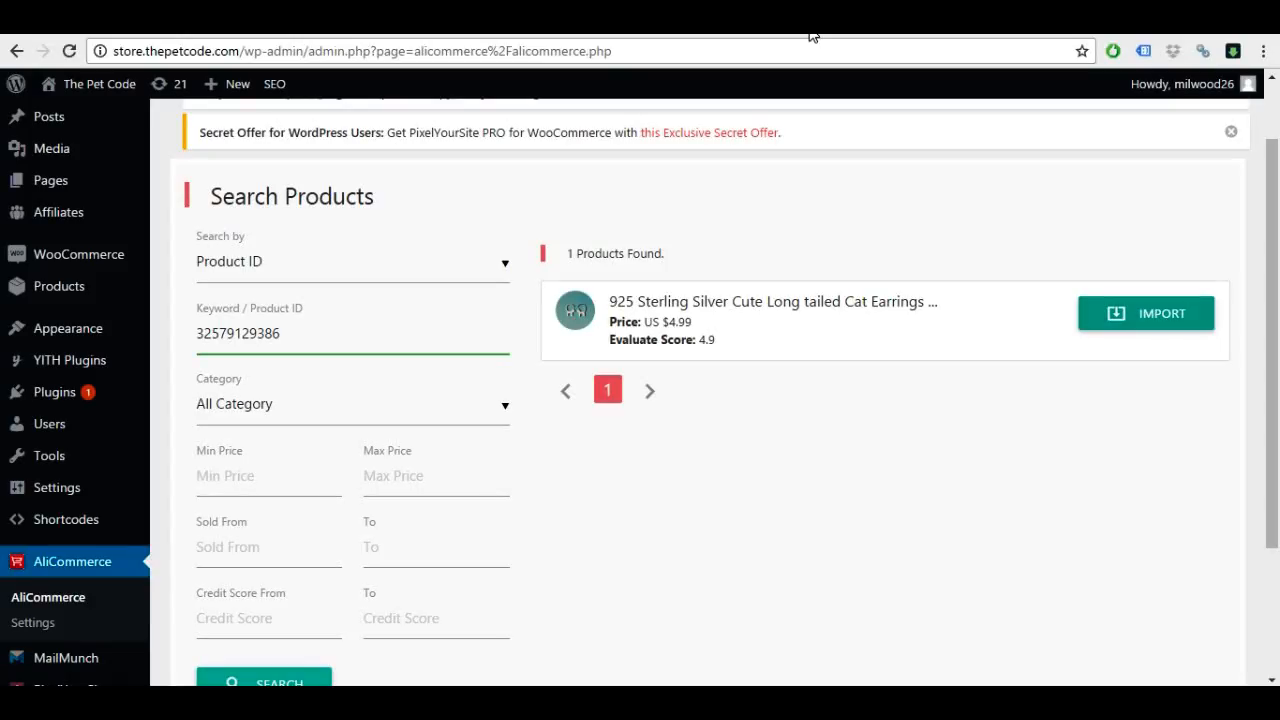
mouse_move(276, 370)
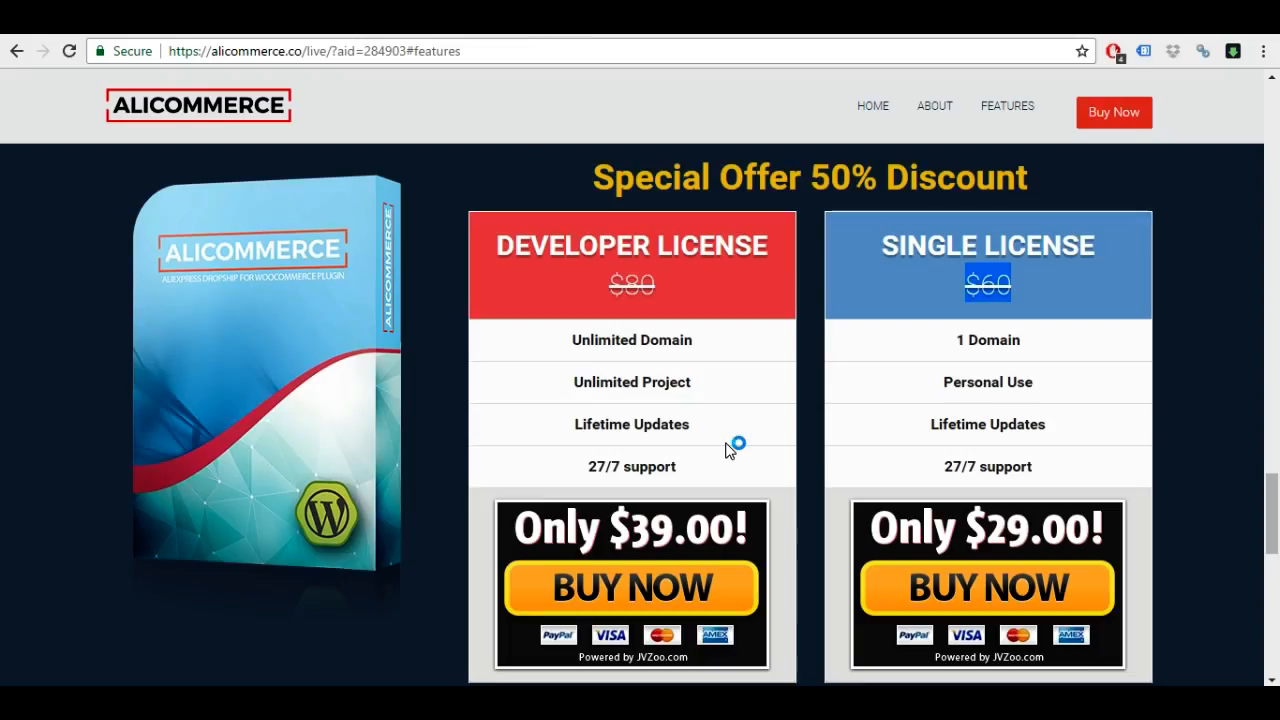
scroll("down", 3)
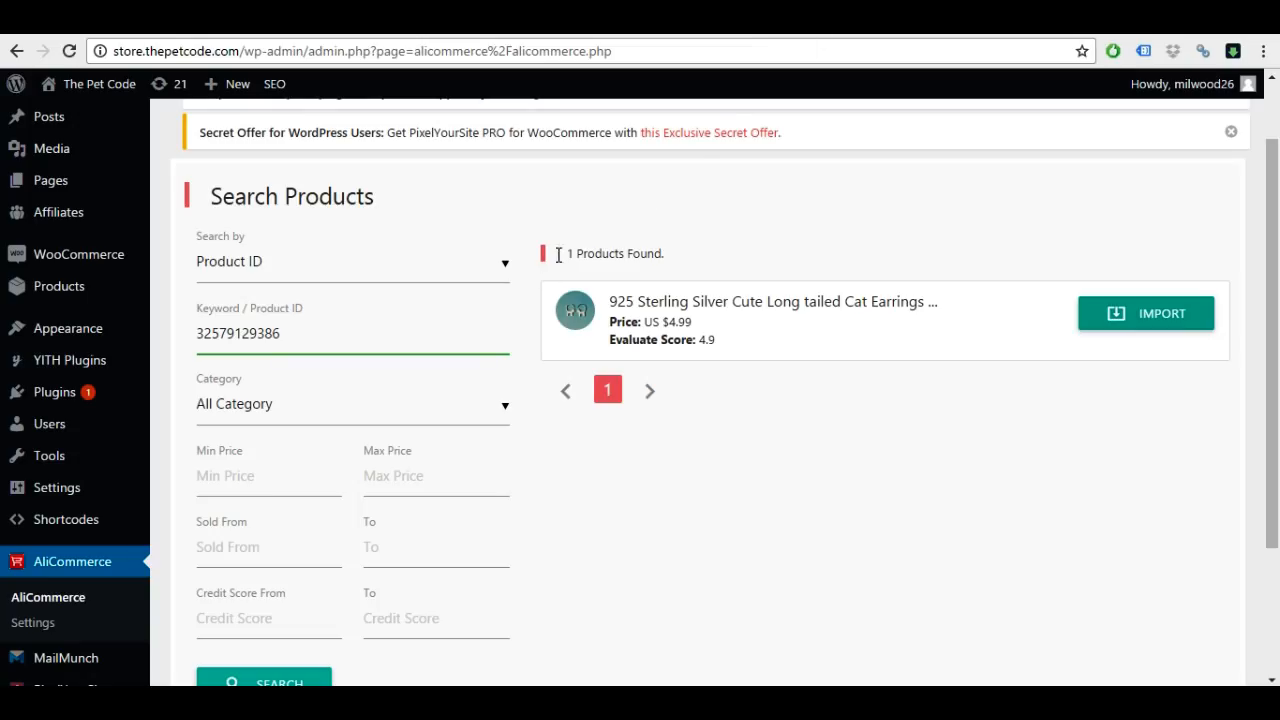
mouse_move(100, 564)
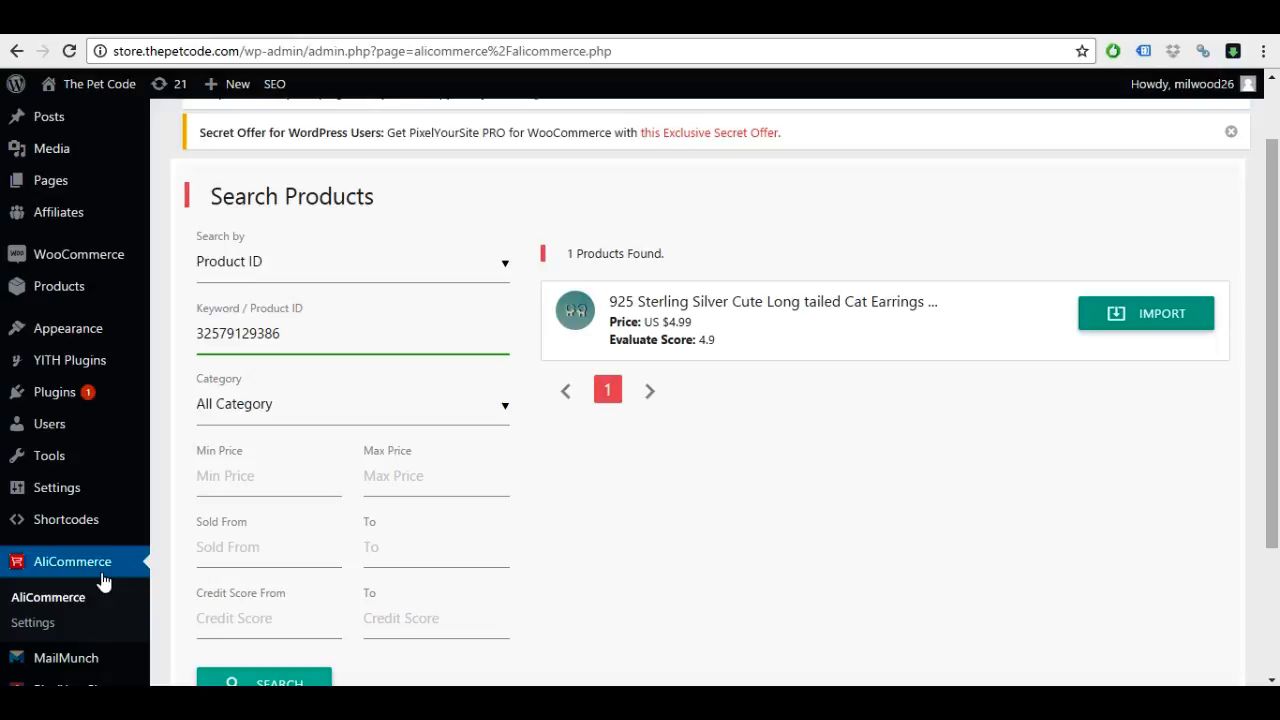
mouse_move(54, 392)
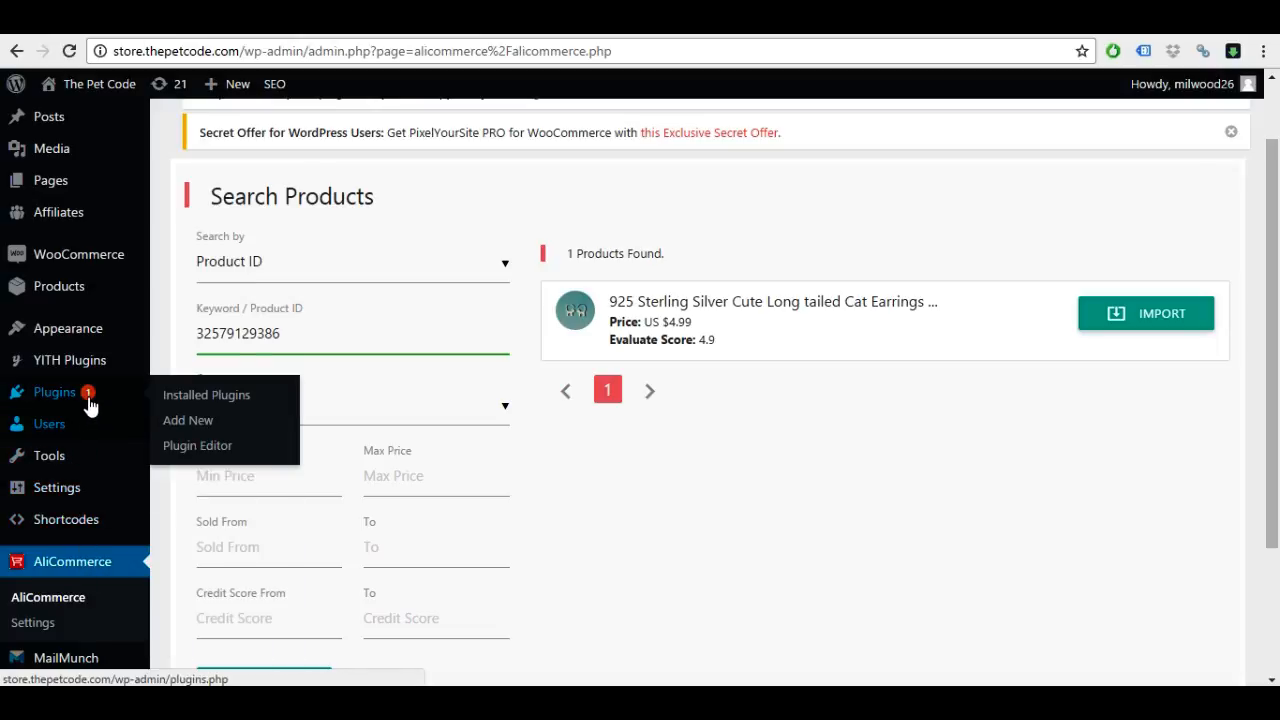
mouse_move(180, 400)
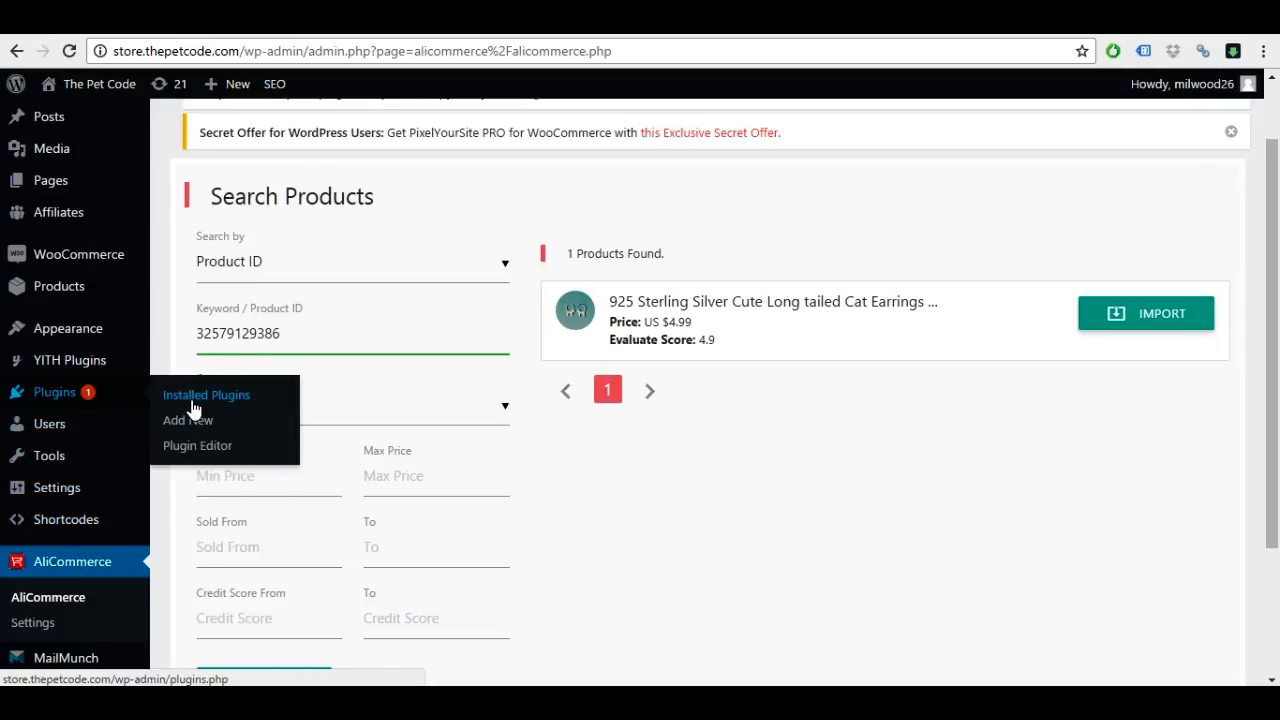
mouse_move(184, 428)
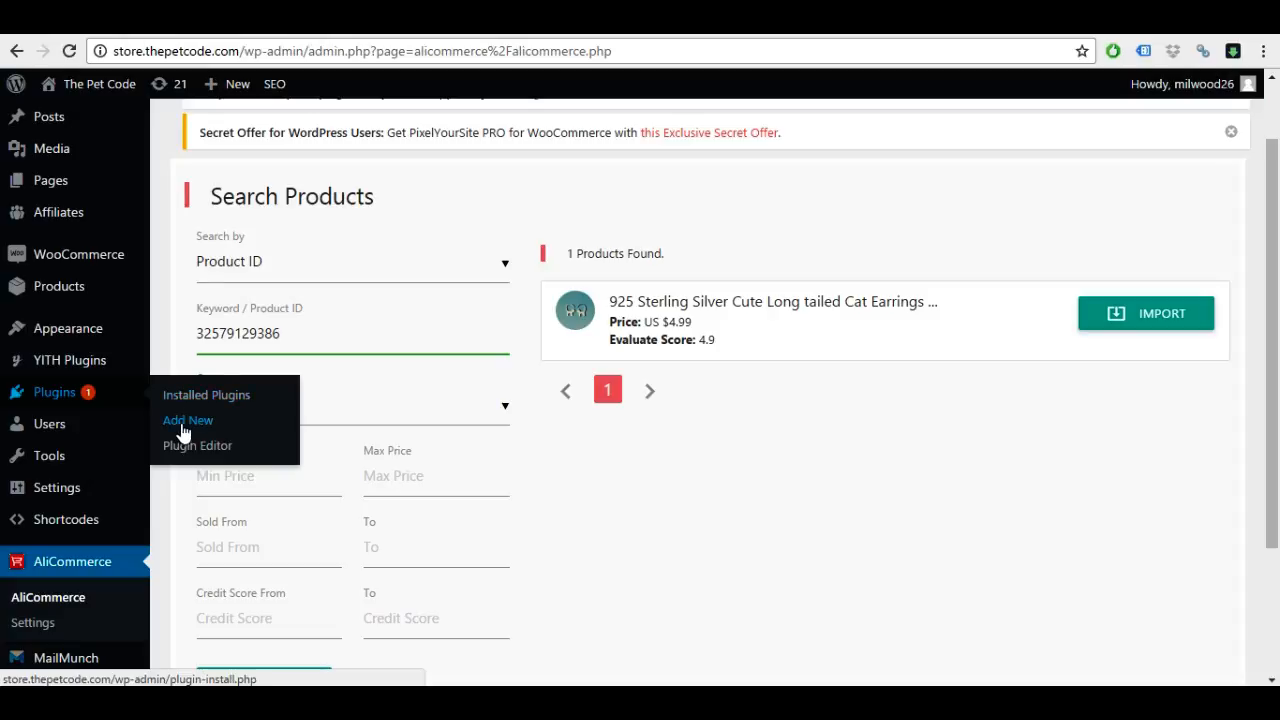
- Go to Plugins > Add New, reveal the zip upload form and choose the alicommerce-v1.3_0_ zip from Downloads
left_click(188, 420)
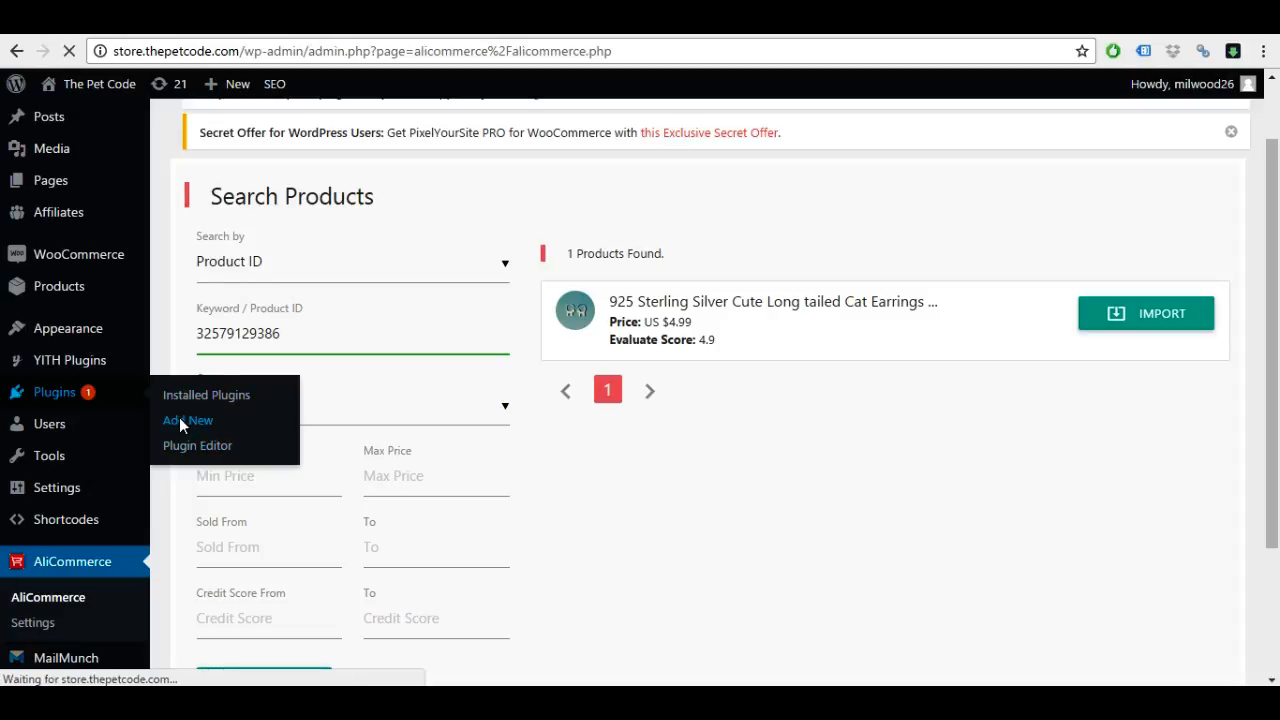
left_click(186, 420)
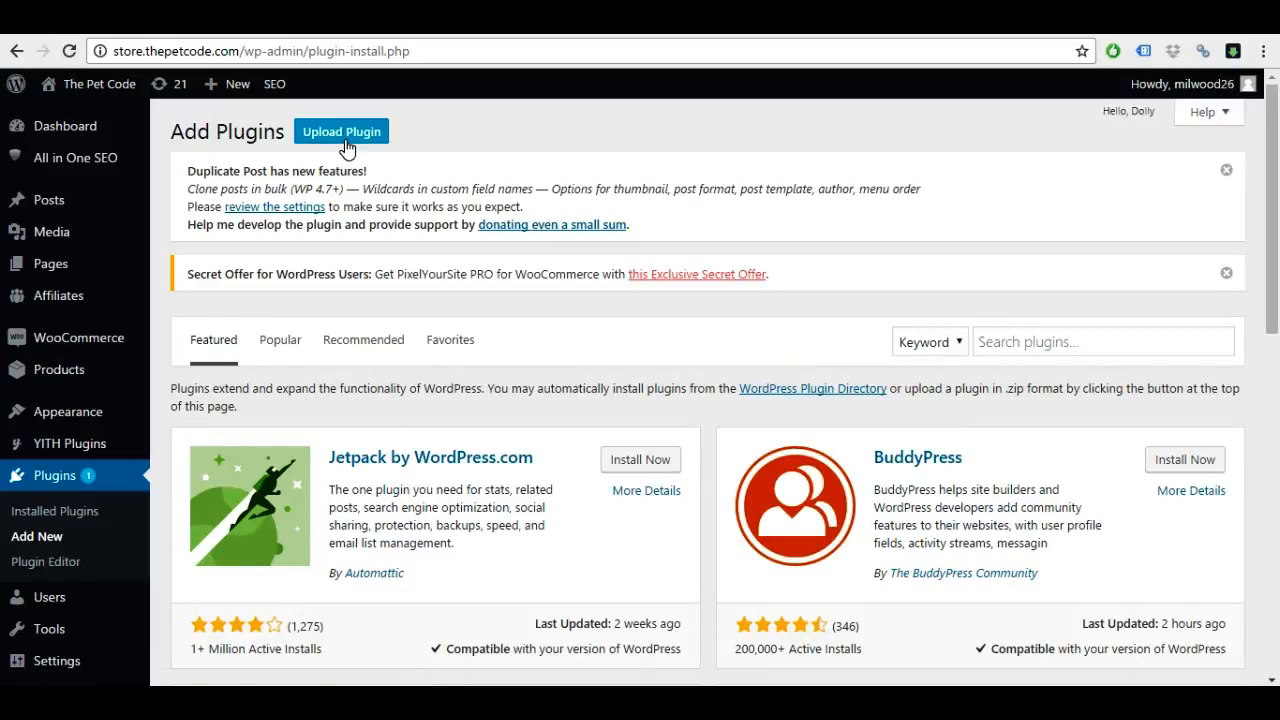
left_click(340, 132)
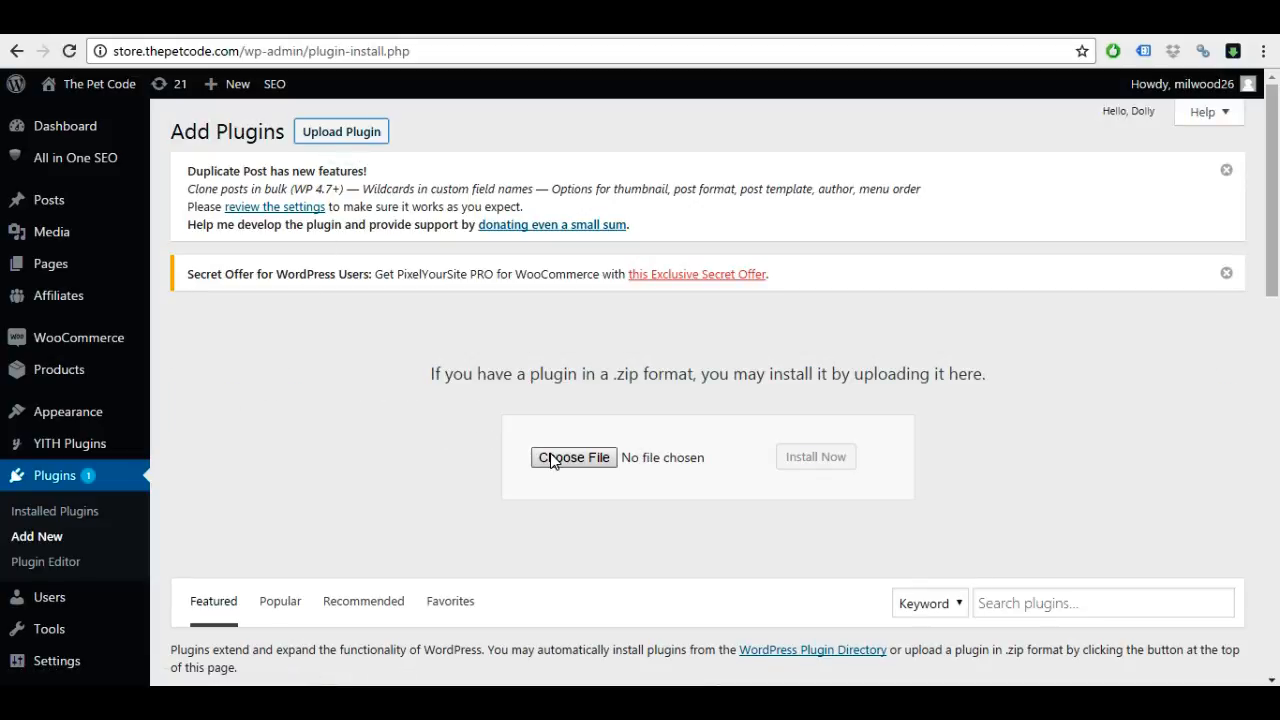
left_click(572, 456)
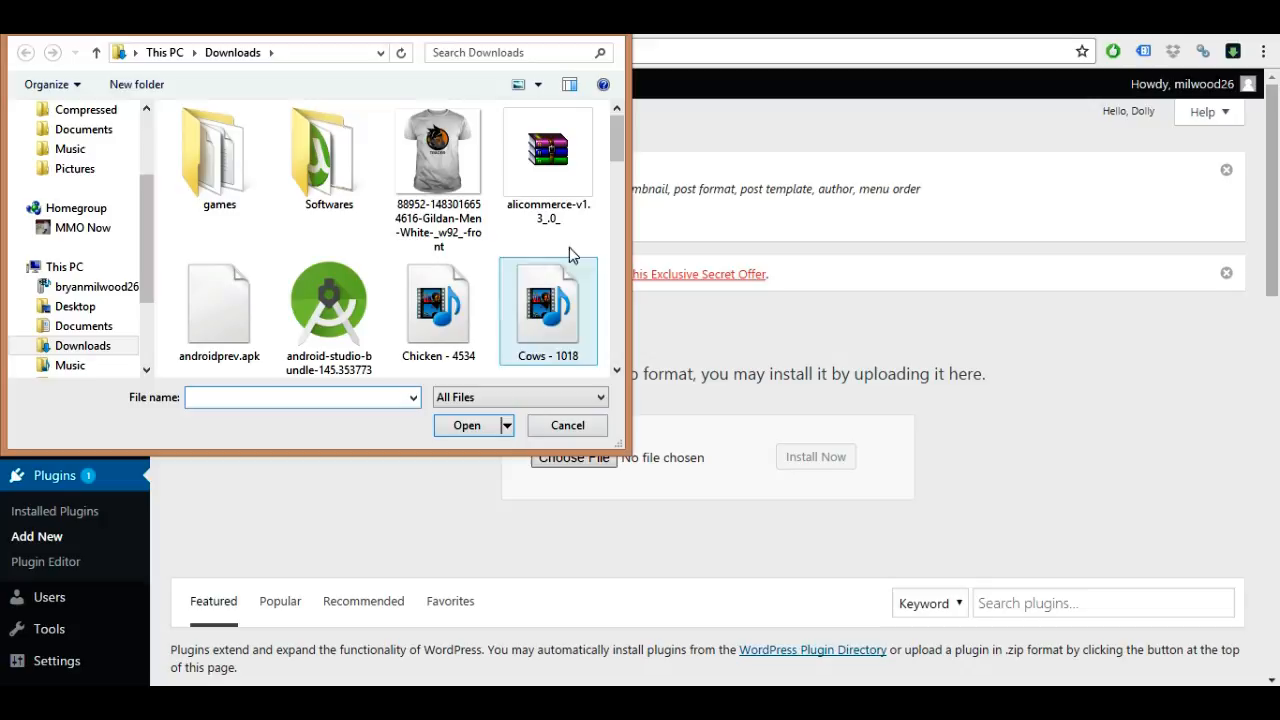
left_click(548, 150)
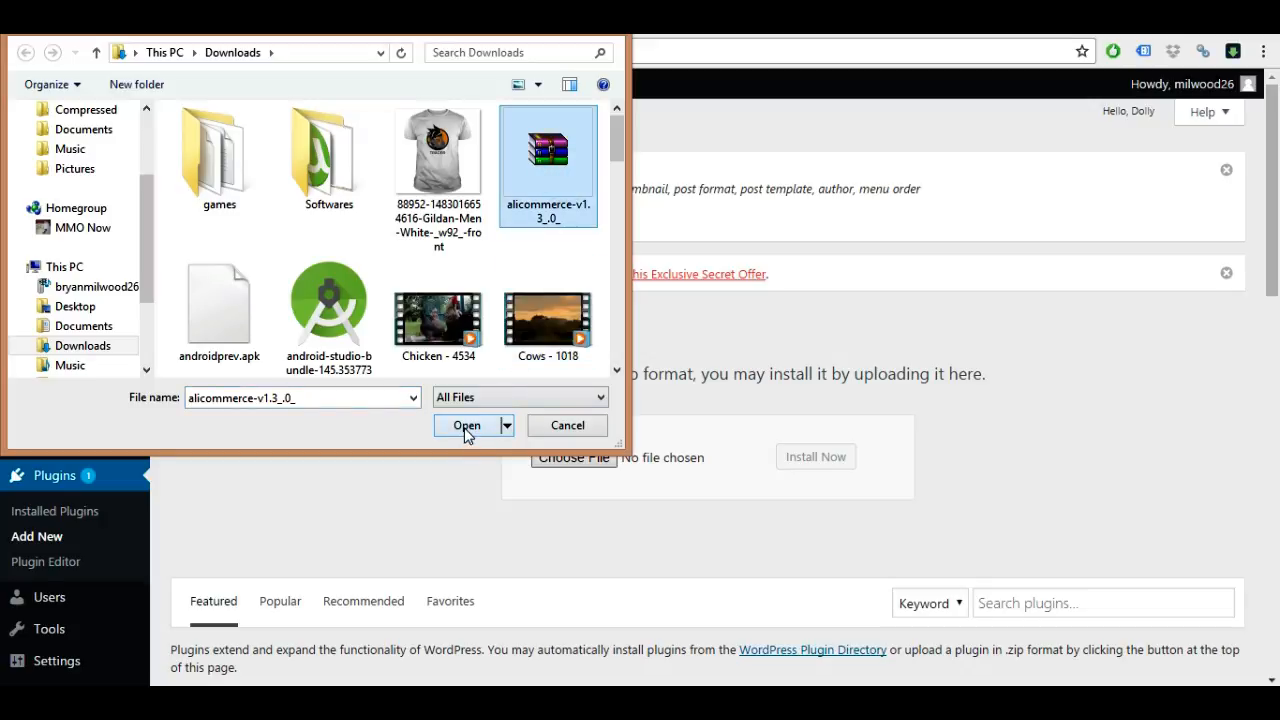
left_click(466, 424)
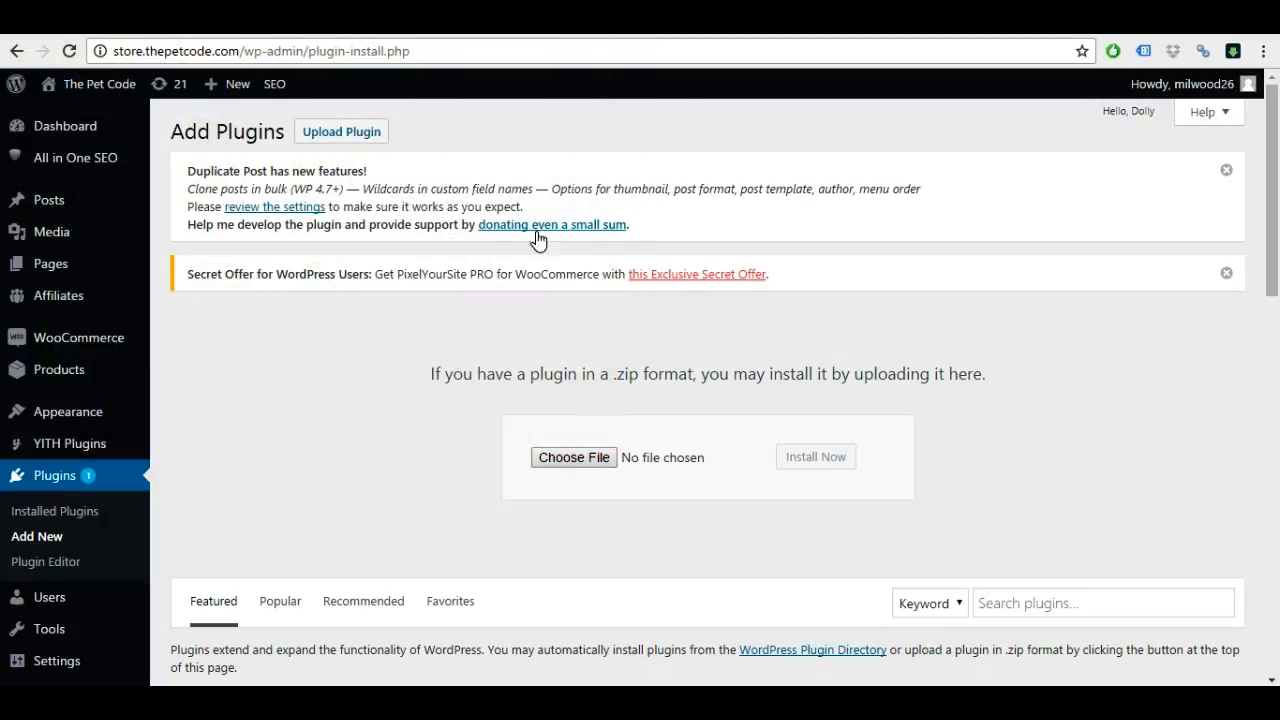
scroll("down", 3)
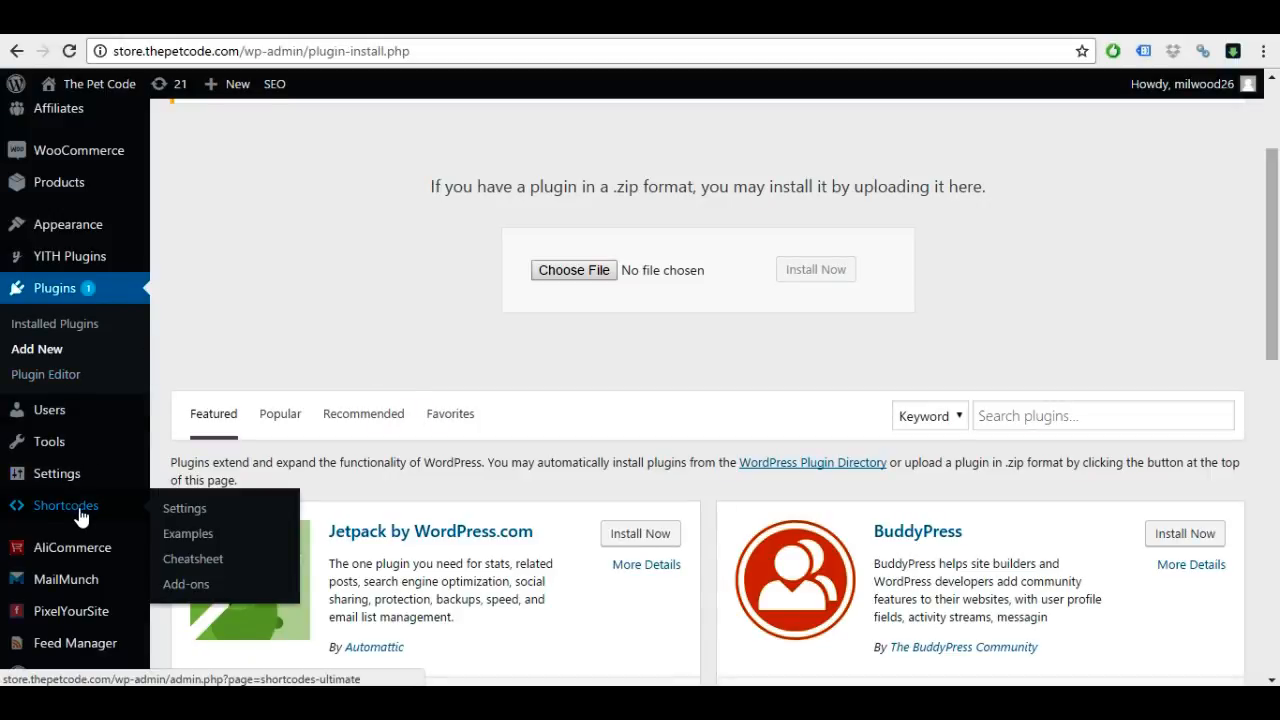
mouse_move(70, 548)
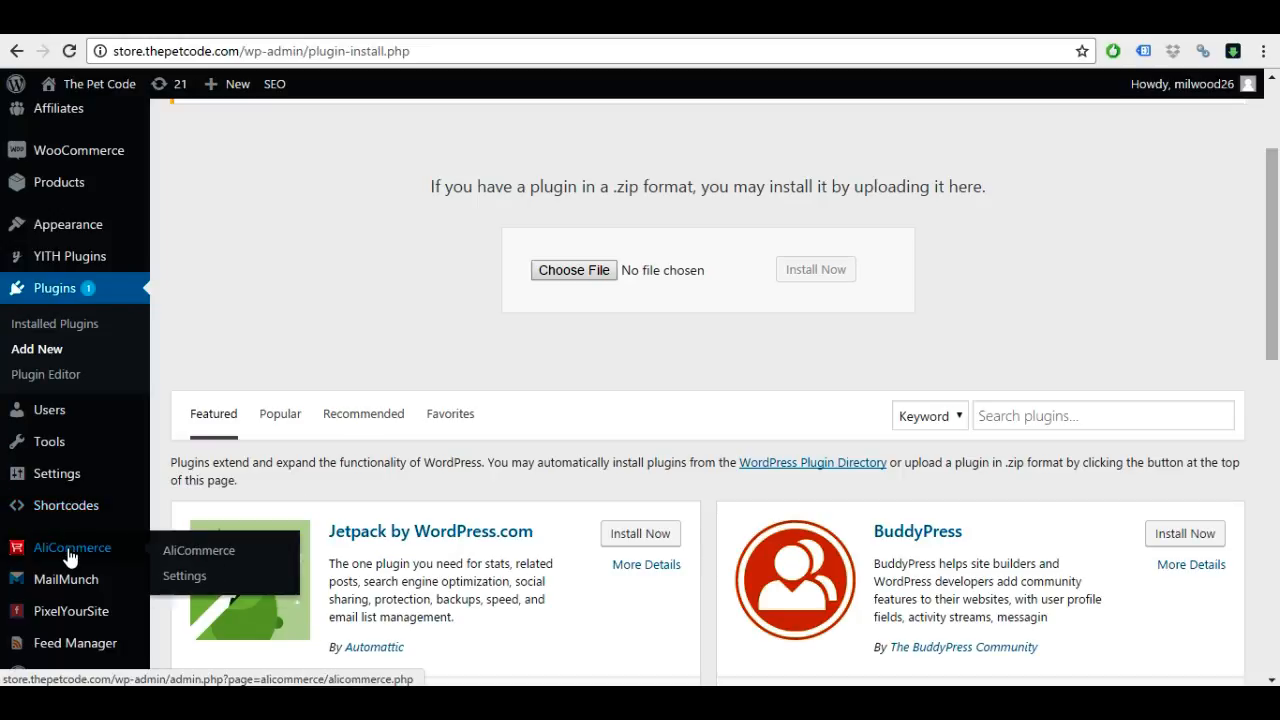
- Open the AliCommerce Search Products page from the admin sidebar with an empty search form
left_click(198, 550)
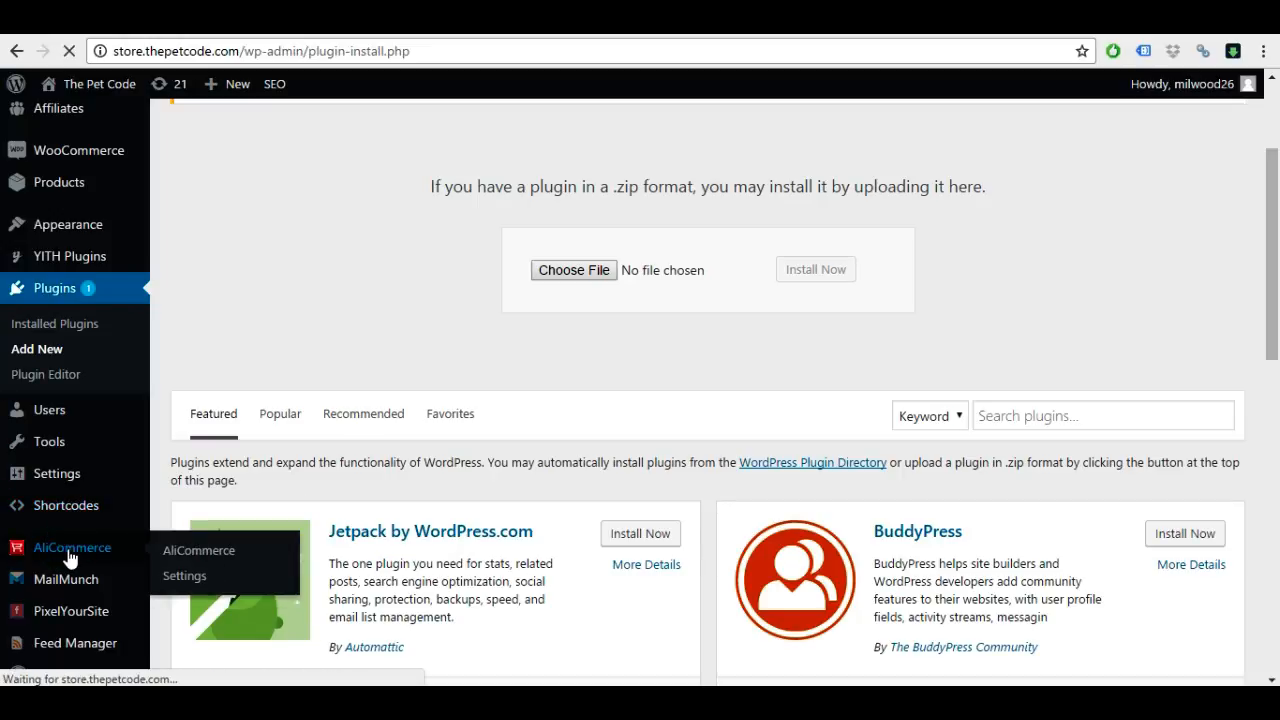
left_click(198, 550)
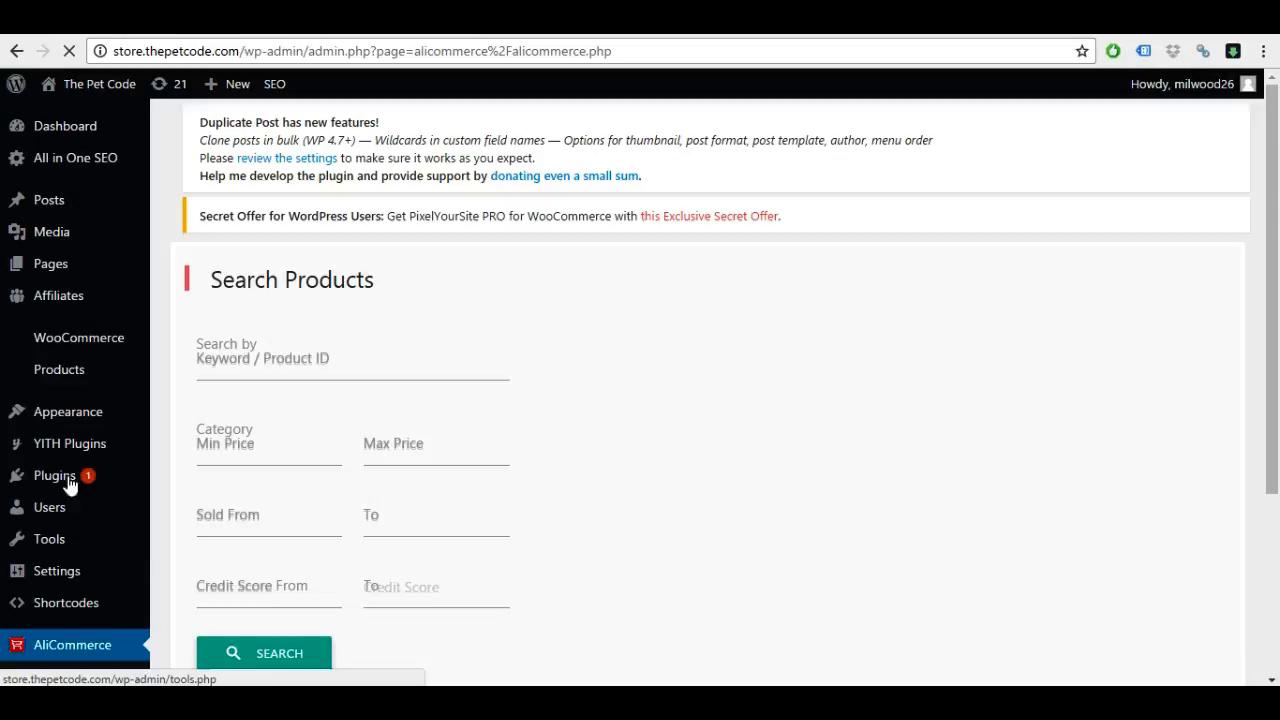
scroll("down", 3)
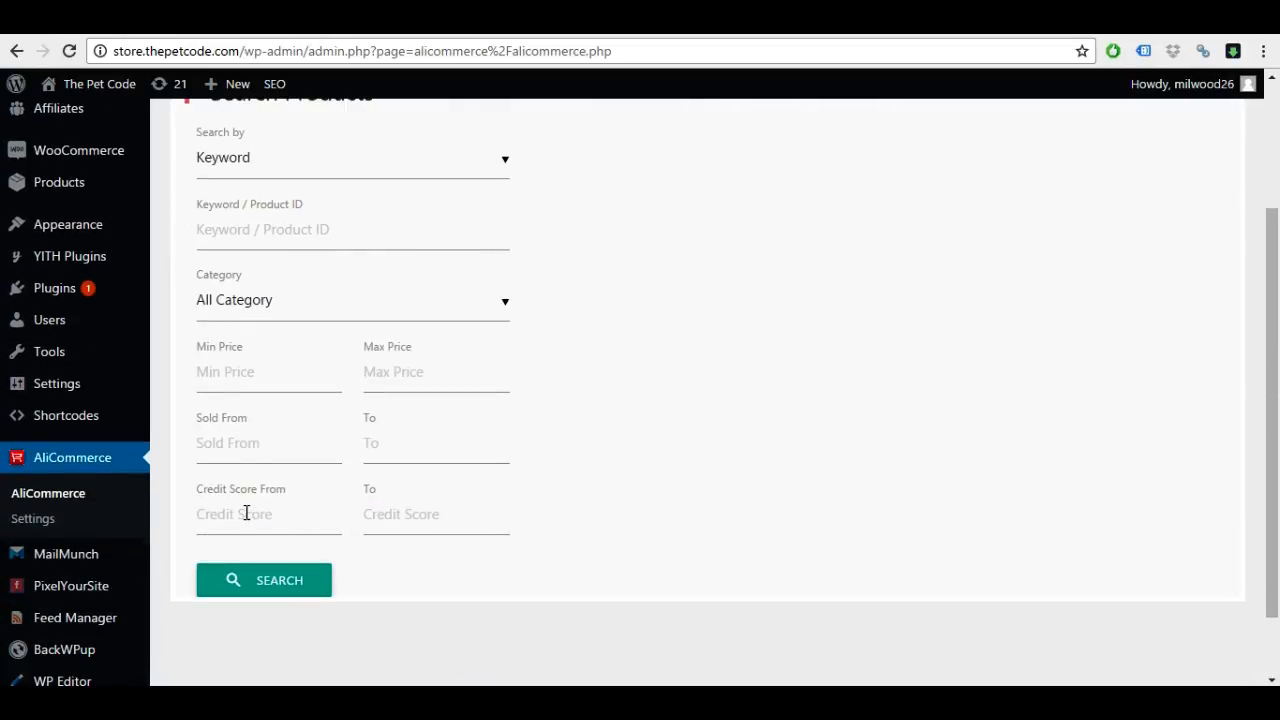
mouse_move(232, 514)
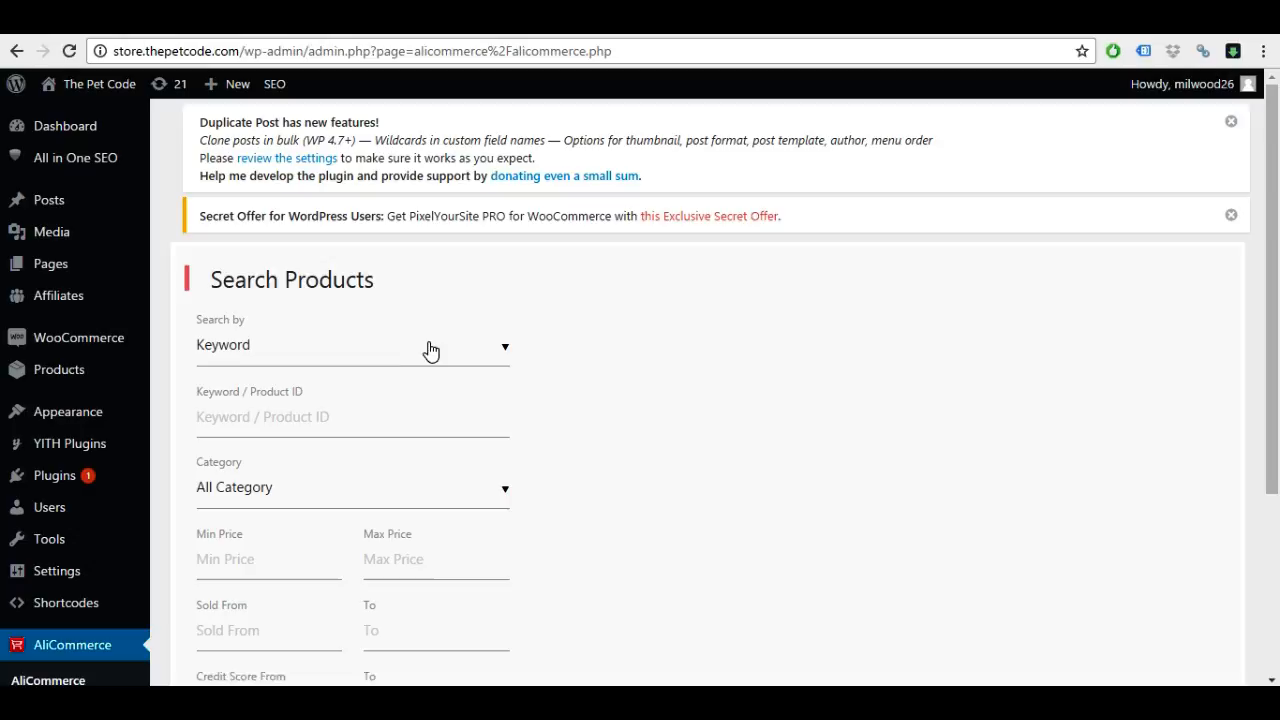
- Search for 'cat earrings' with max price 2.99 and credit score 4 to 5, returning 41 products
left_click(352, 418)
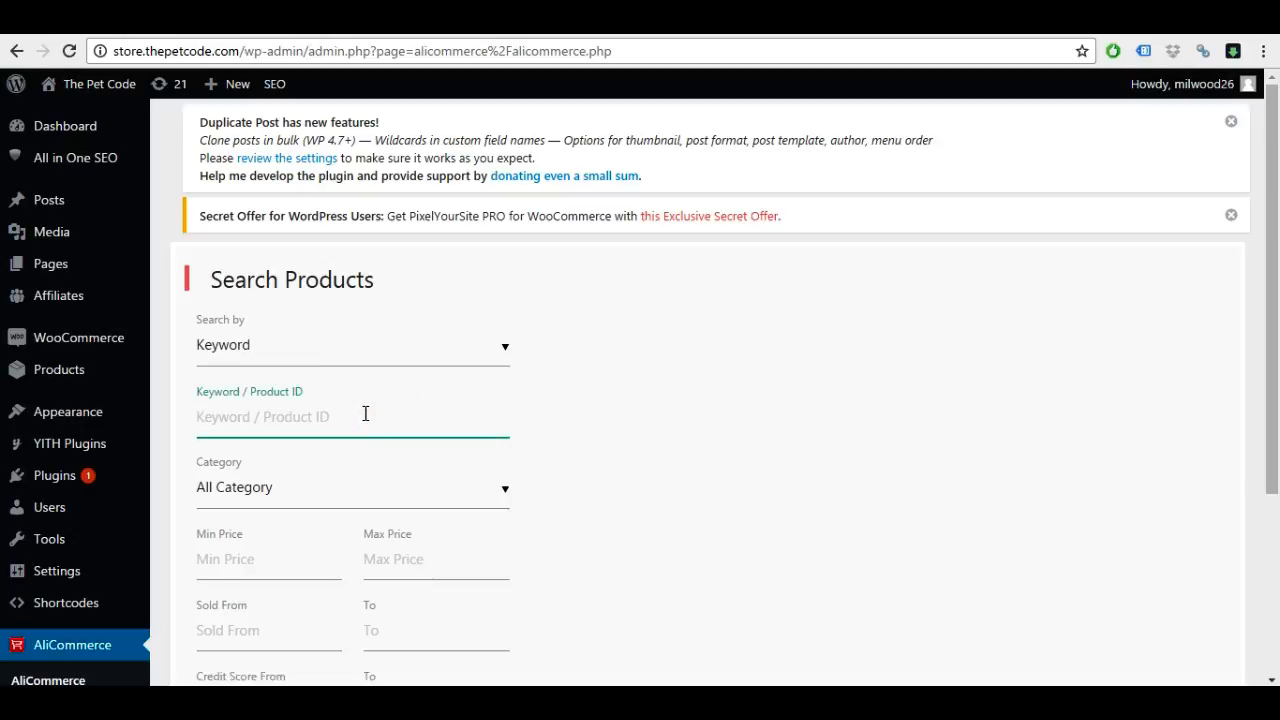
type("cat")
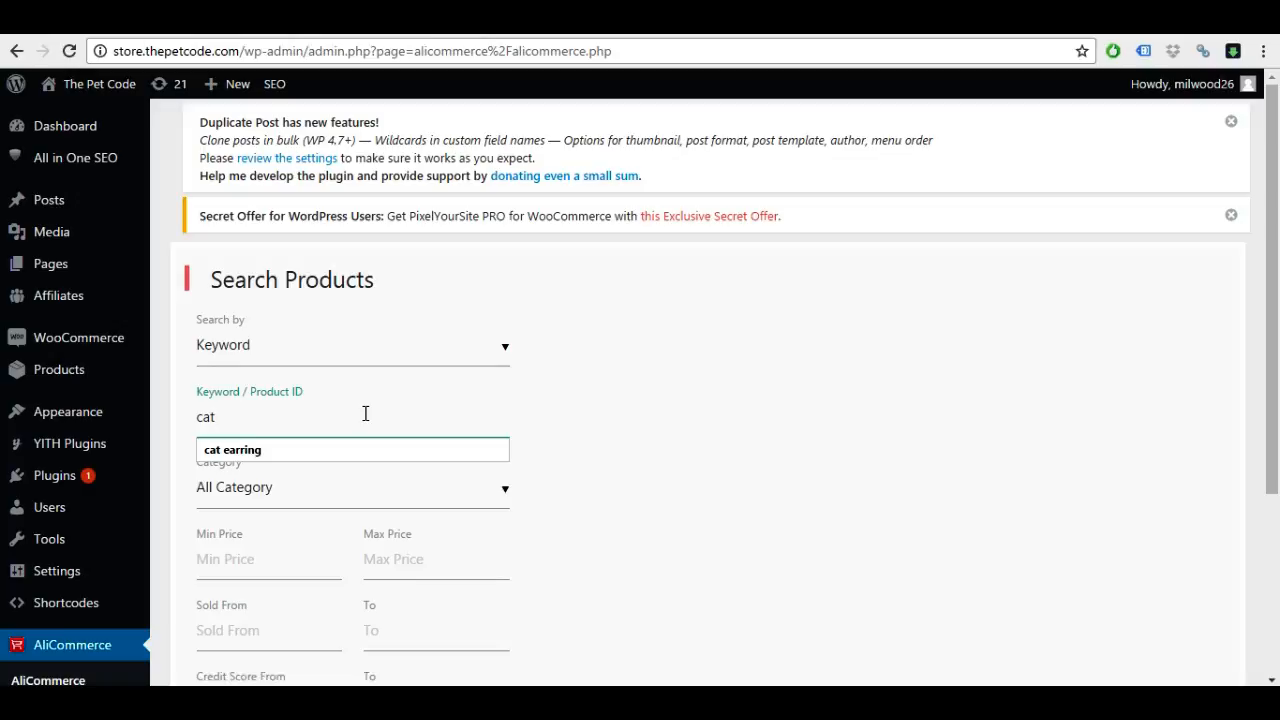
type("earrings")
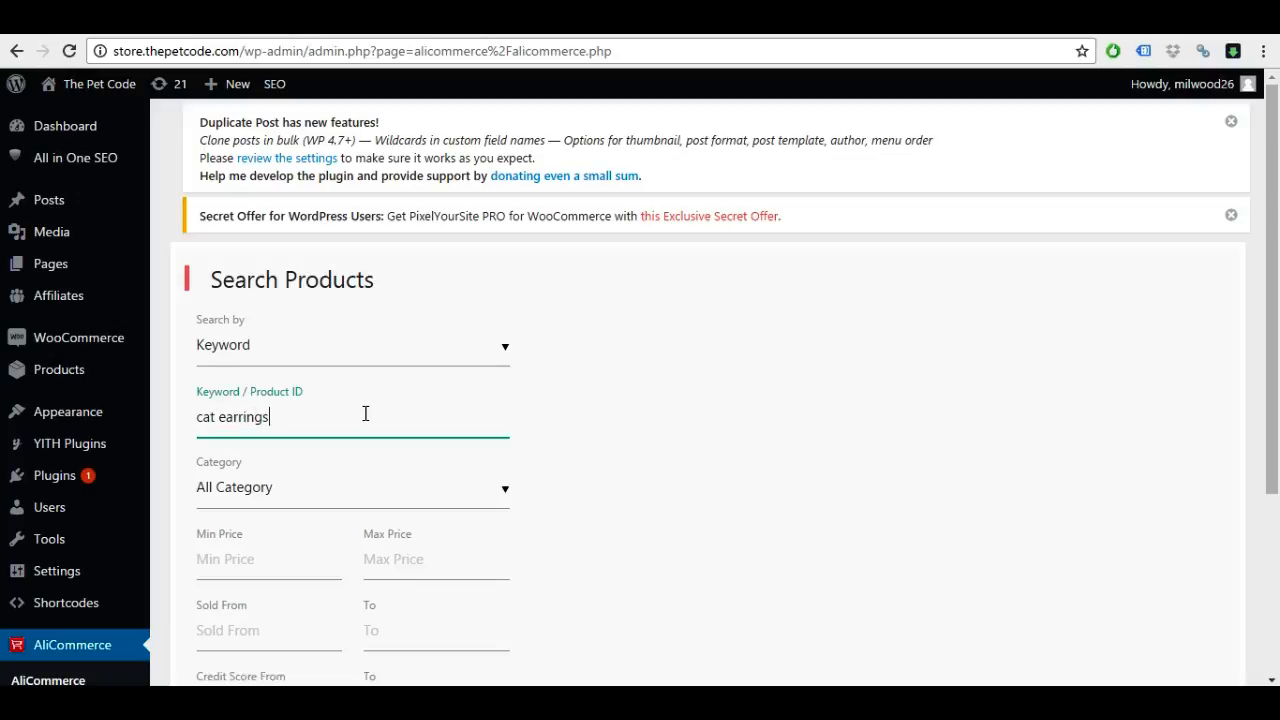
left_click(396, 572)
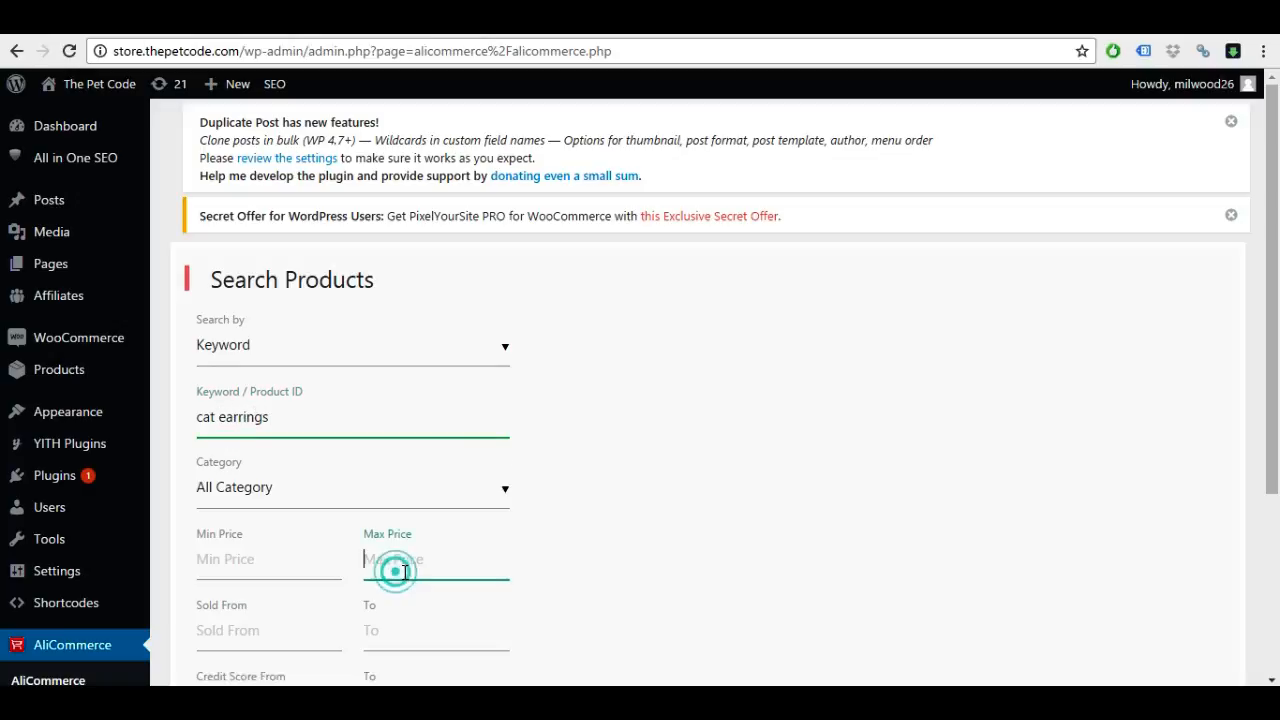
type("2.99")
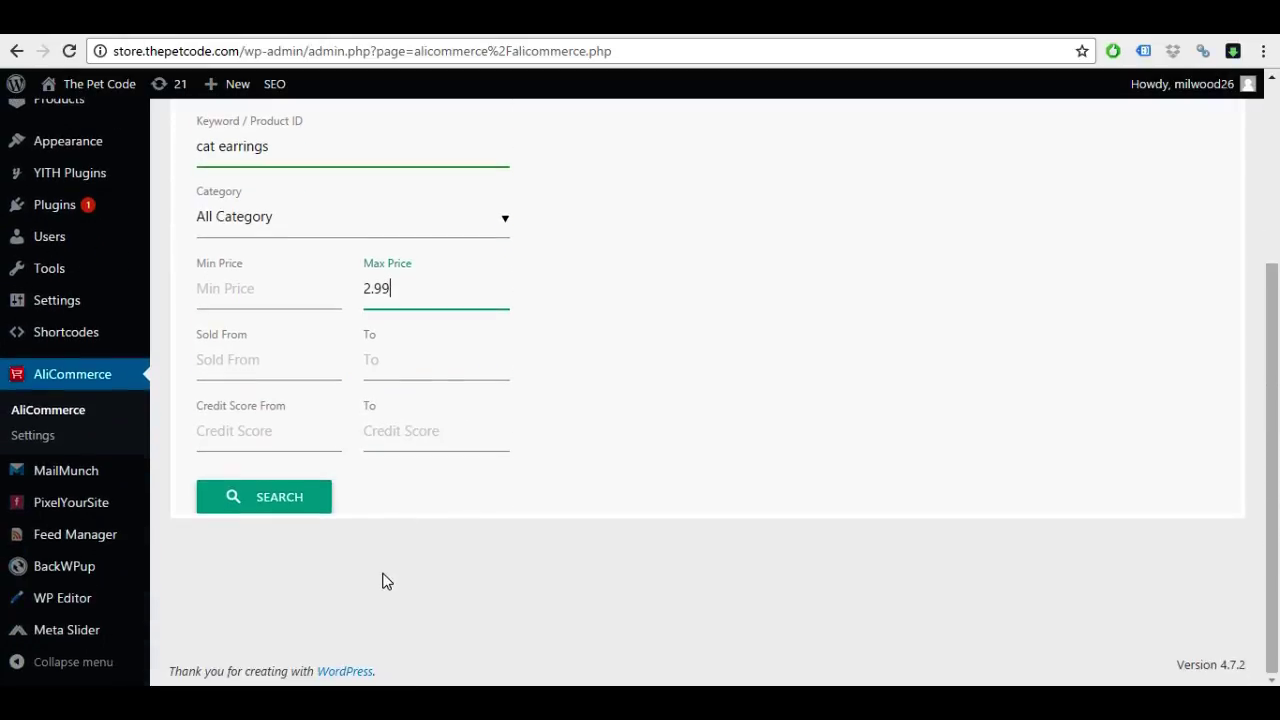
left_click(268, 432)
type("4")
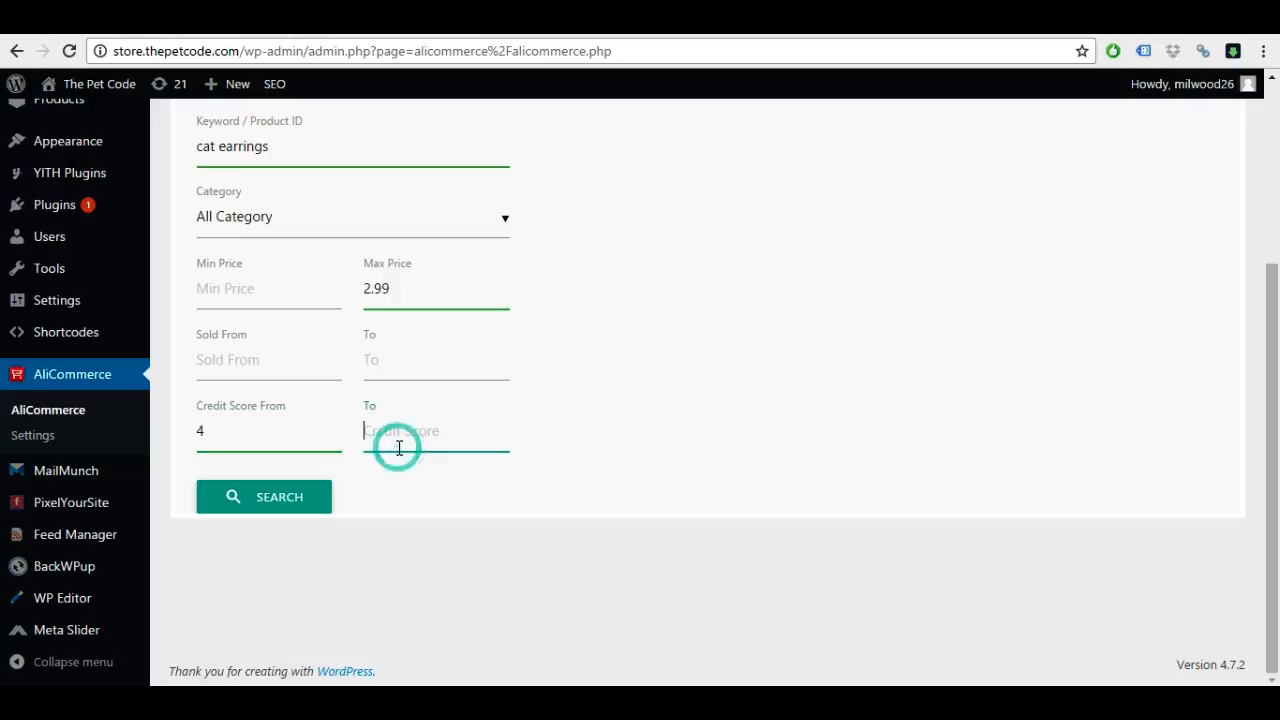
type("5")
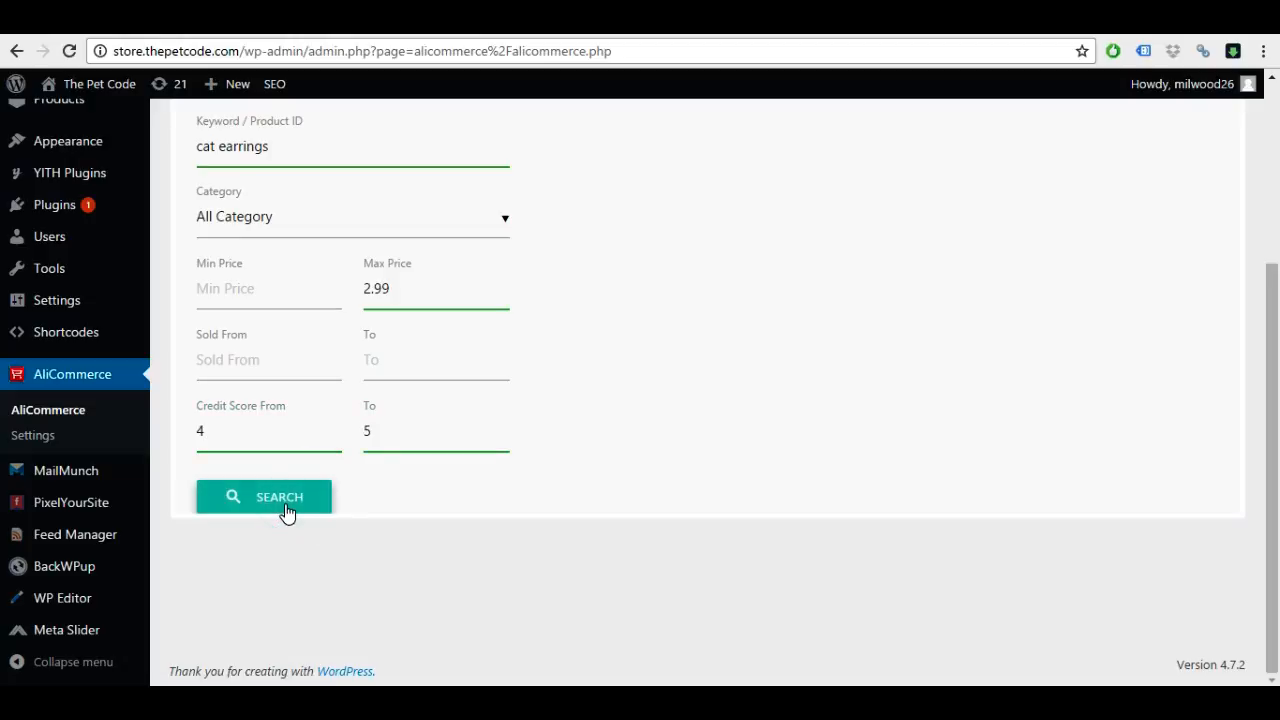
left_click(264, 496)
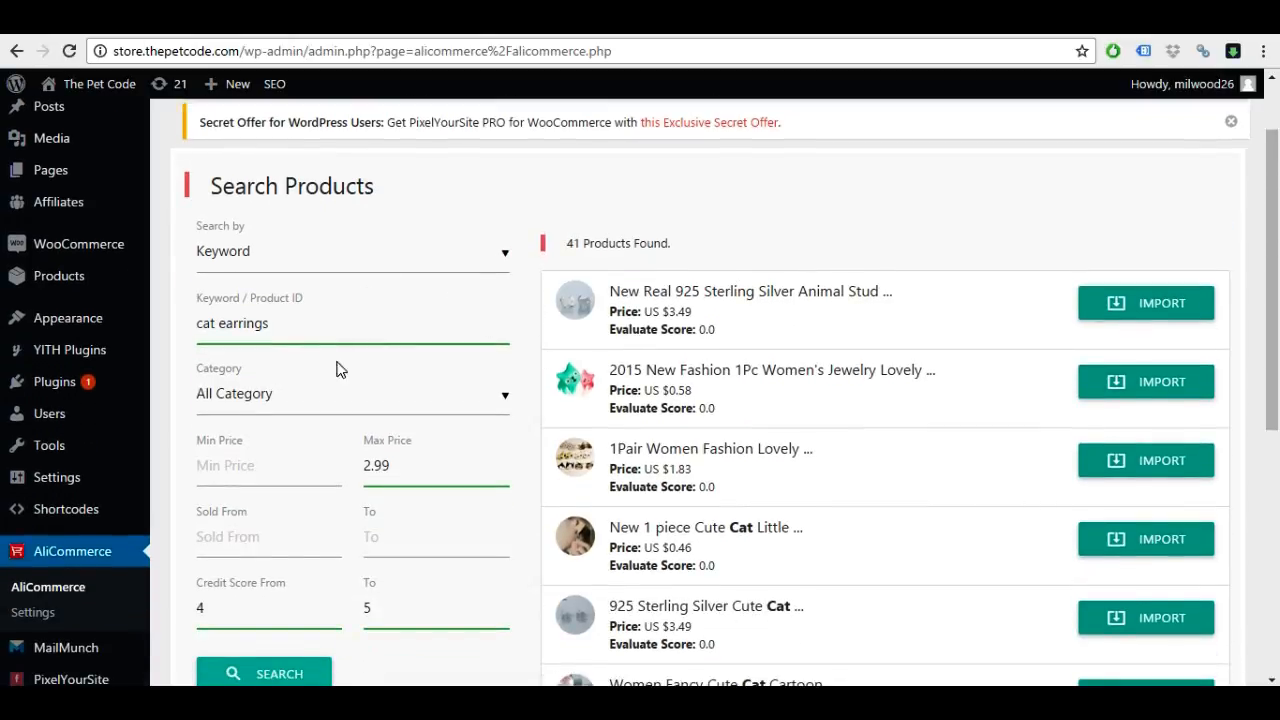
scroll("down", 3)
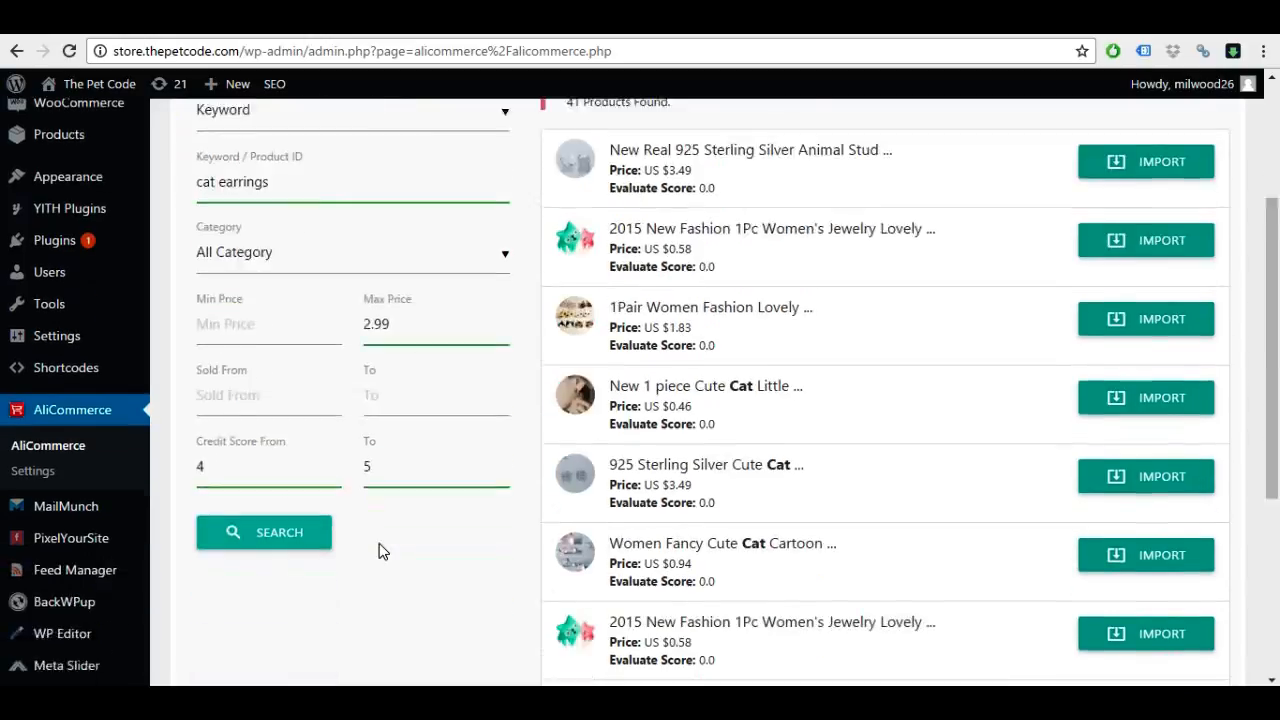
scroll("down", 3)
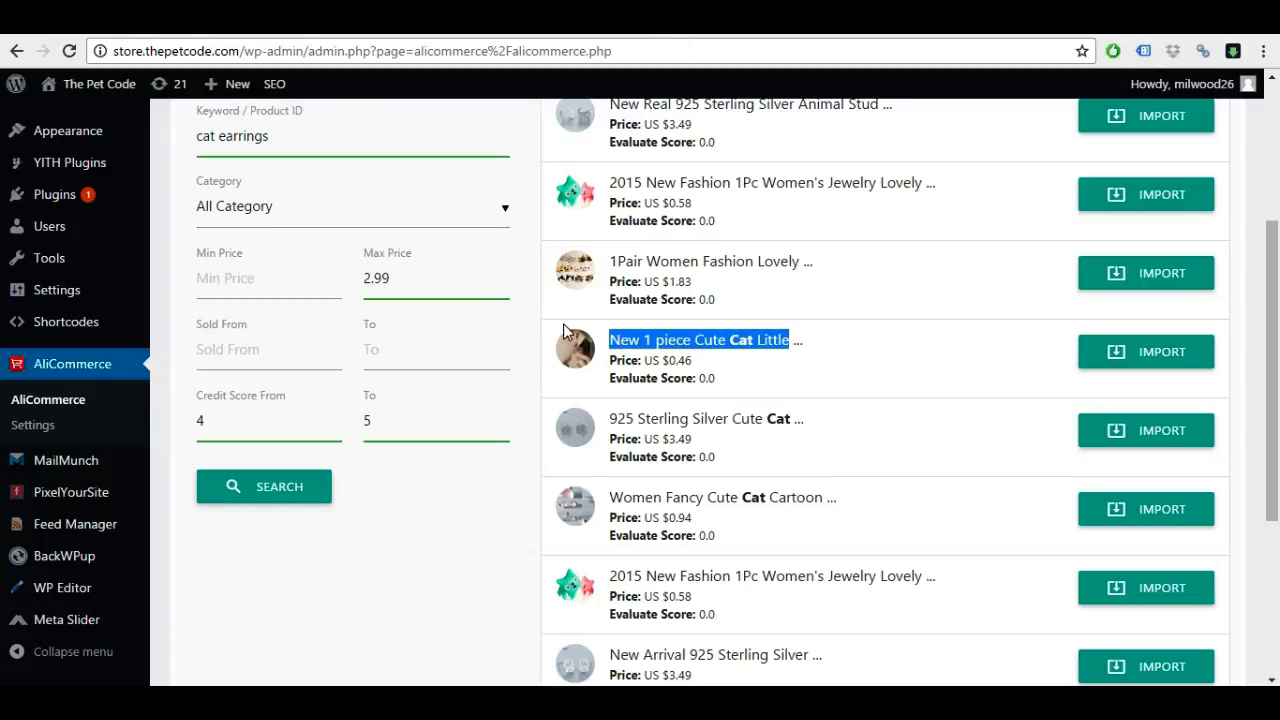
mouse_move(584, 336)
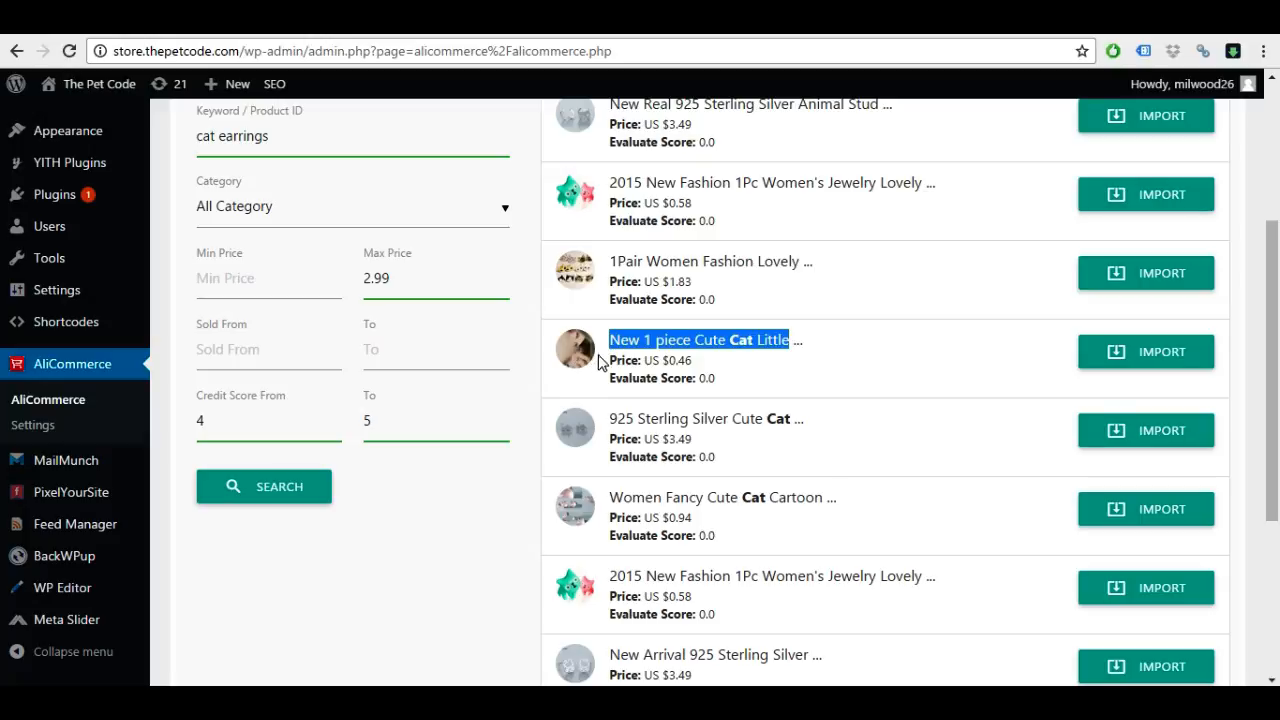
mouse_move(708, 350)
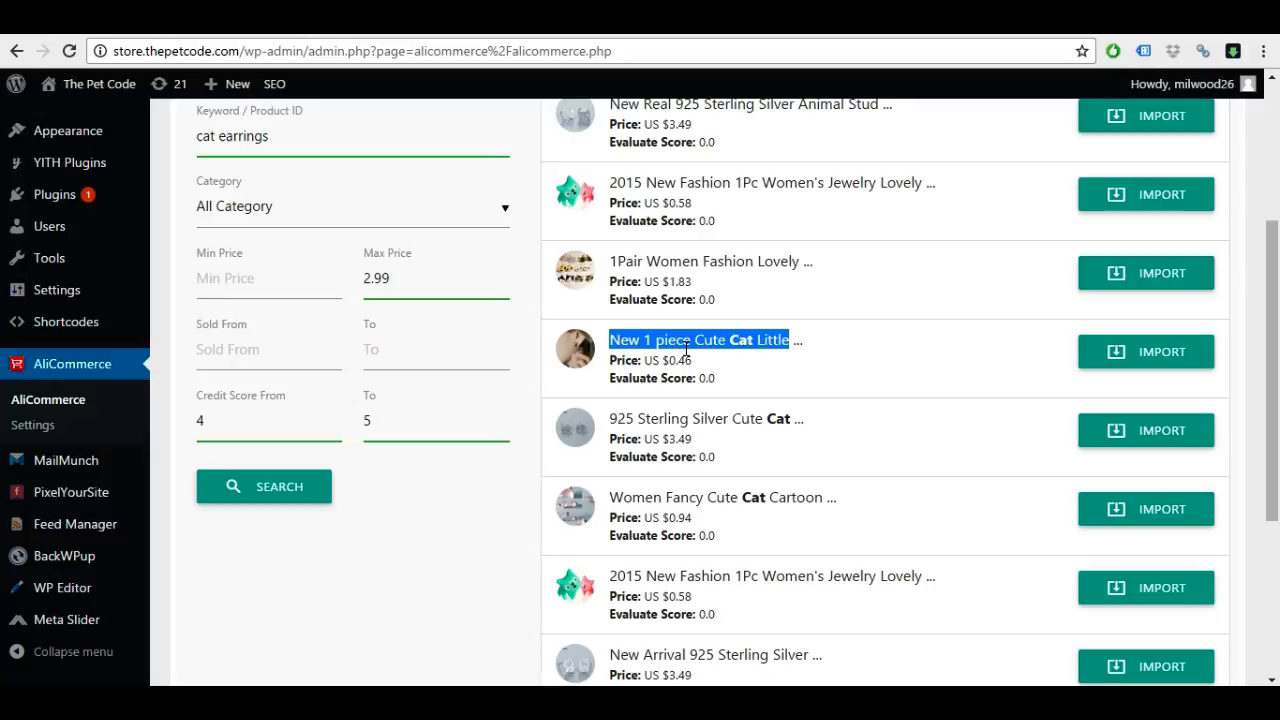
mouse_move(684, 38)
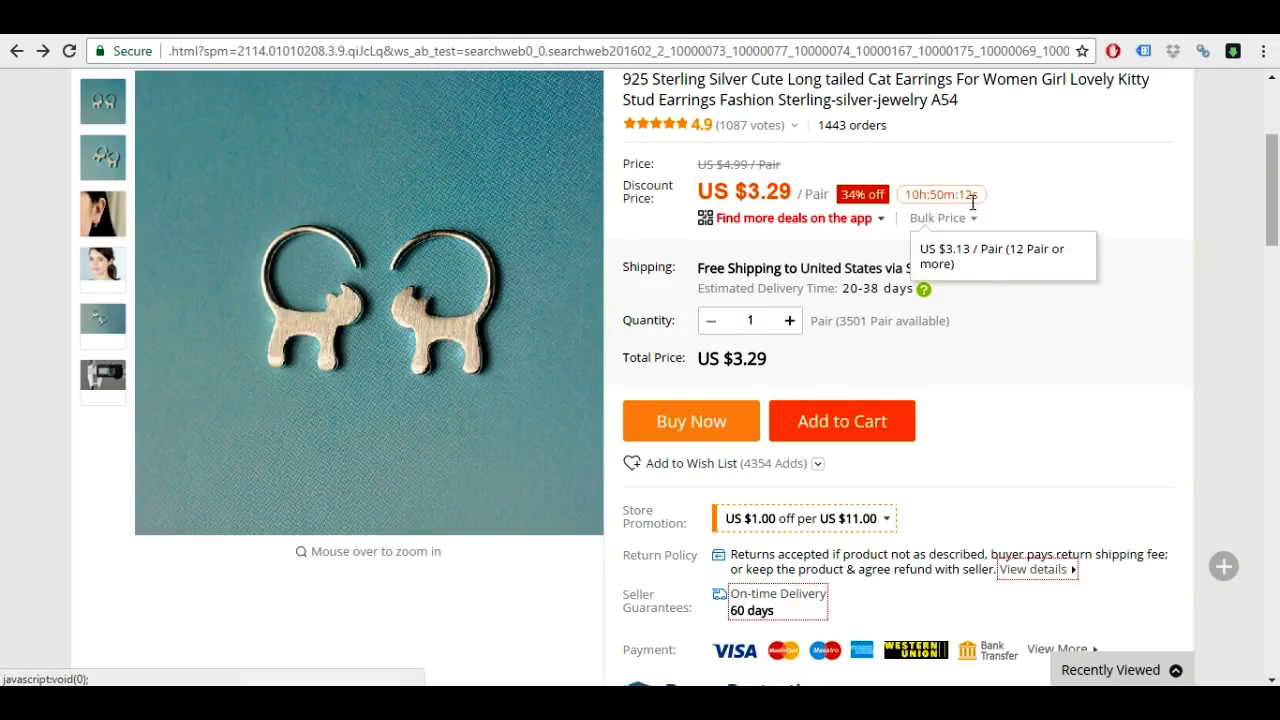
mouse_move(852, 140)
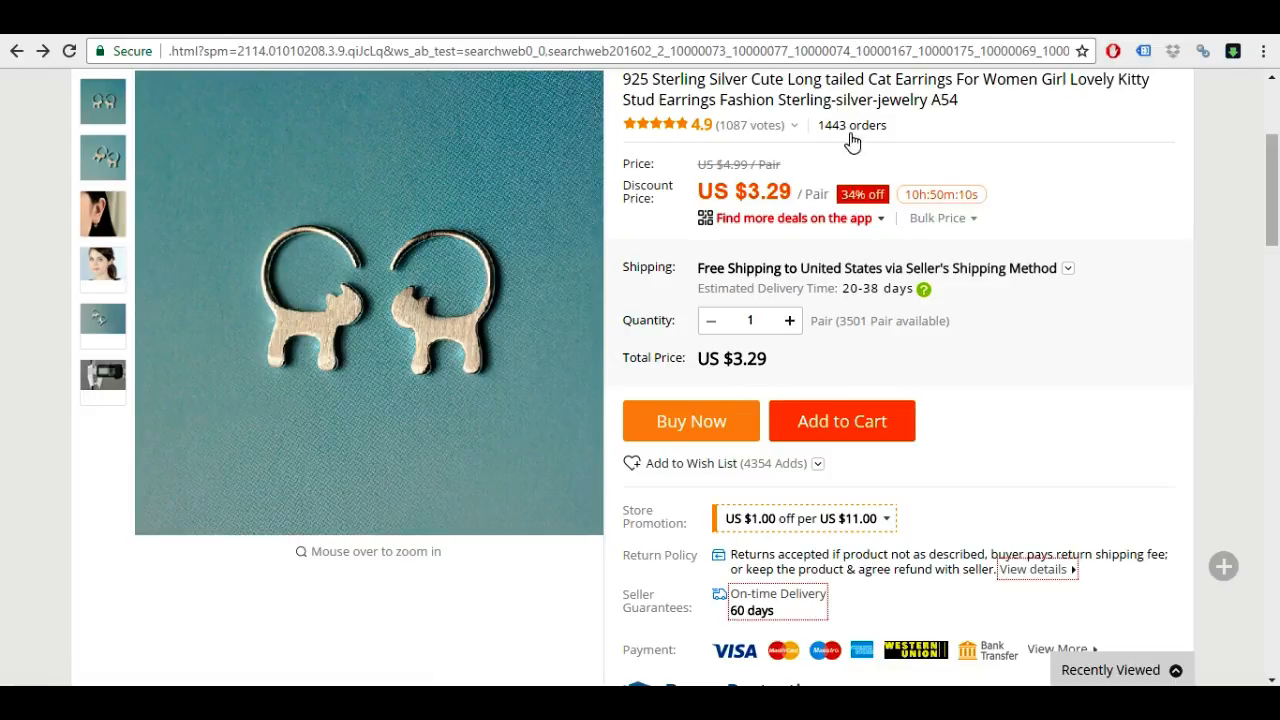
mouse_move(988, 338)
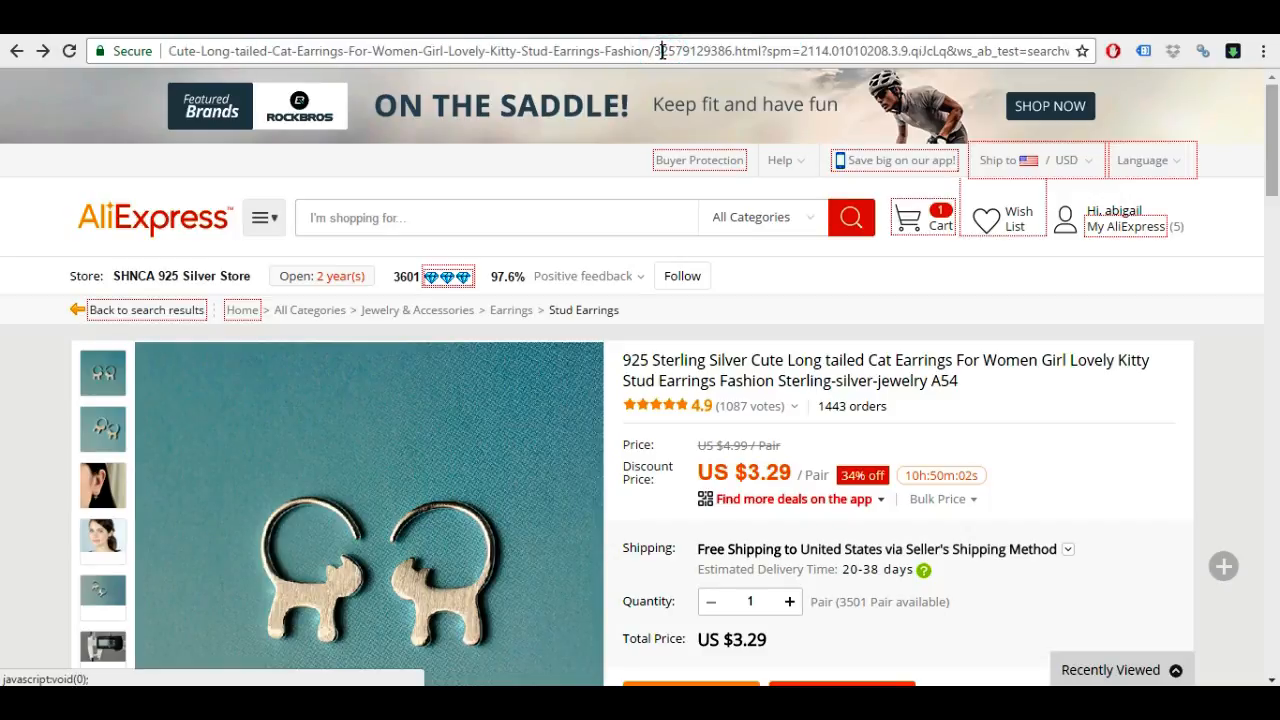
- Select the product ID in the AliExpress address bar and copy it
double_click(710, 50)
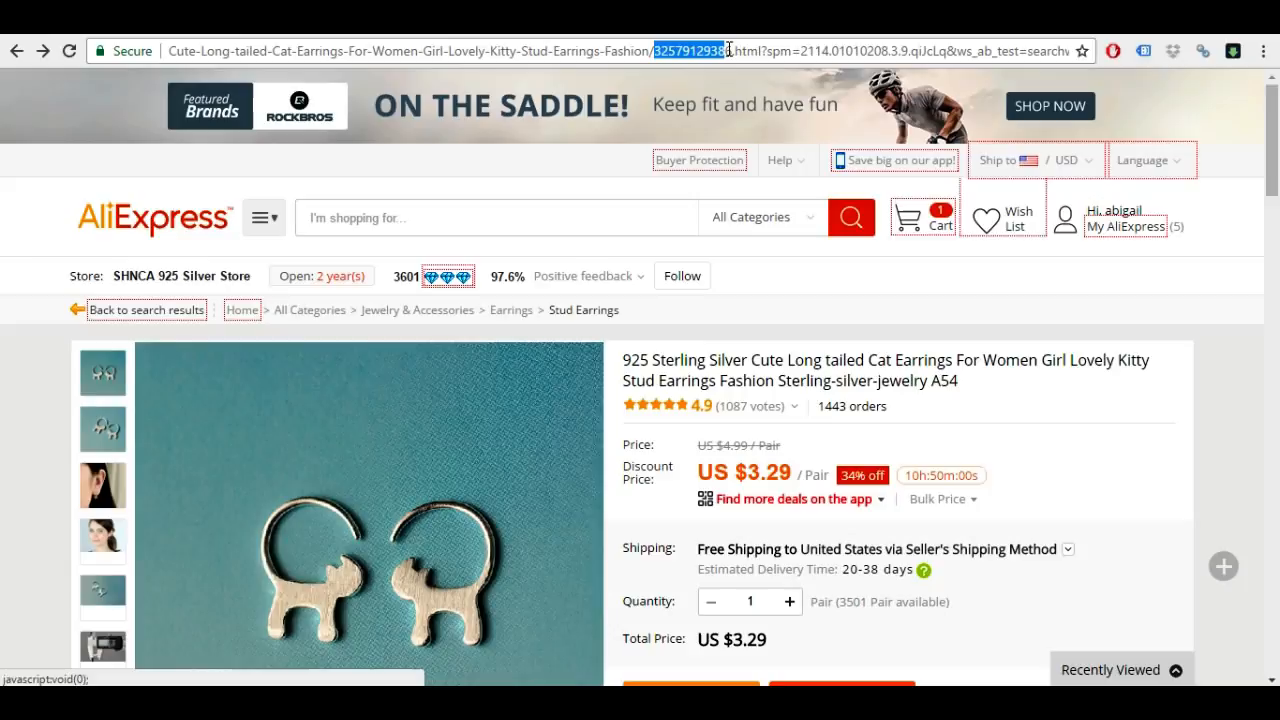
right_click(720, 48)
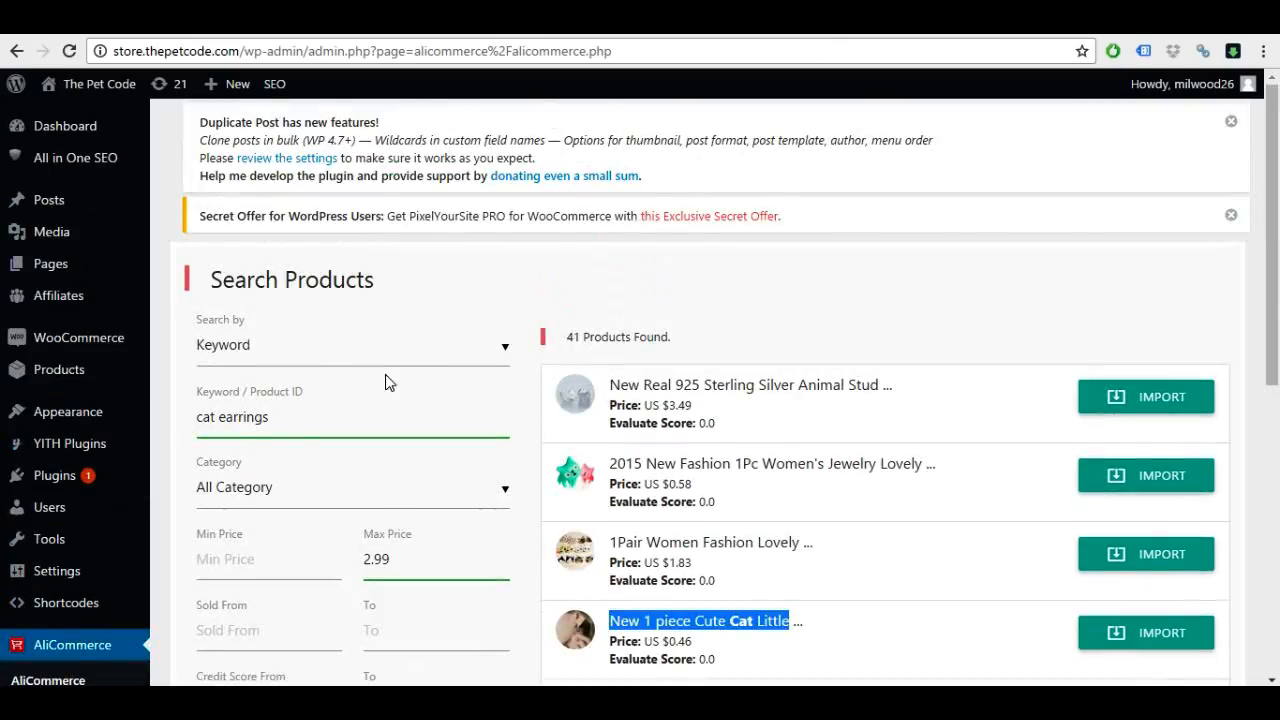
left_click(350, 344)
type("5")
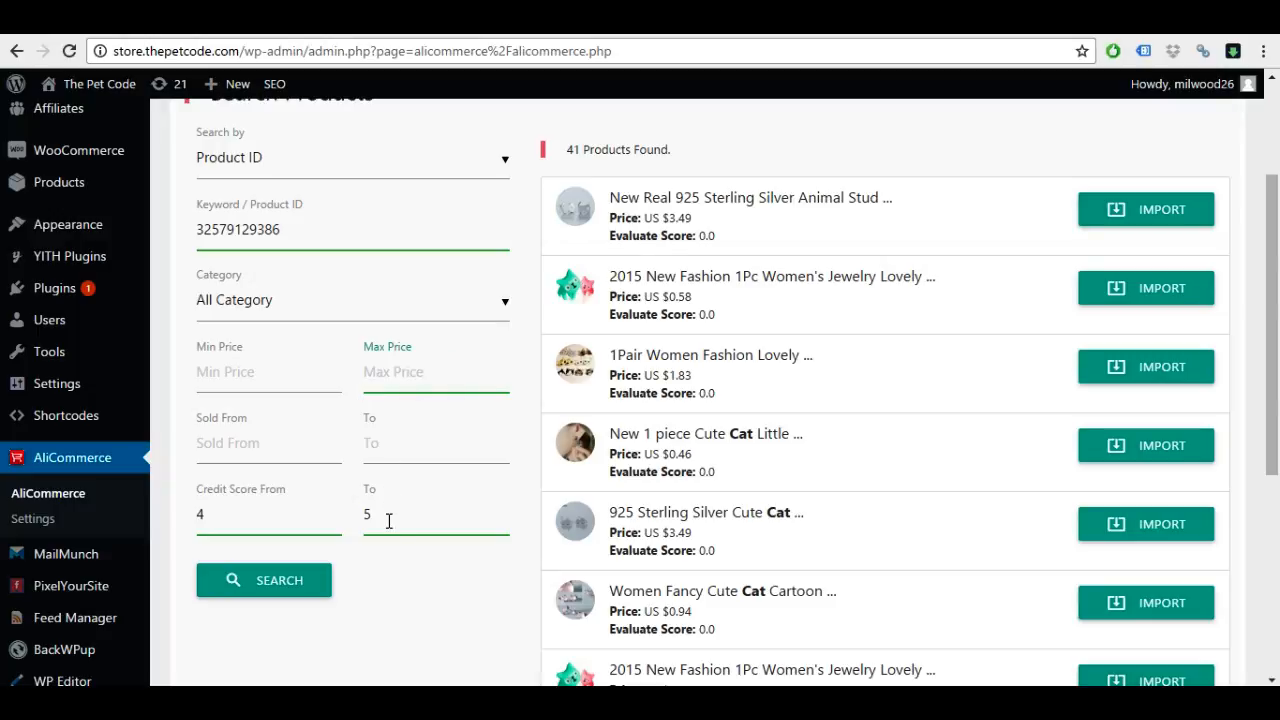
left_click(240, 516)
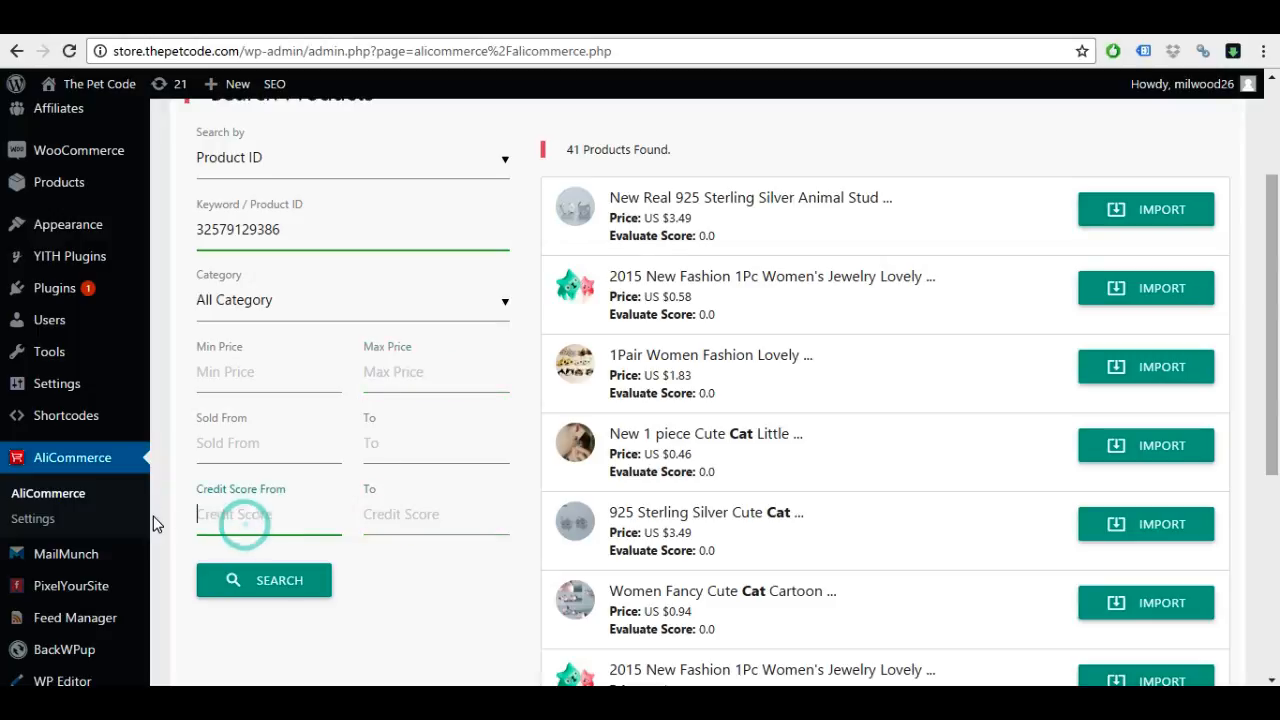
left_click(264, 580)
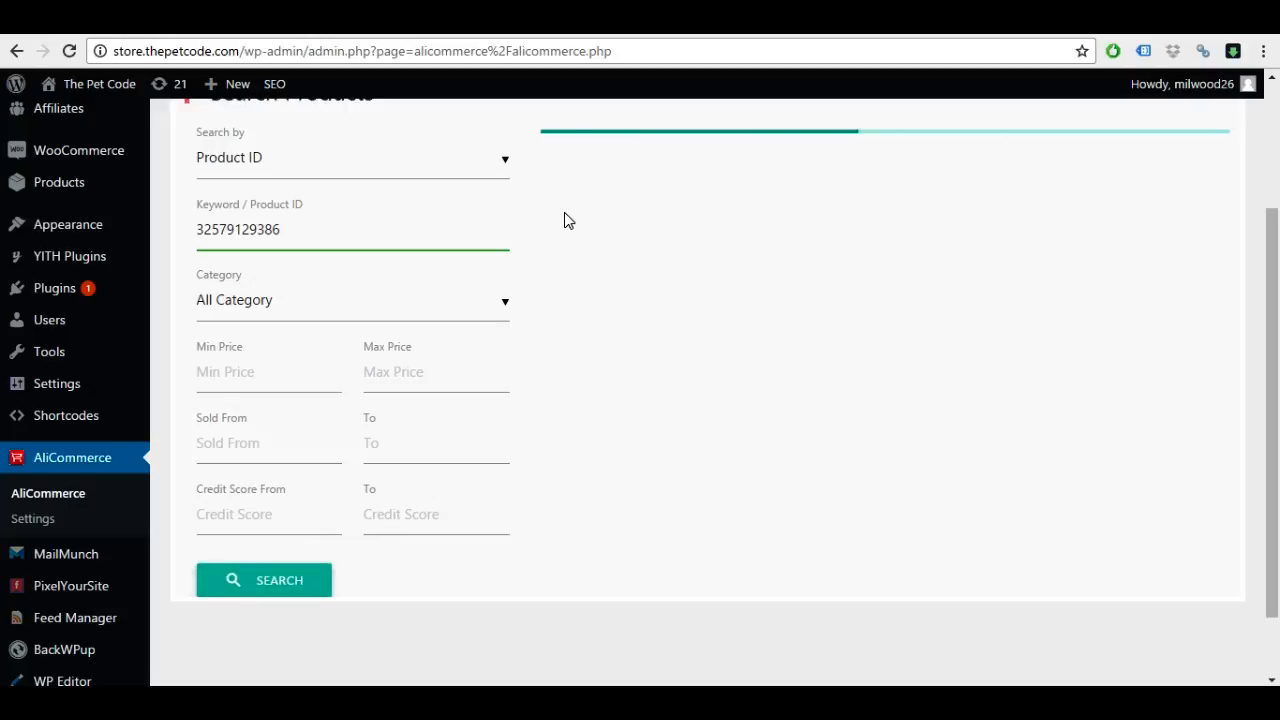
left_click(264, 580)
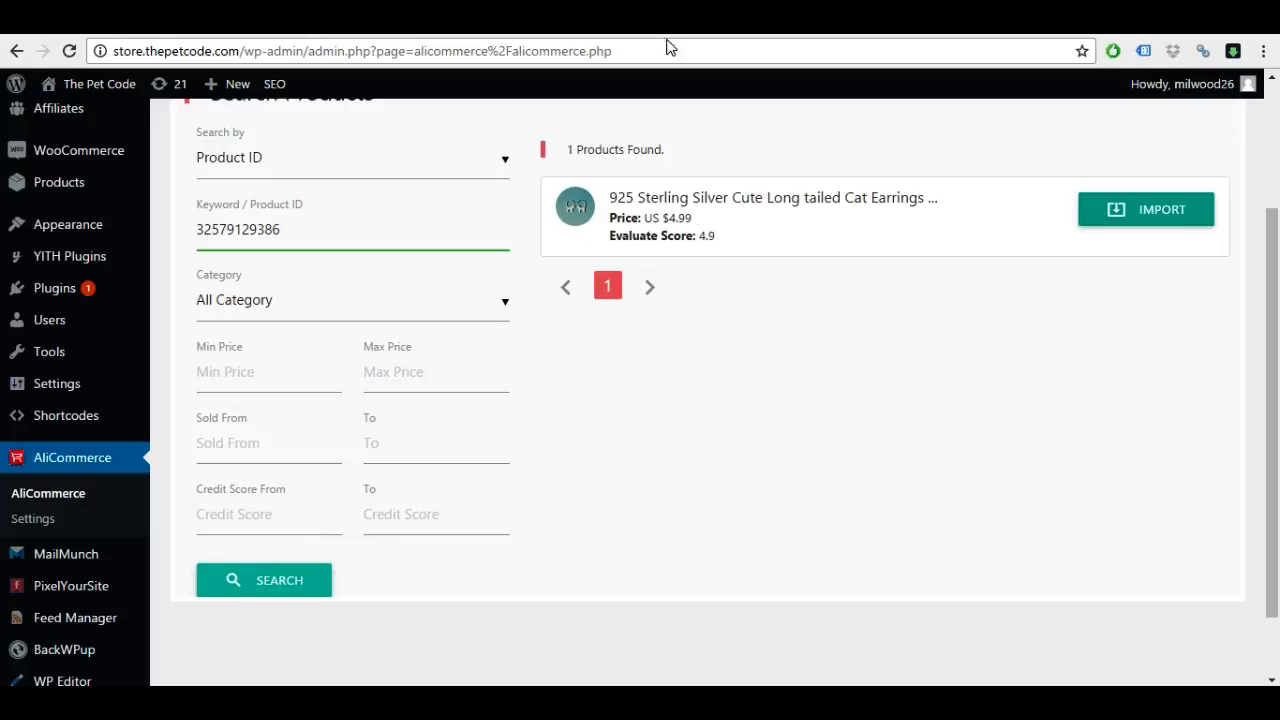
mouse_move(1022, 206)
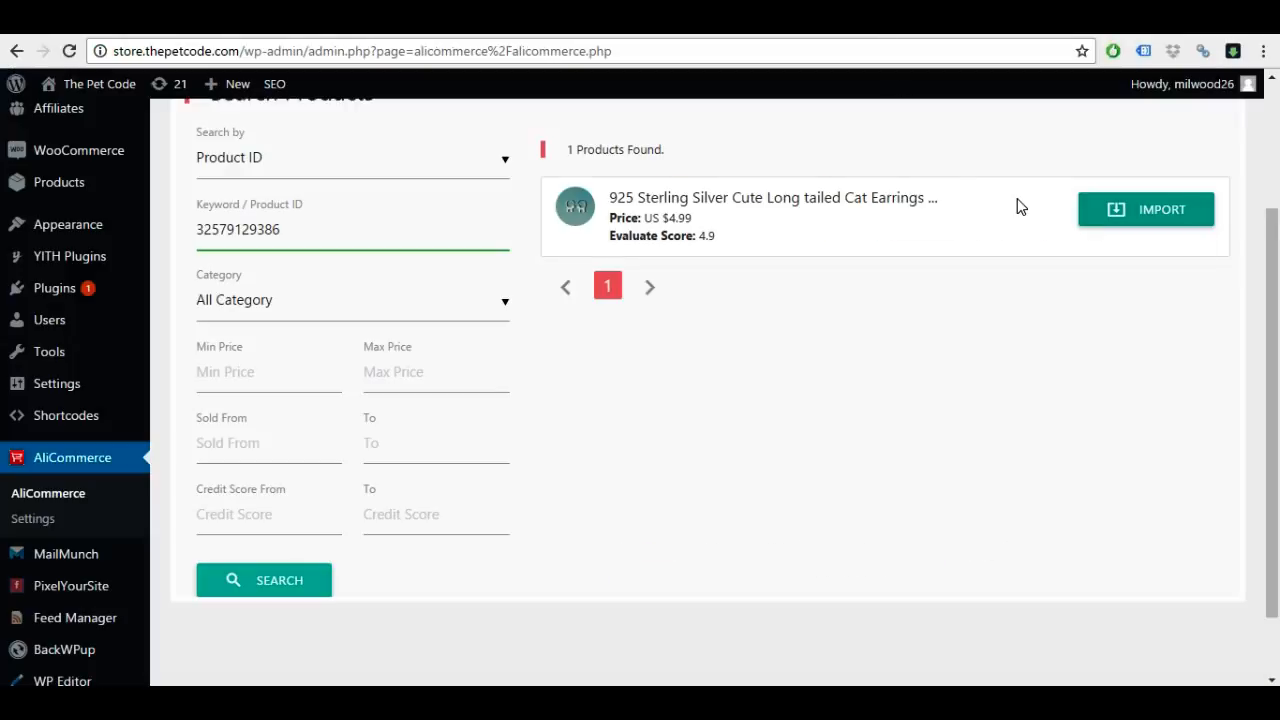
- Import the found cat earrings and file them under the Earrings category
left_click(1148, 210)
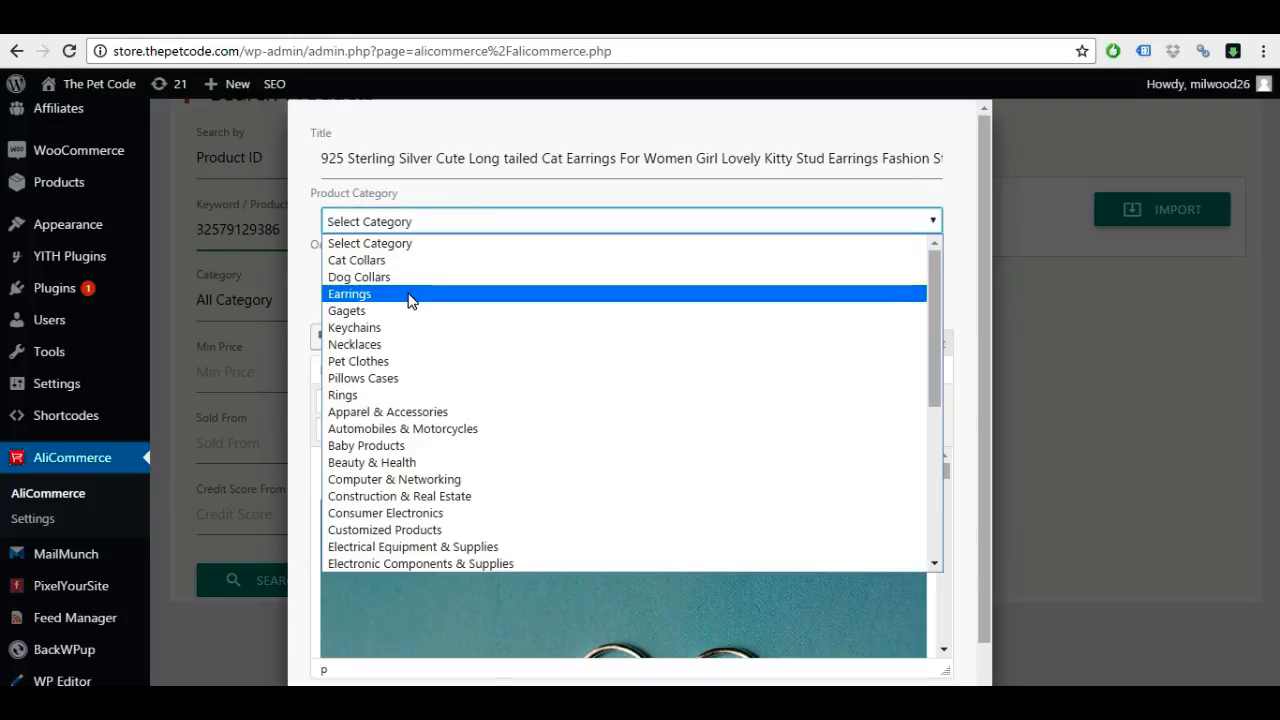
left_click(348, 292)
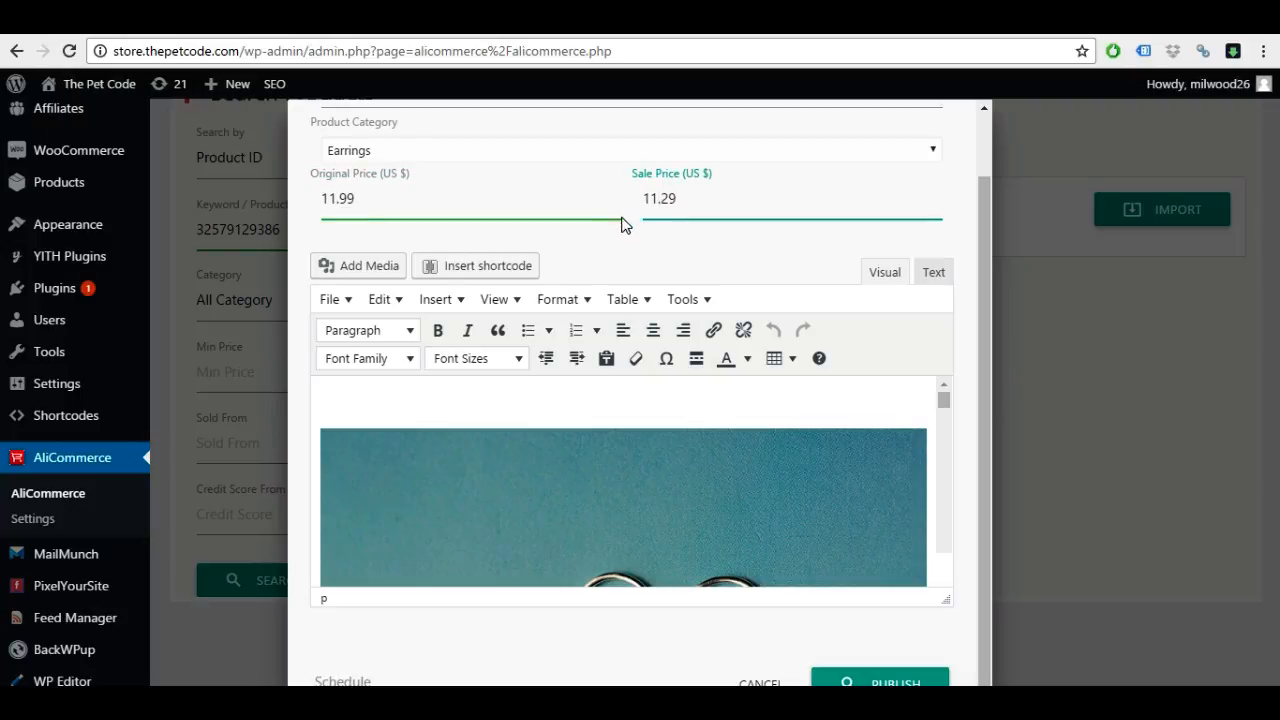
- Remove the seller's welcome banner image from the imported product description
scroll("down", 3)
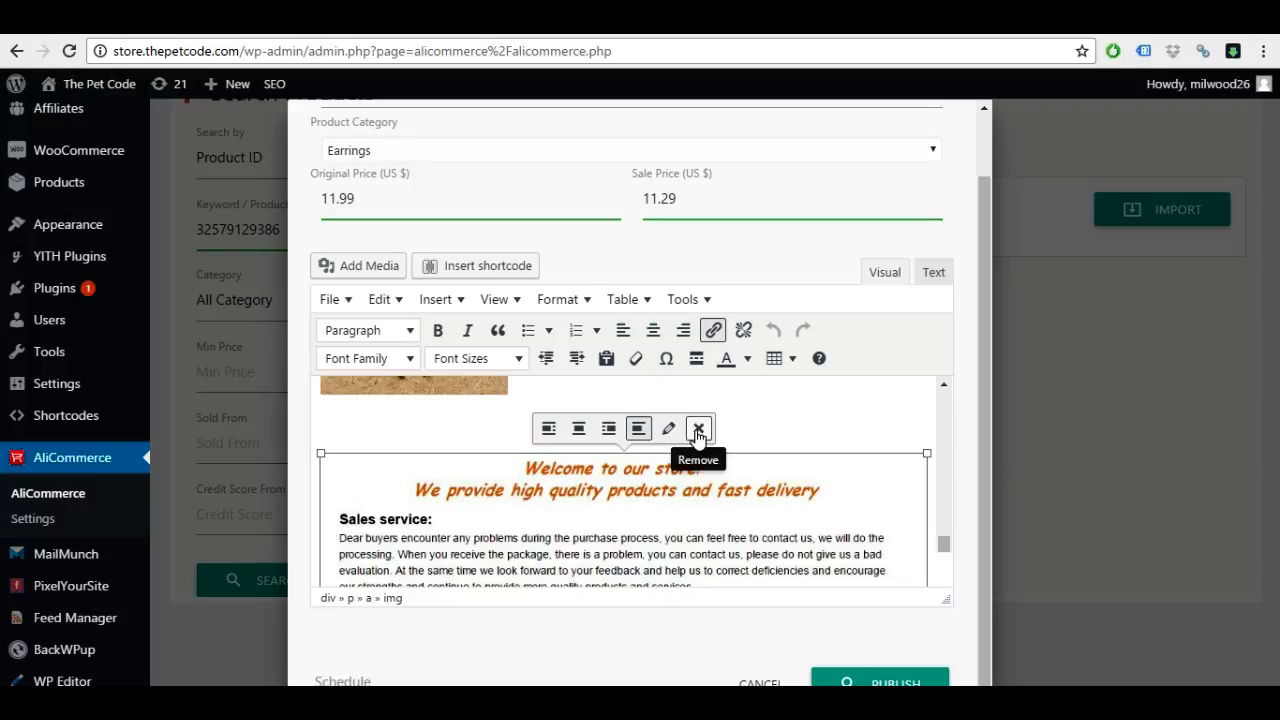
left_click(698, 428)
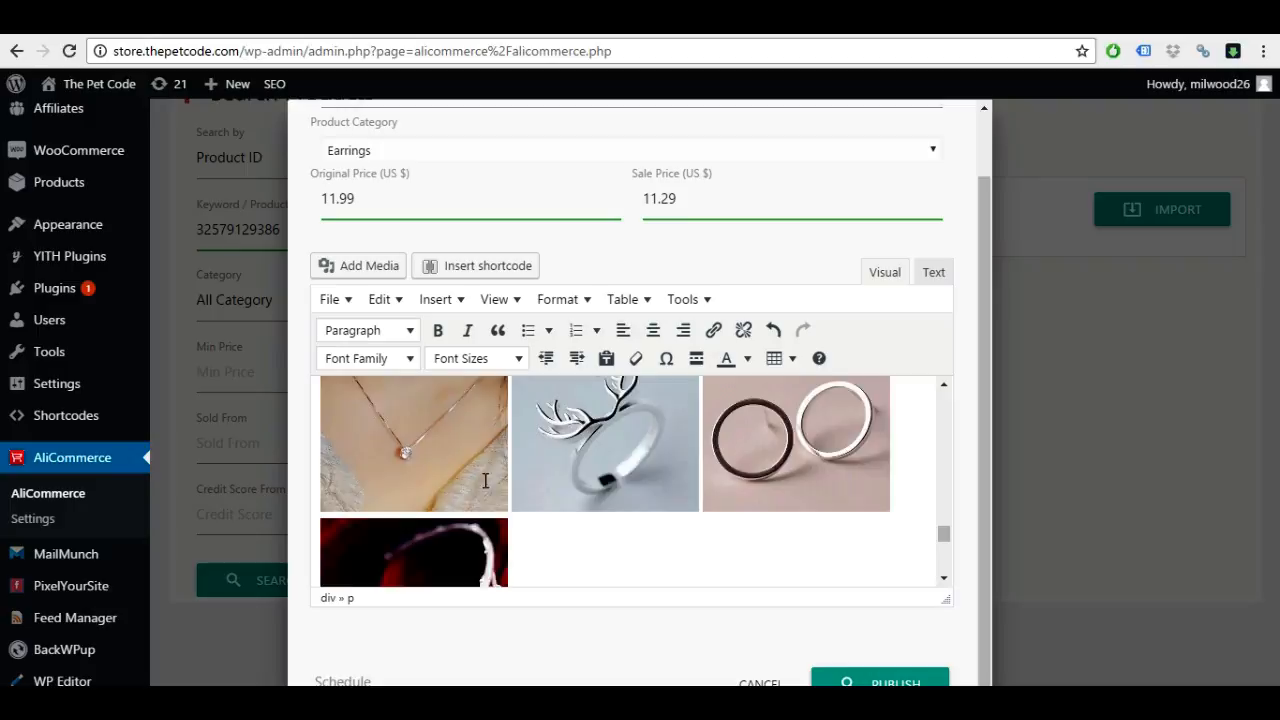
scroll("down", 3)
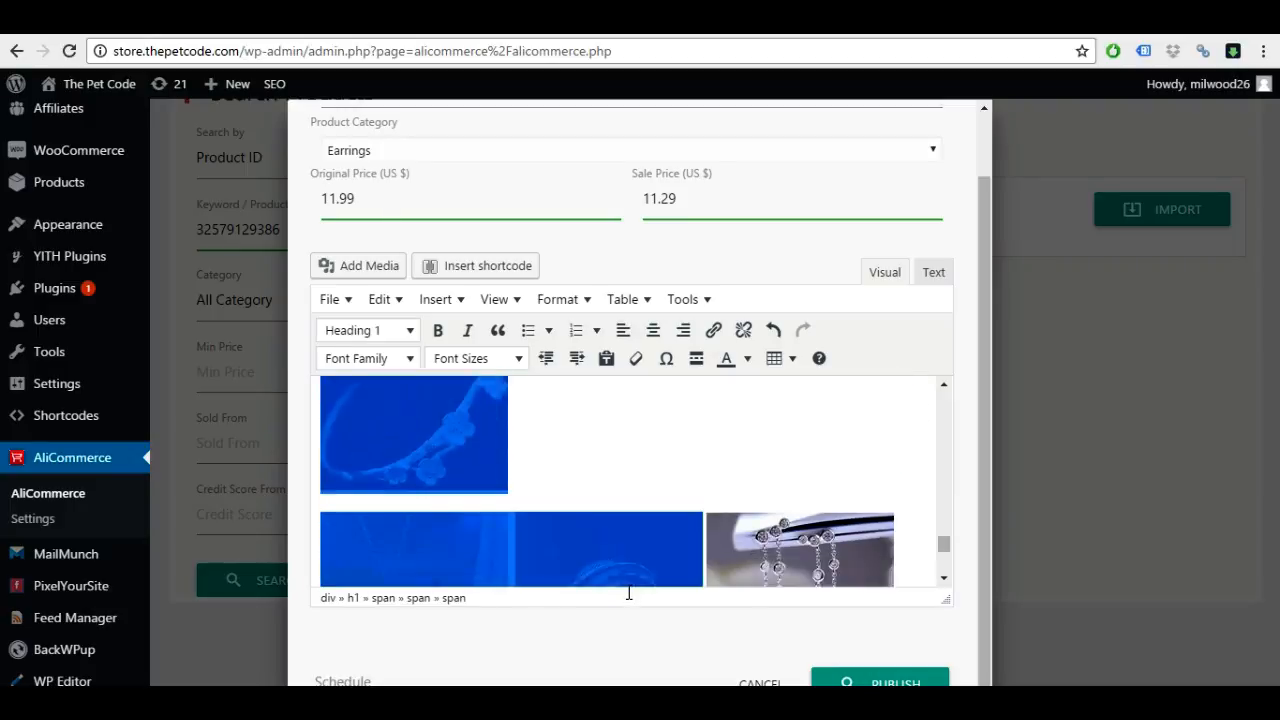
scroll("down", 3)
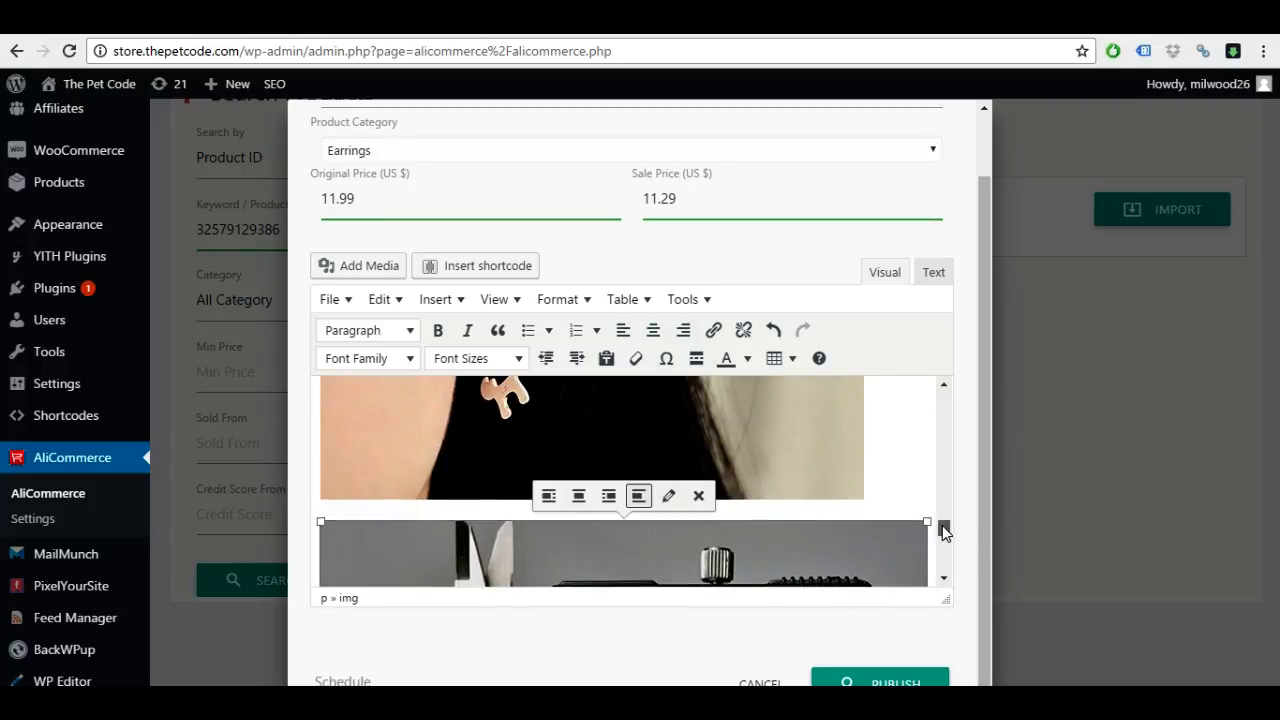
scroll("down", 3)
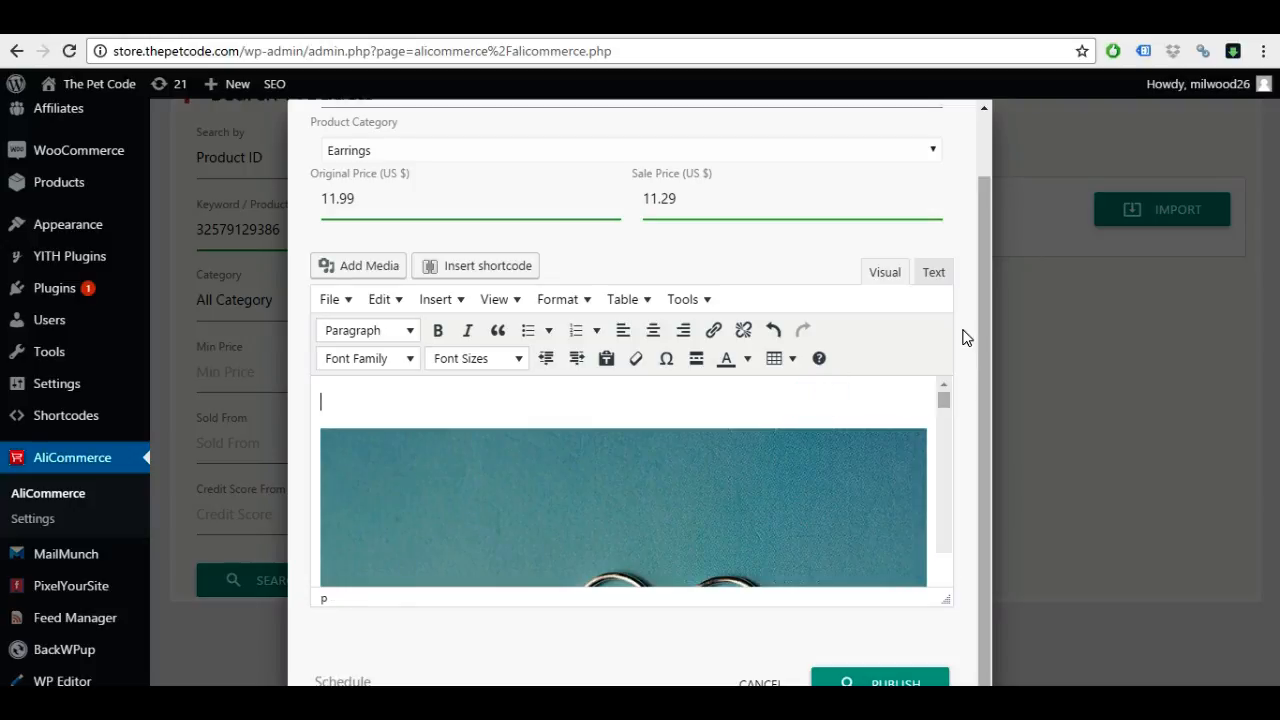
mouse_move(1030, 464)
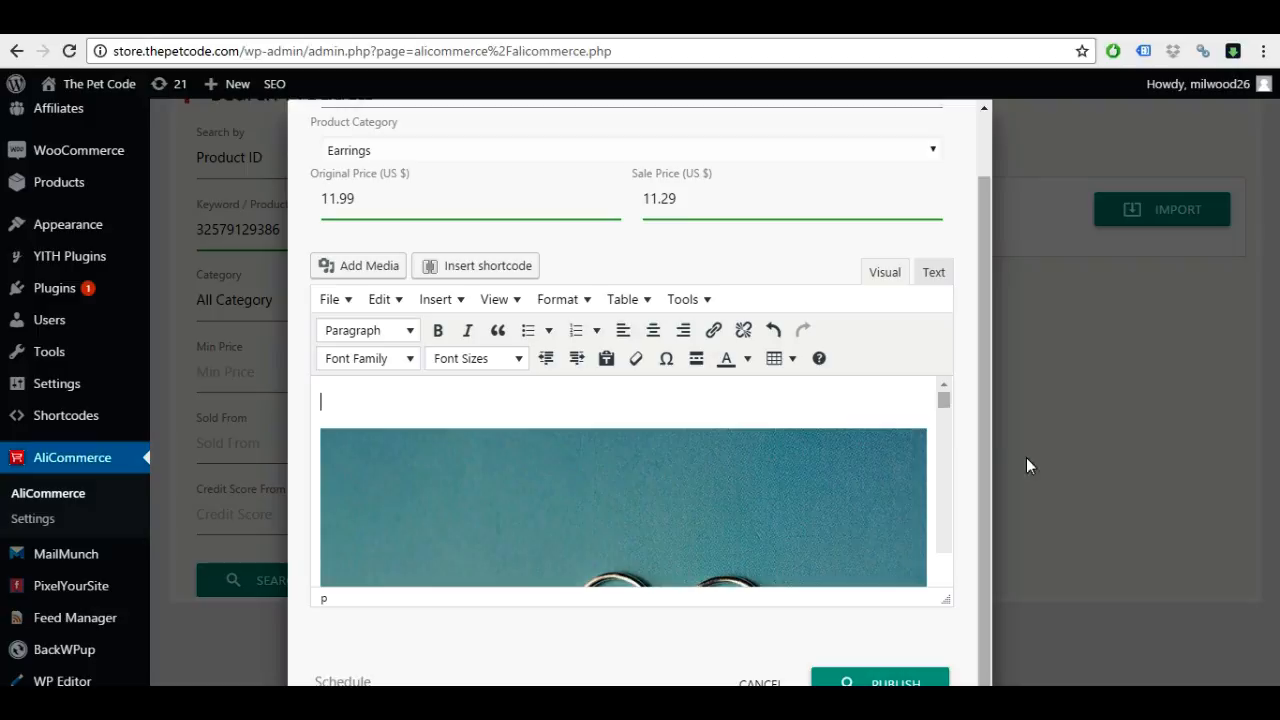
mouse_move(942, 432)
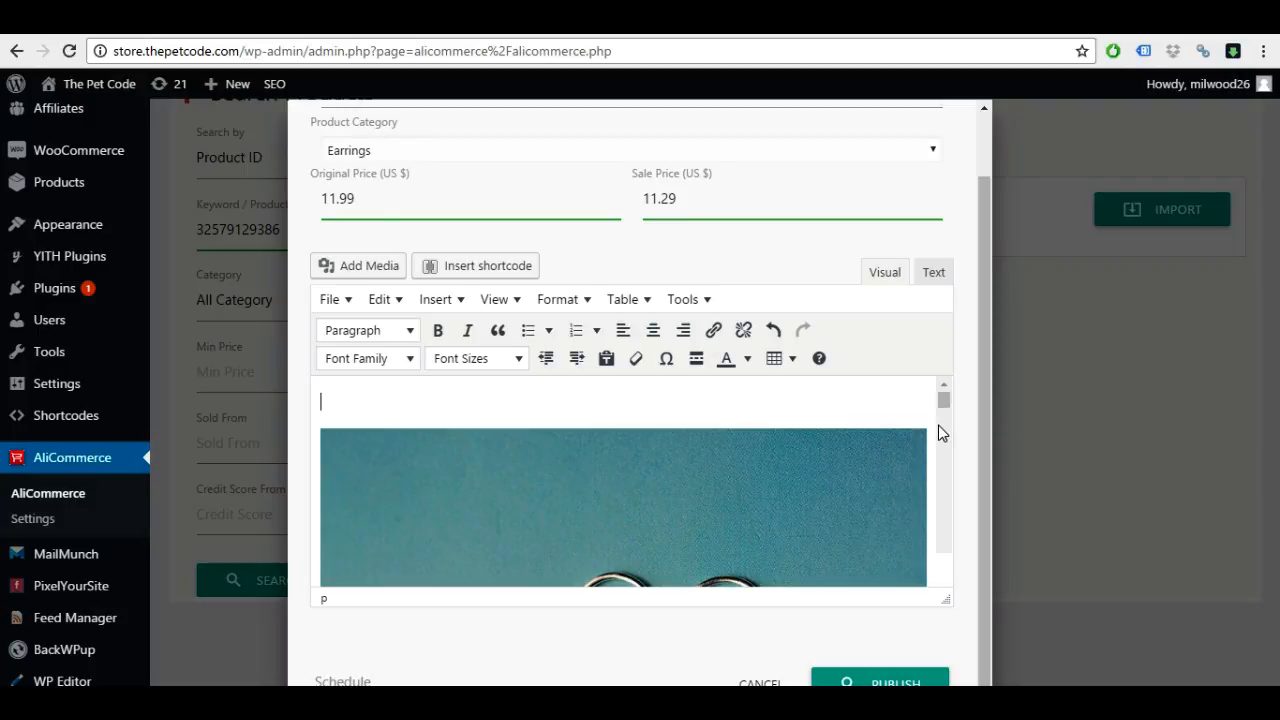
- Add the greeting 'Hello Thank you for visiting' at the top of the description
type("Hello Tha")
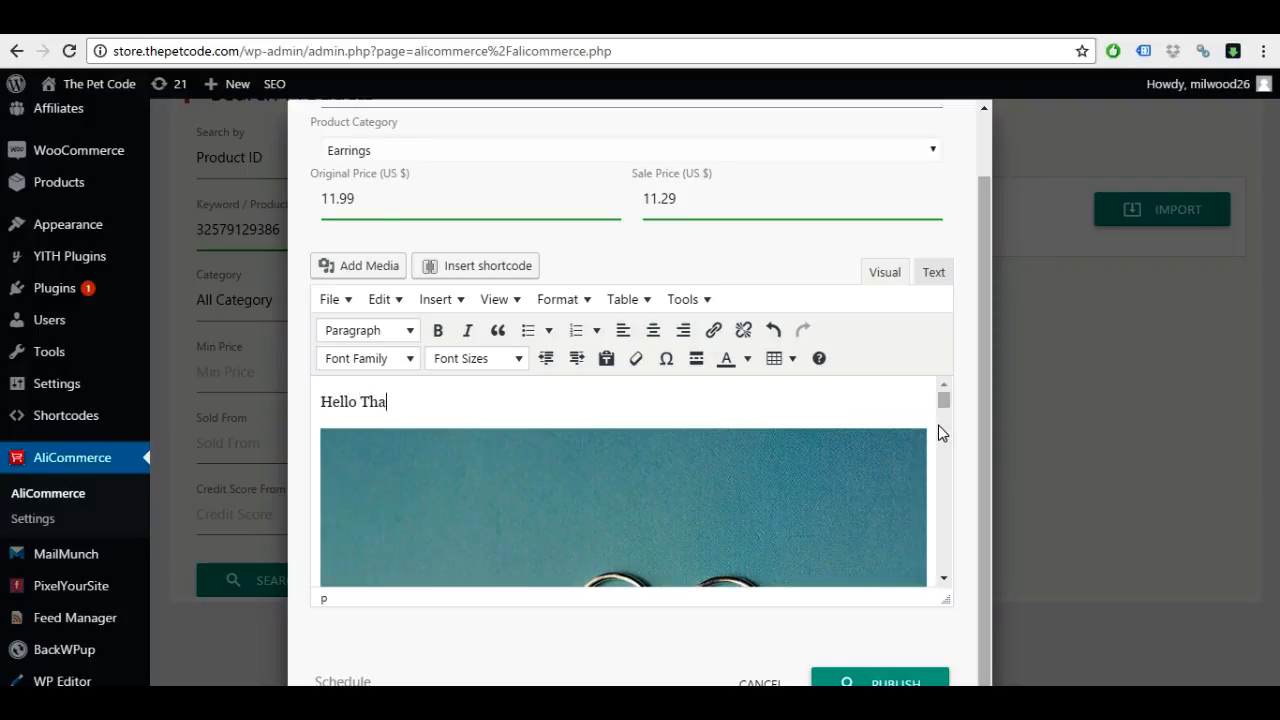
type("nk you for")
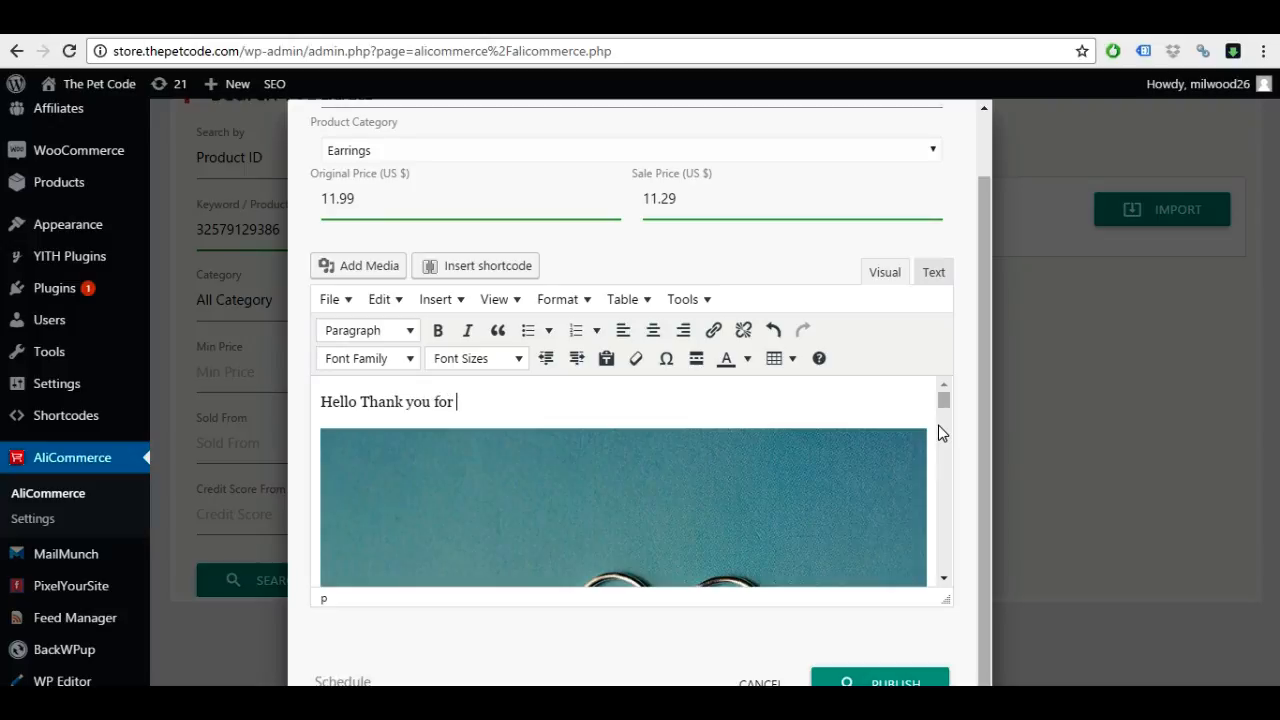
type("visi")
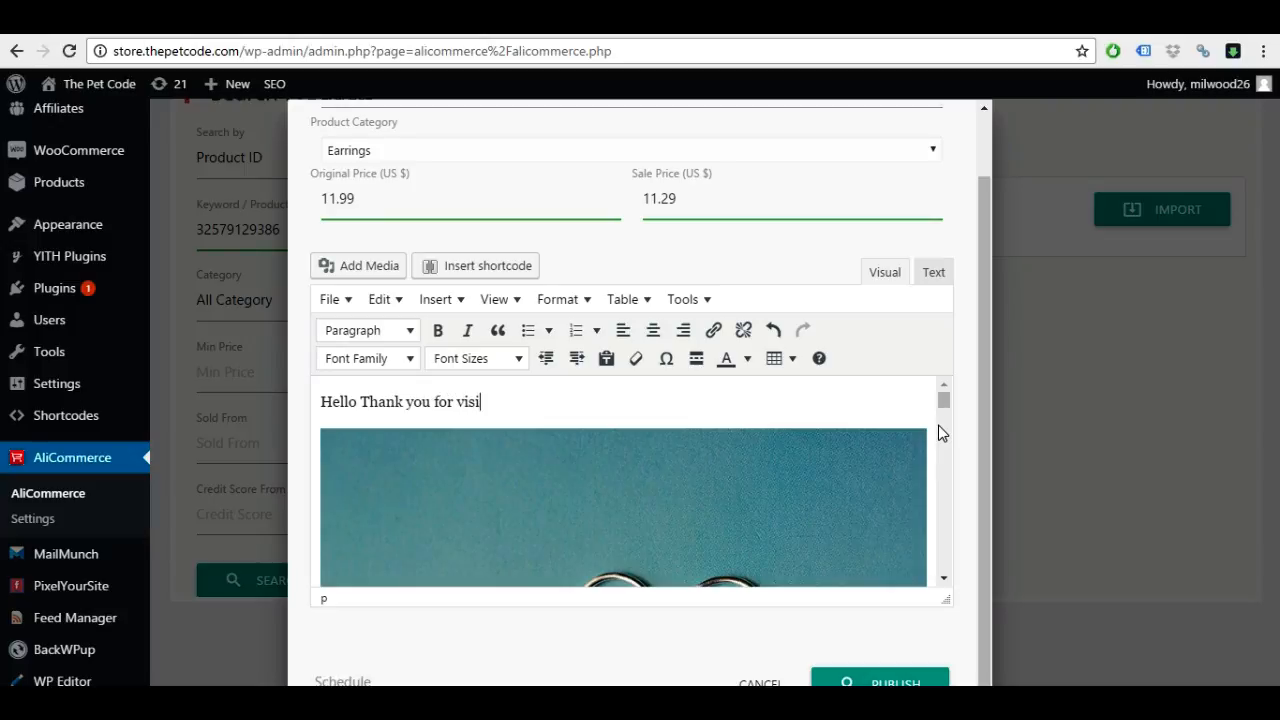
type("t")
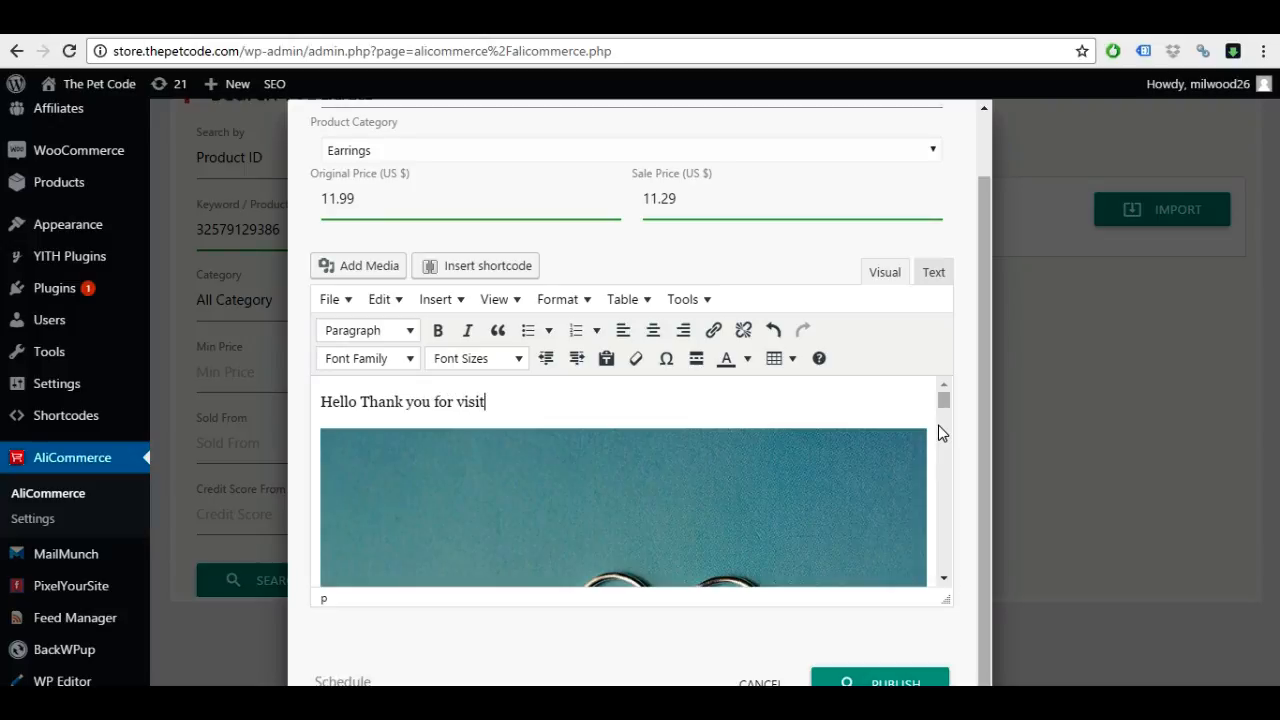
type("ing")
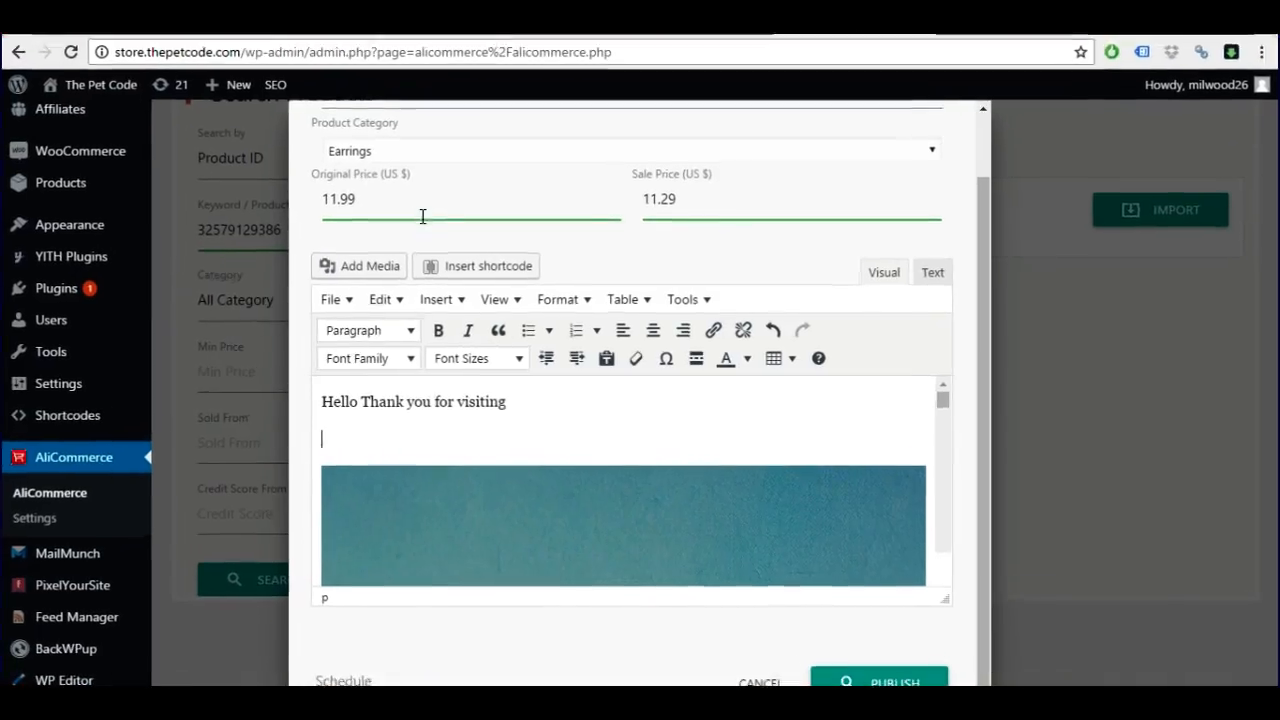
mouse_move(516, 448)
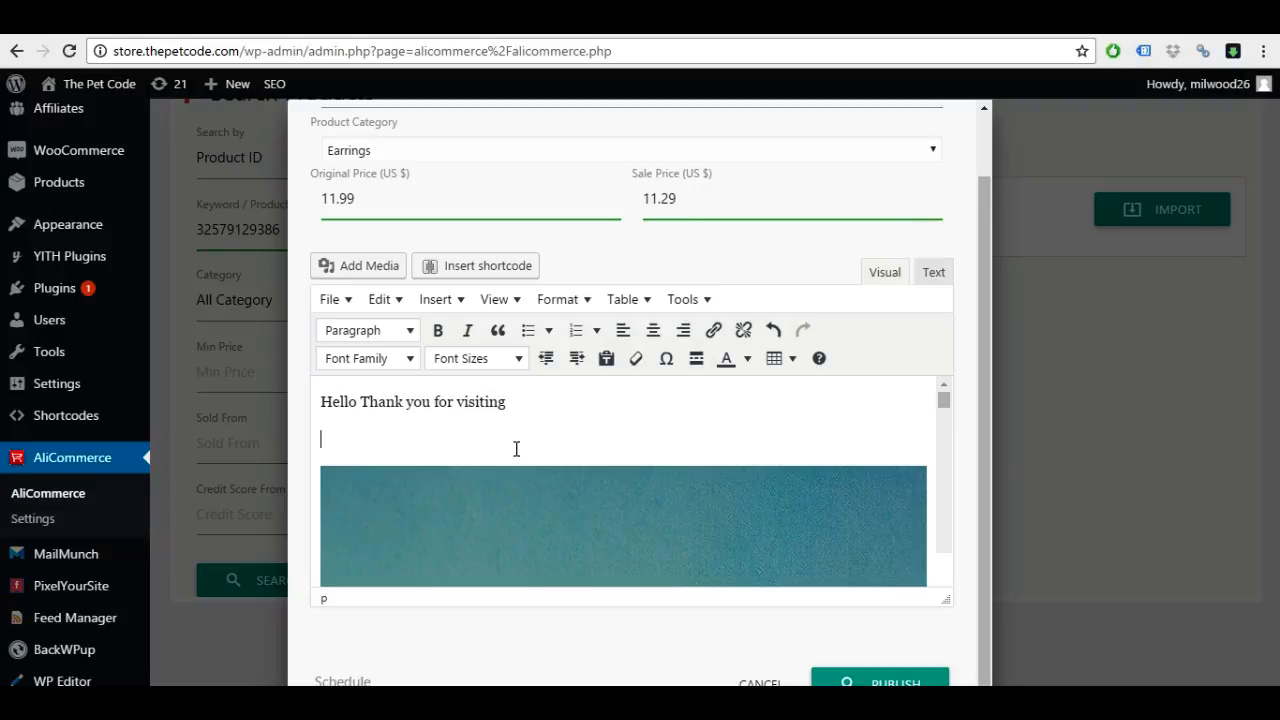
- Add a bulleted list with free shipping and worldwide shipping lines, then publish the earrings
left_click(528, 330)
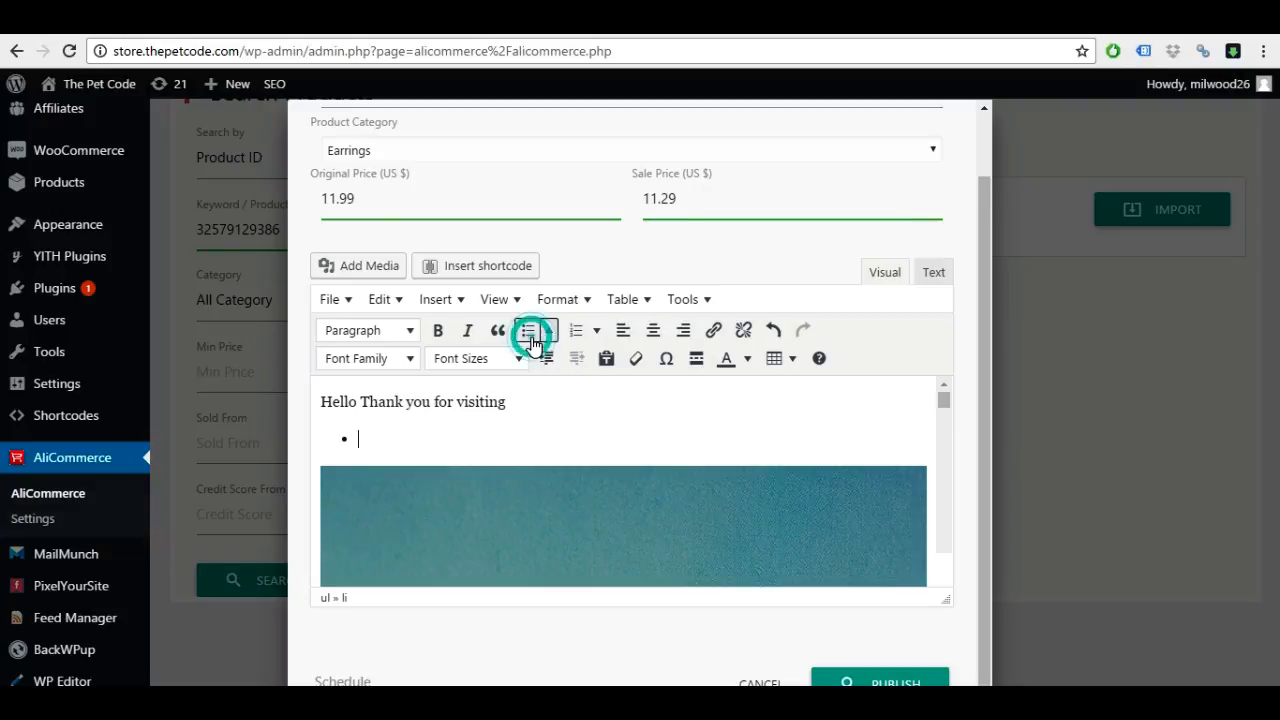
type("frees")
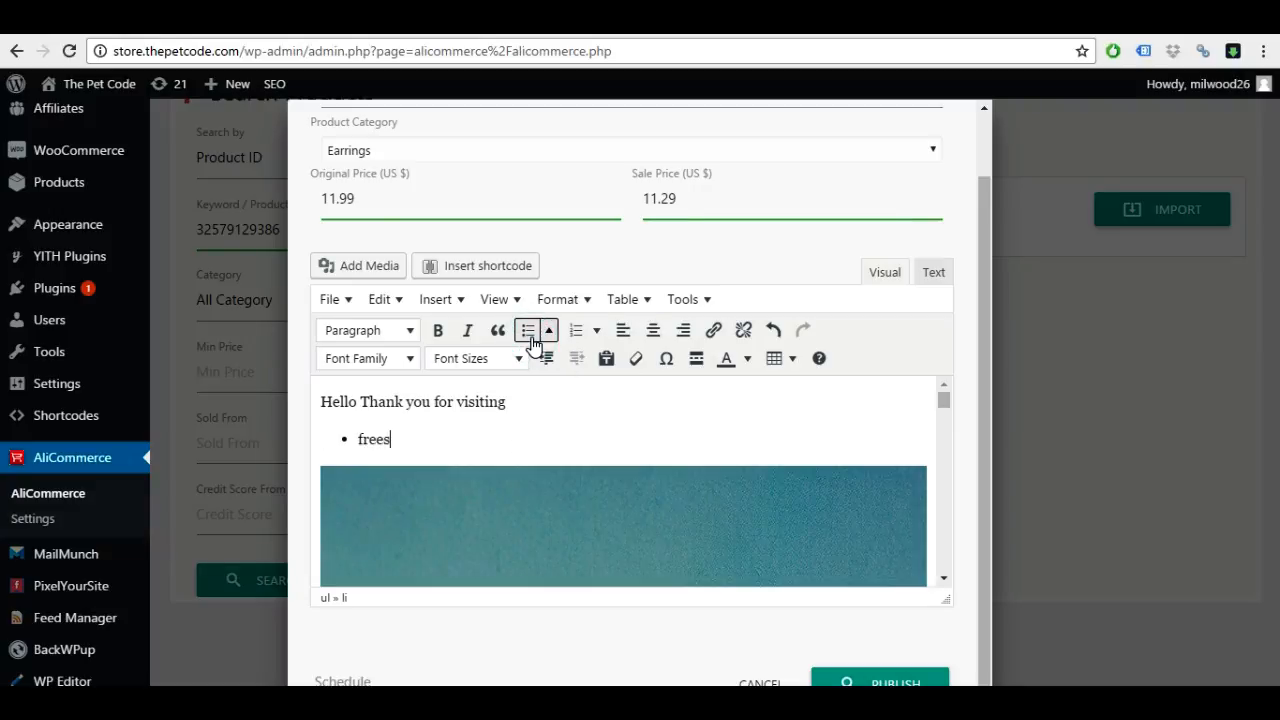
type("hipping")
type("1 to 2 wee")
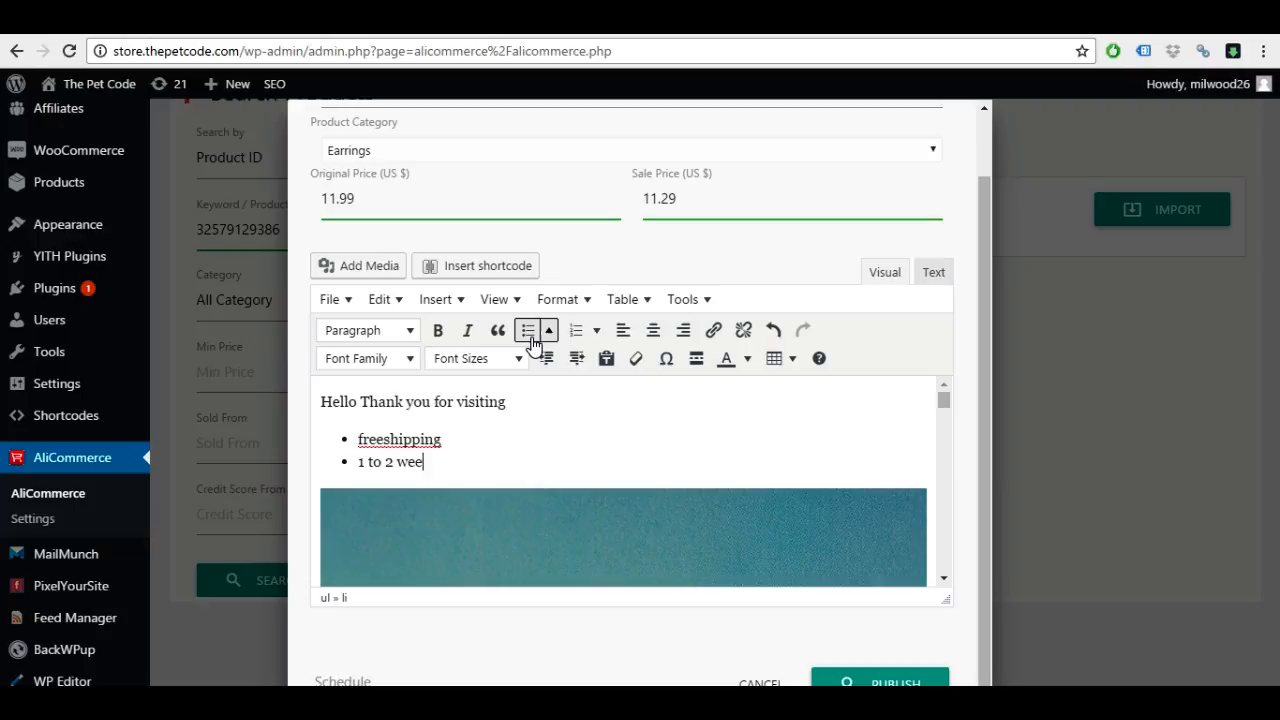
type("ks worldwide")
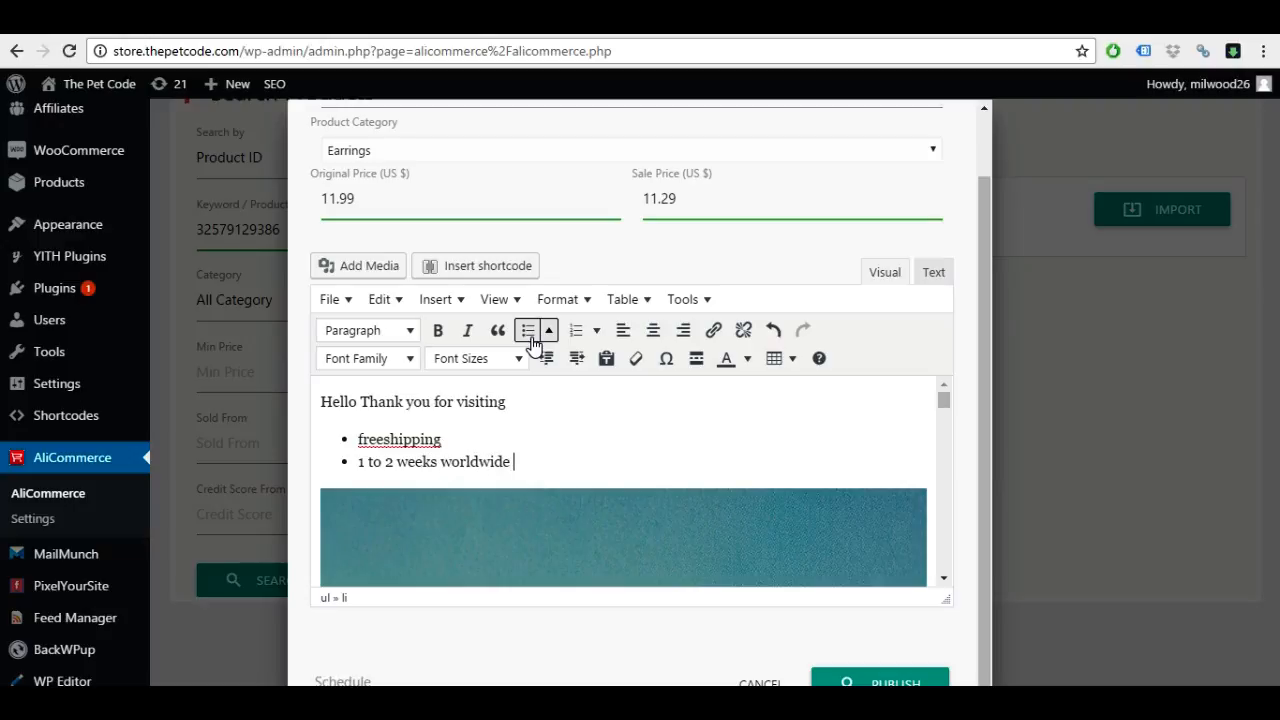
type("shipping")
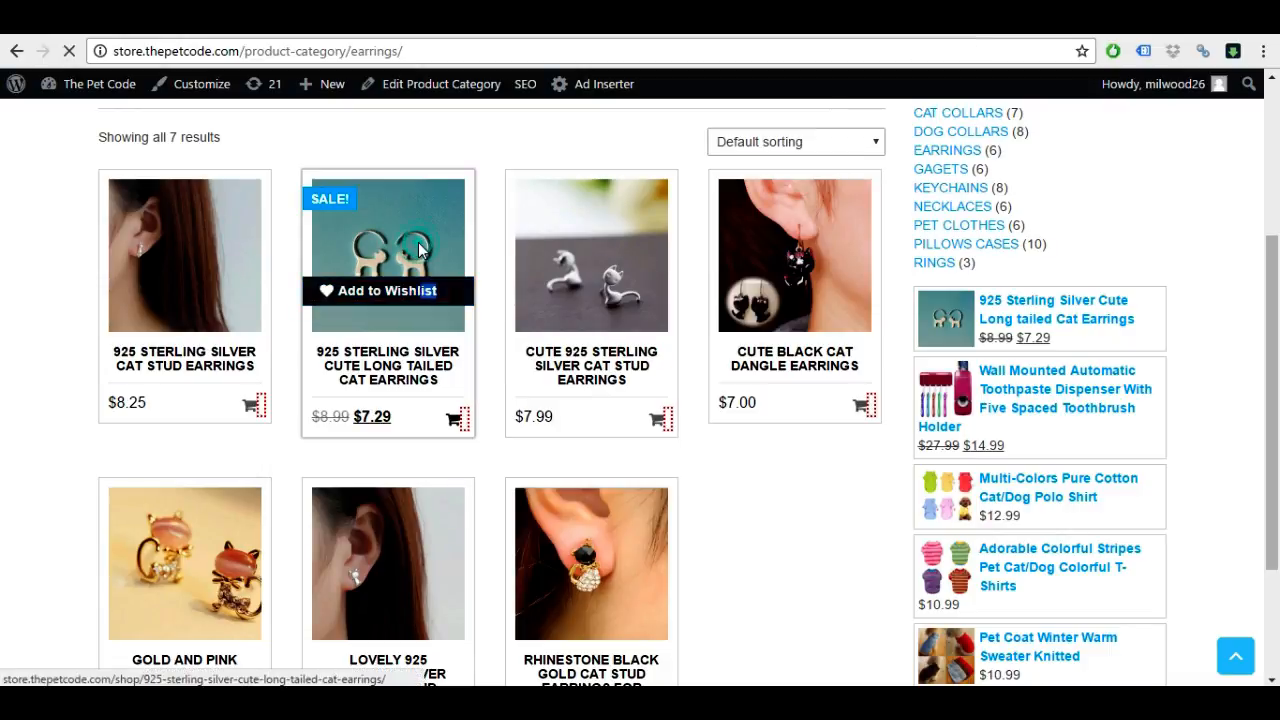
- View the live cat earrings page at $7.29 sale price, scrolling through gallery, description and related products
left_click(408, 256)
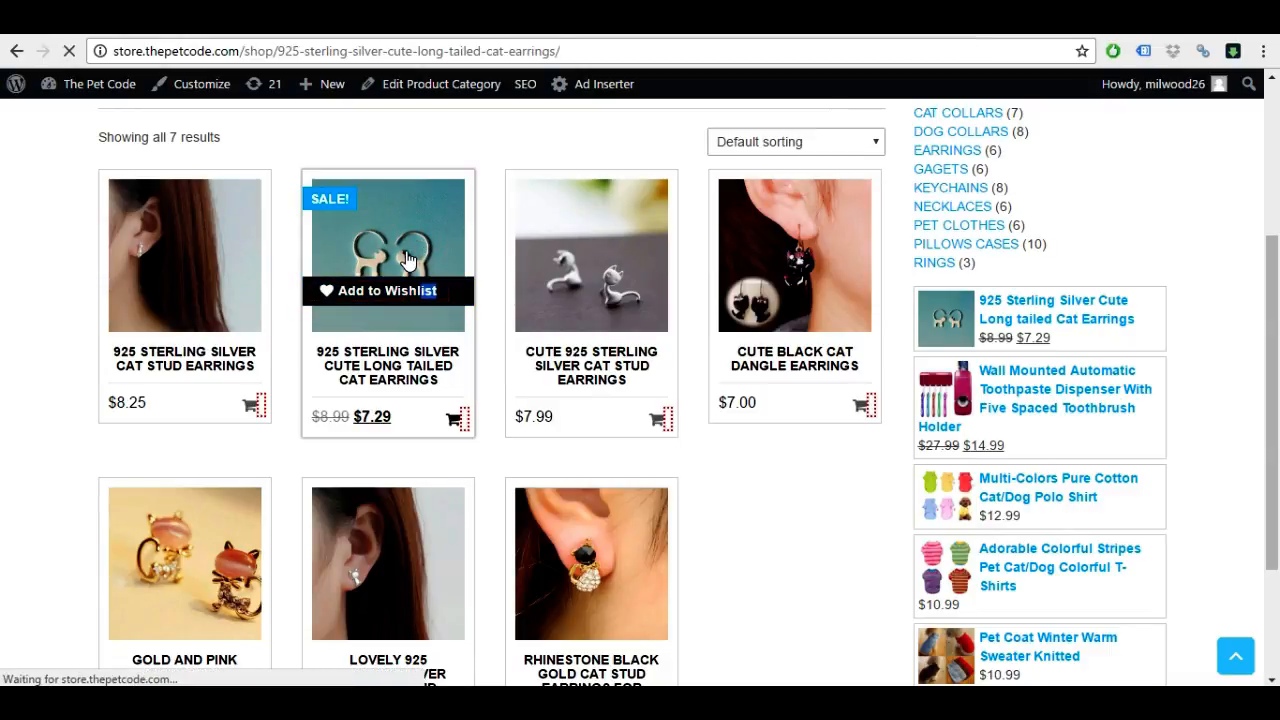
left_click(406, 258)
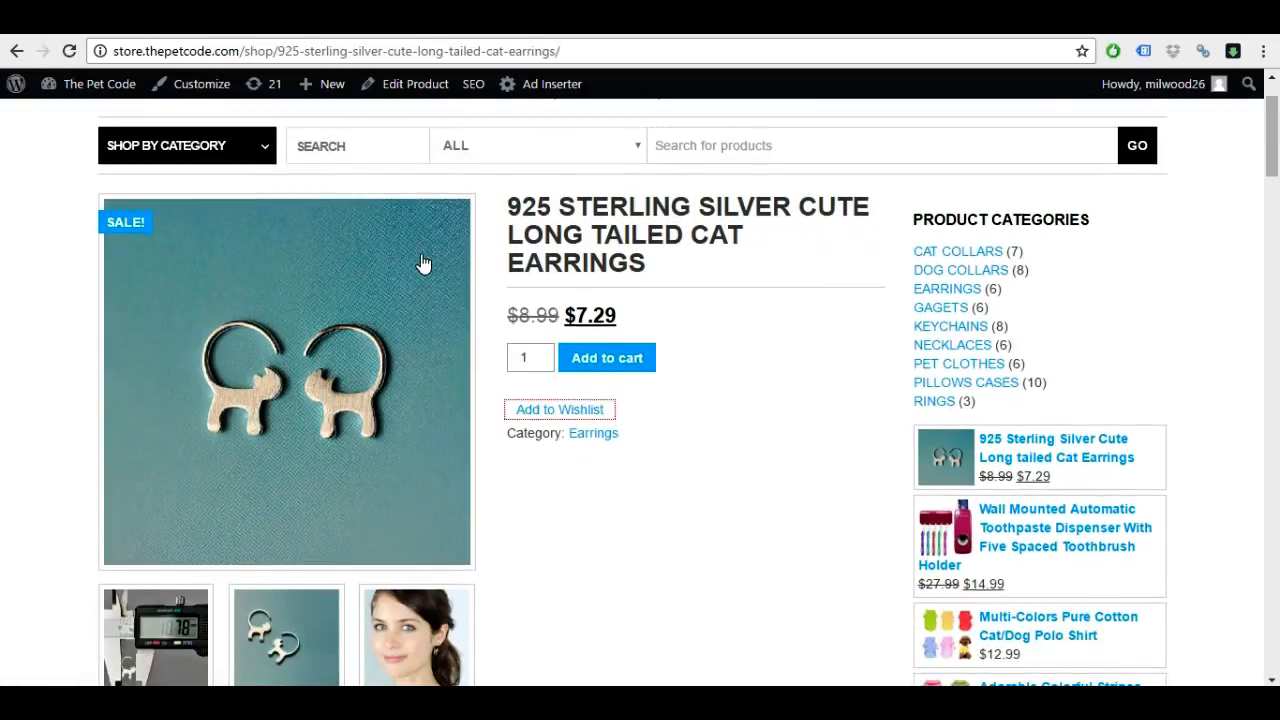
scroll("down", 3)
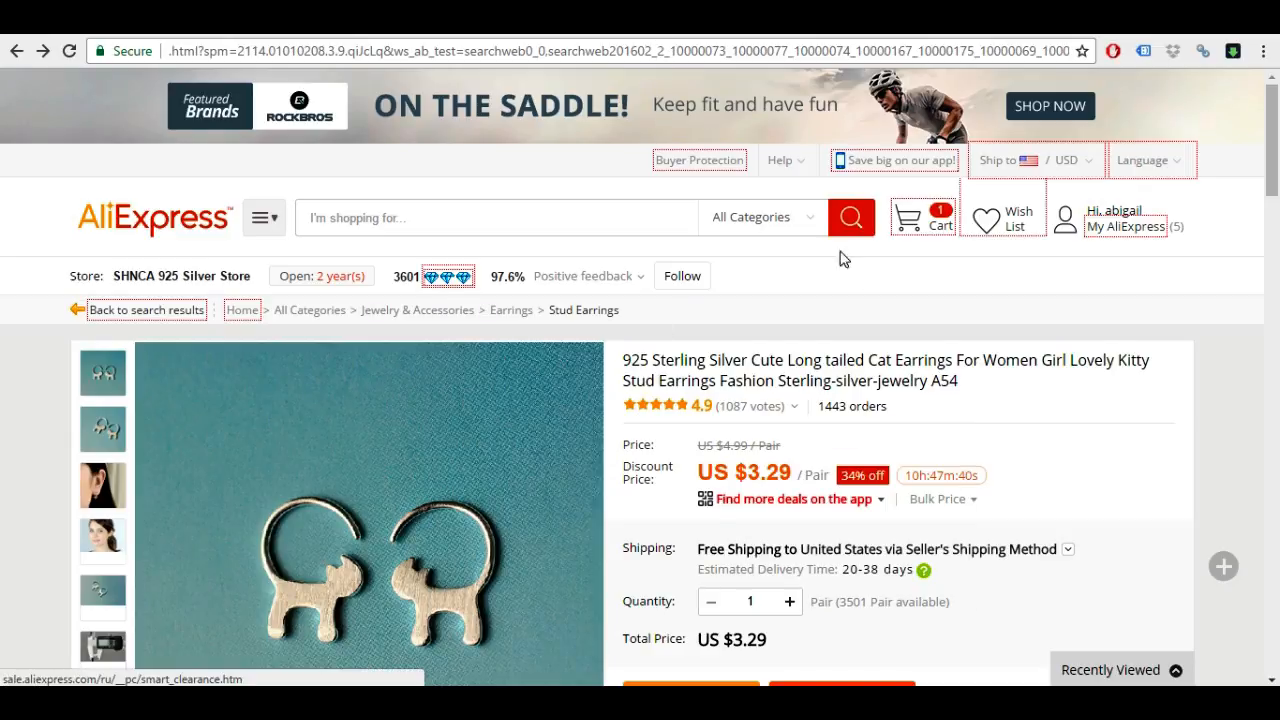
mouse_move(1000, 42)
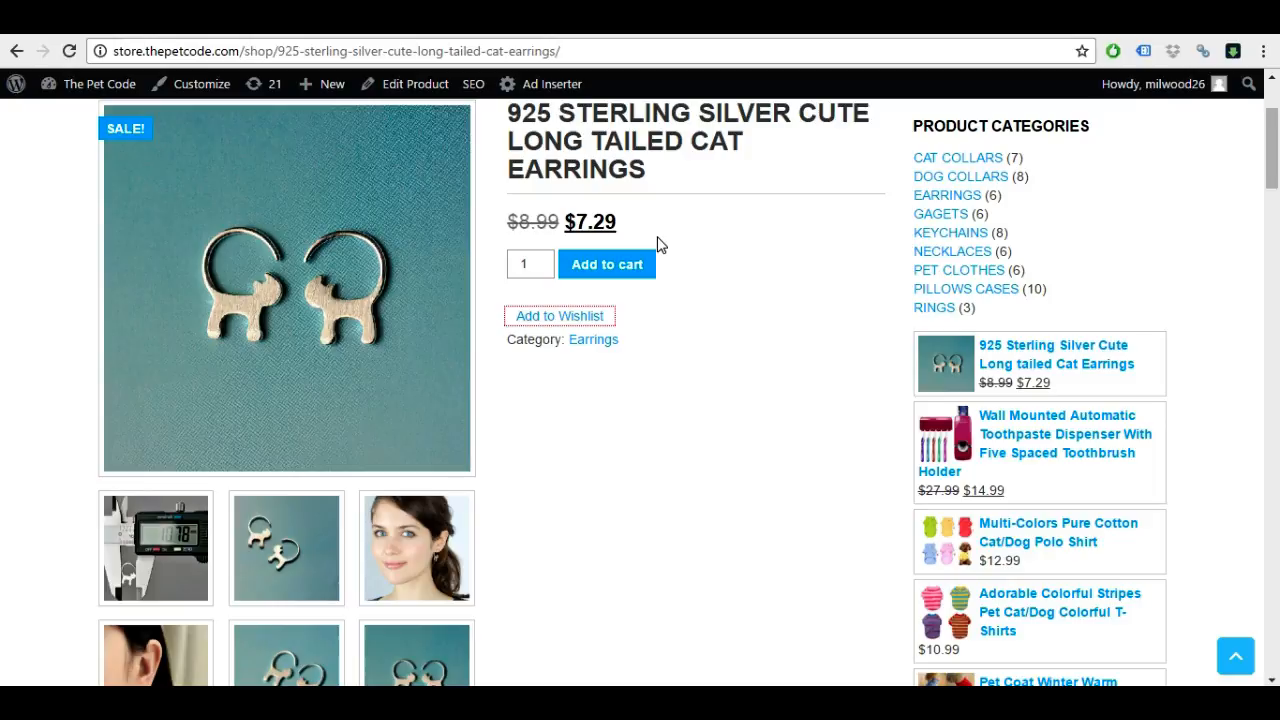
mouse_move(622, 264)
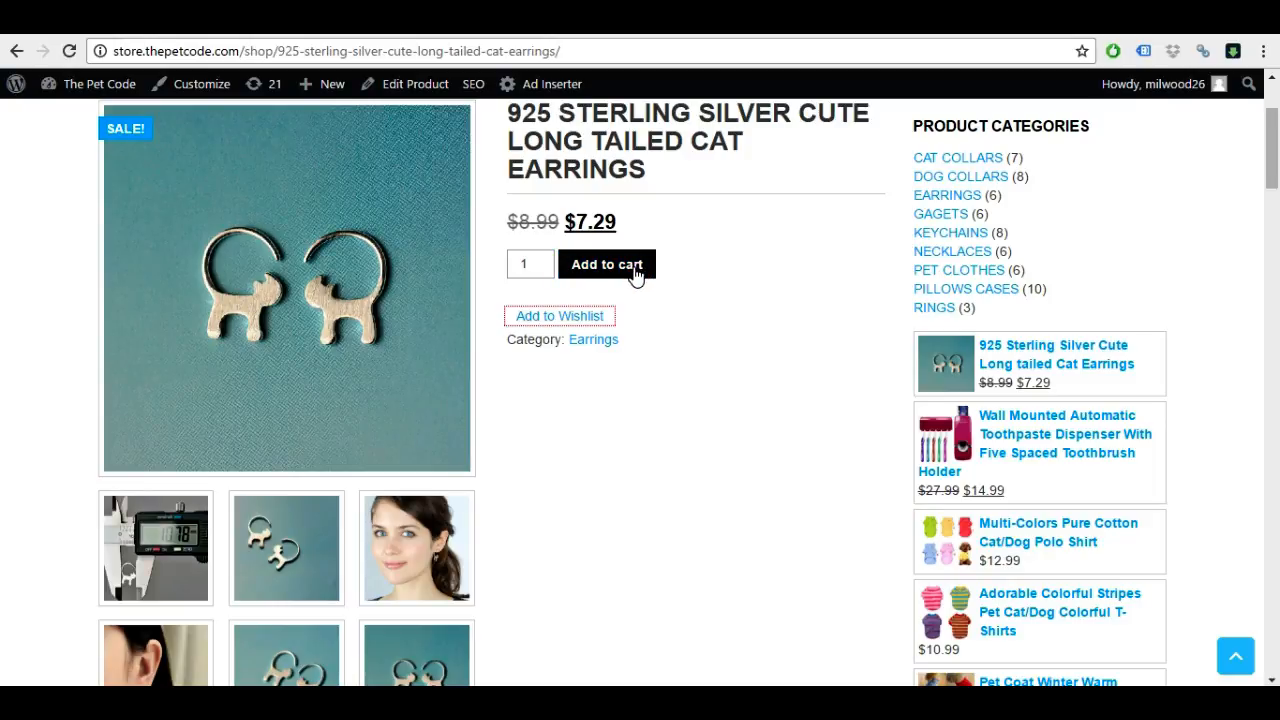
mouse_move(638, 280)
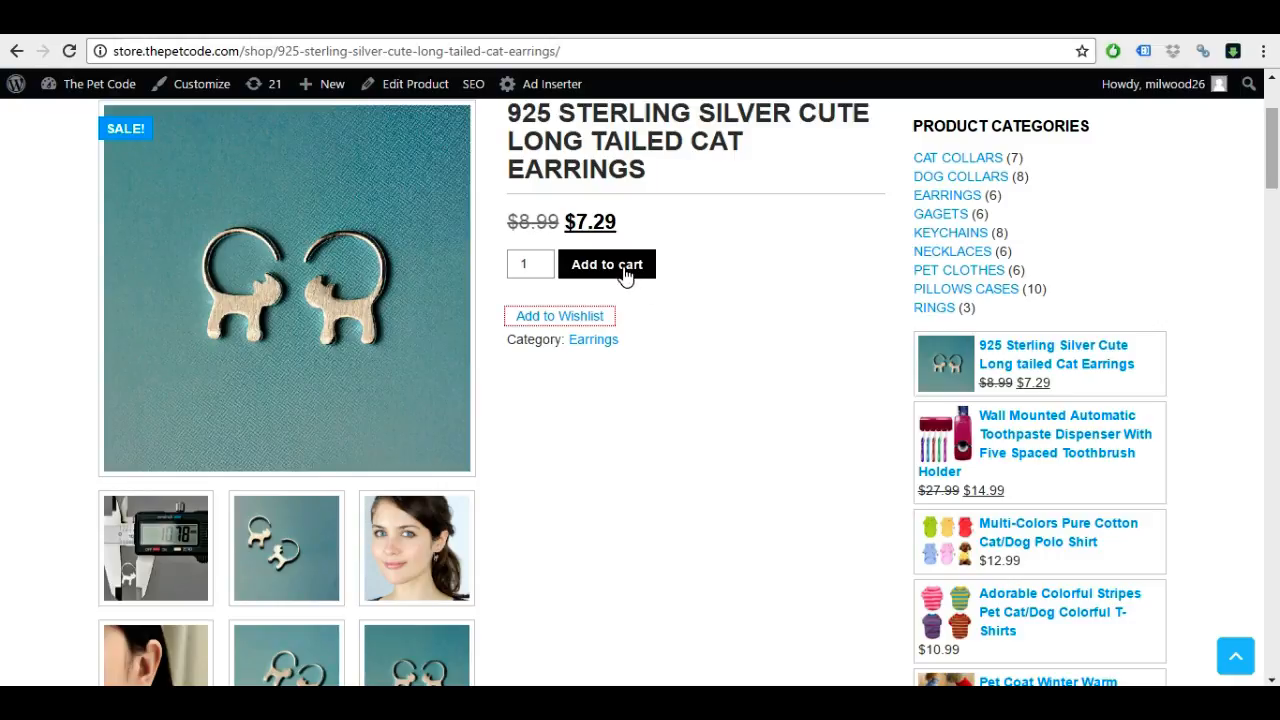
scroll("down", 3)
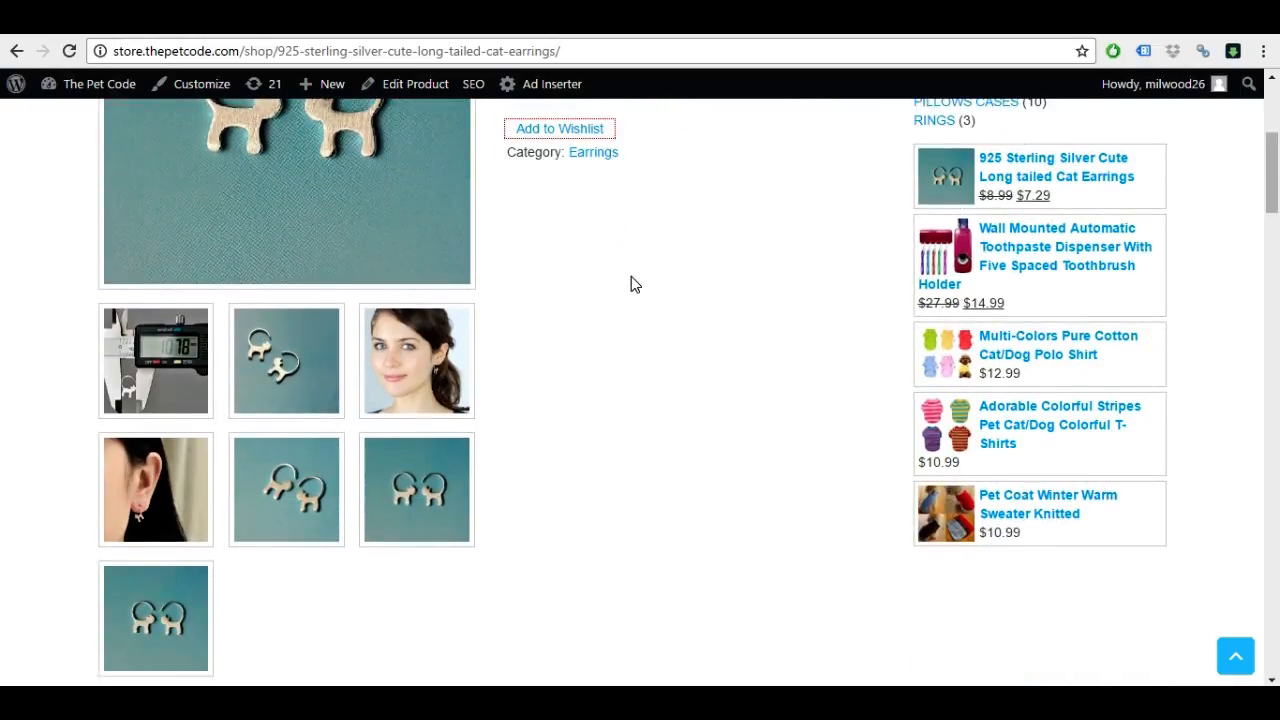
scroll("down", 3)
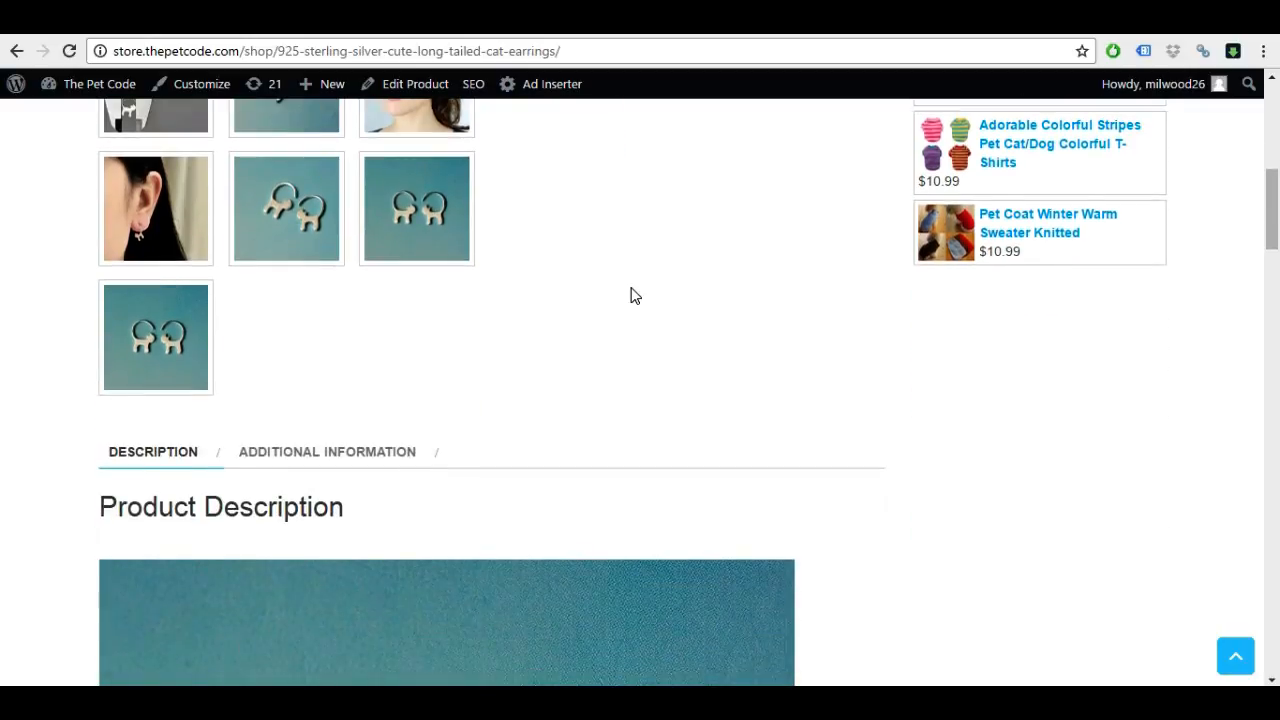
scroll("down", 3)
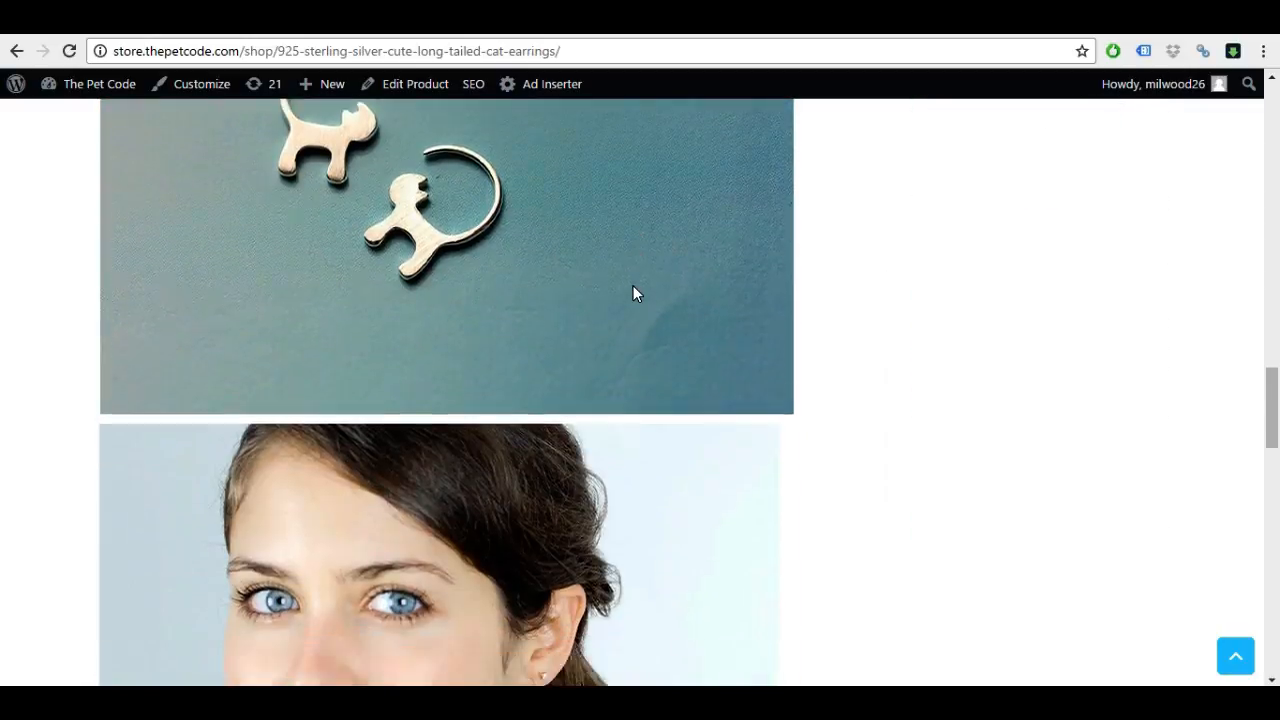
scroll("down", 3)
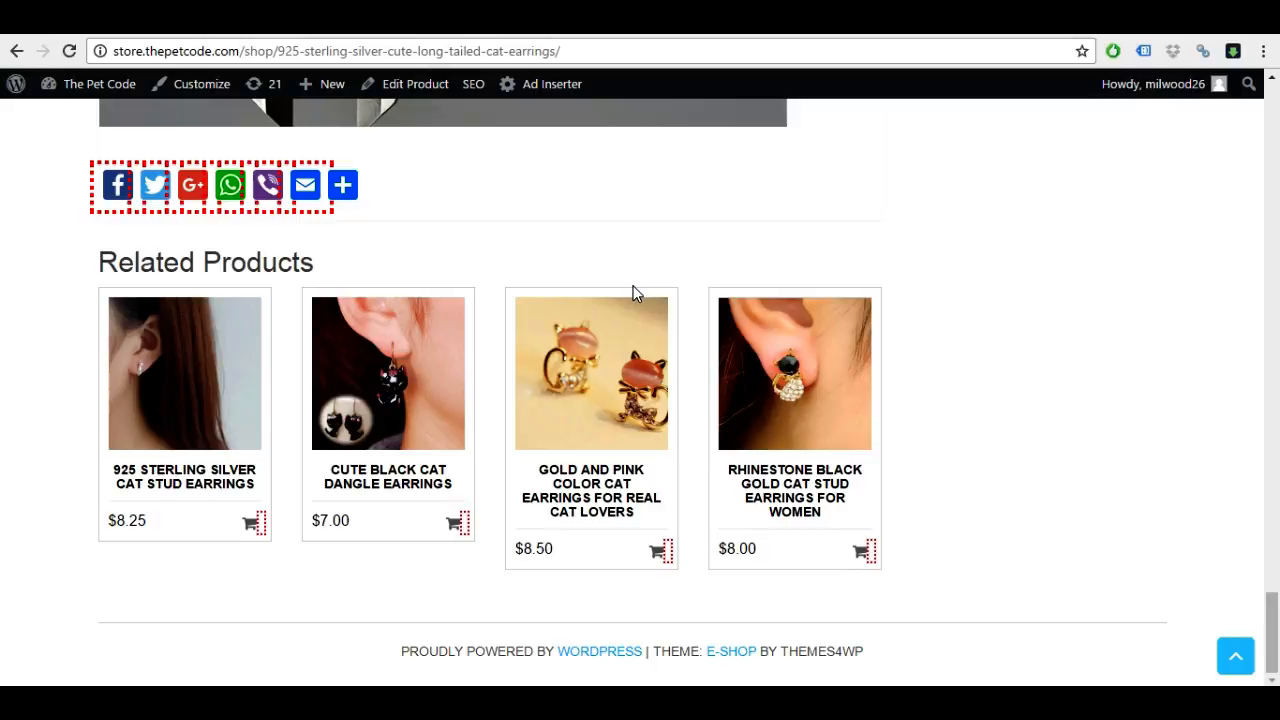
mouse_move(4, 632)
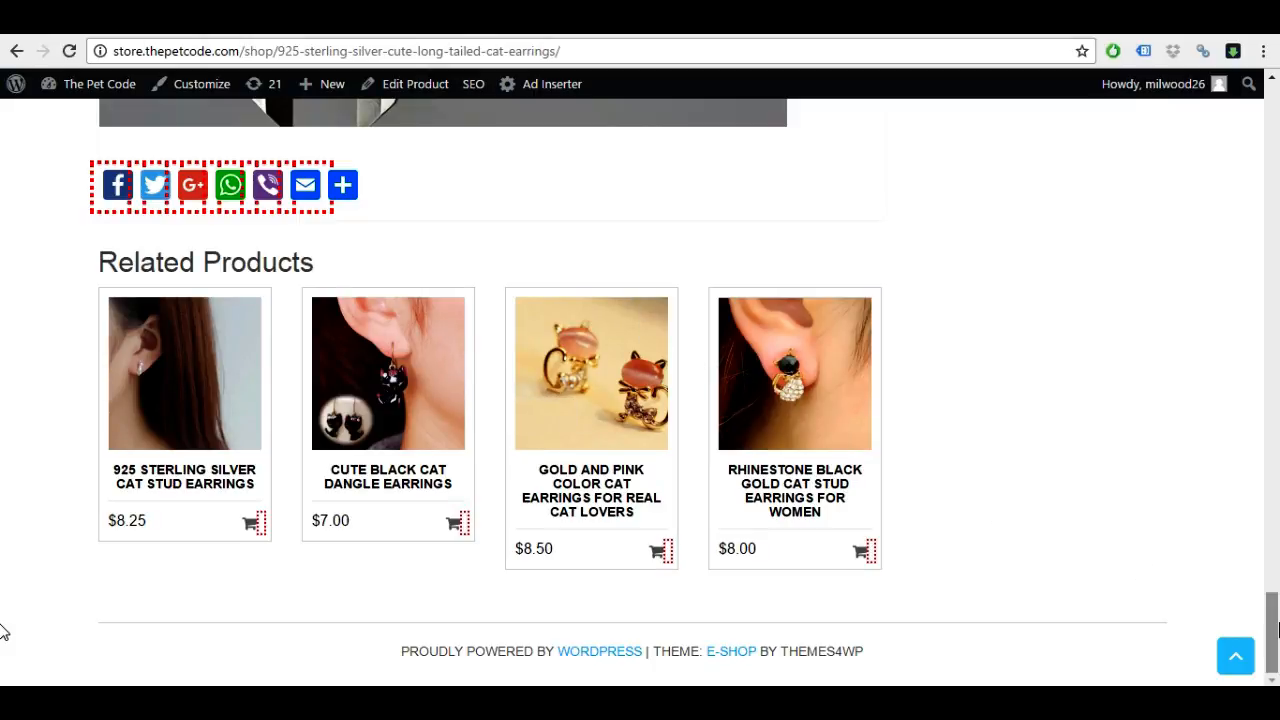
scroll("up", 3)
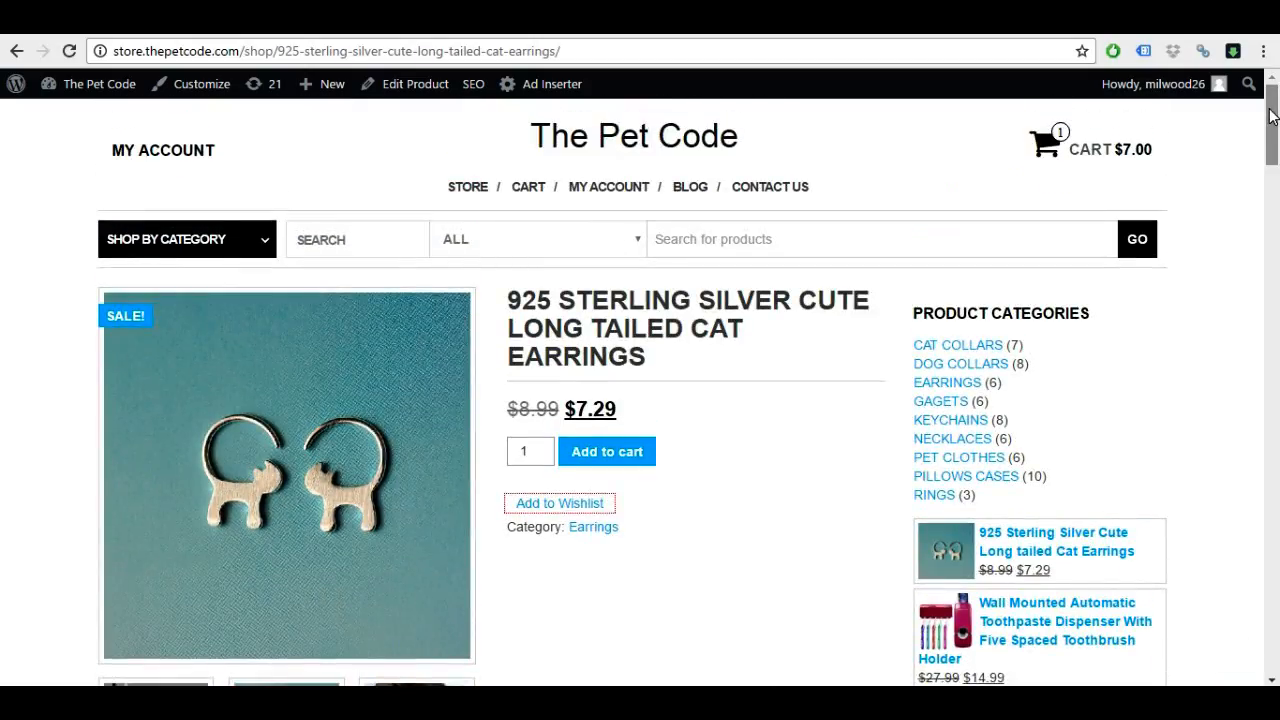
scroll("down", 3)
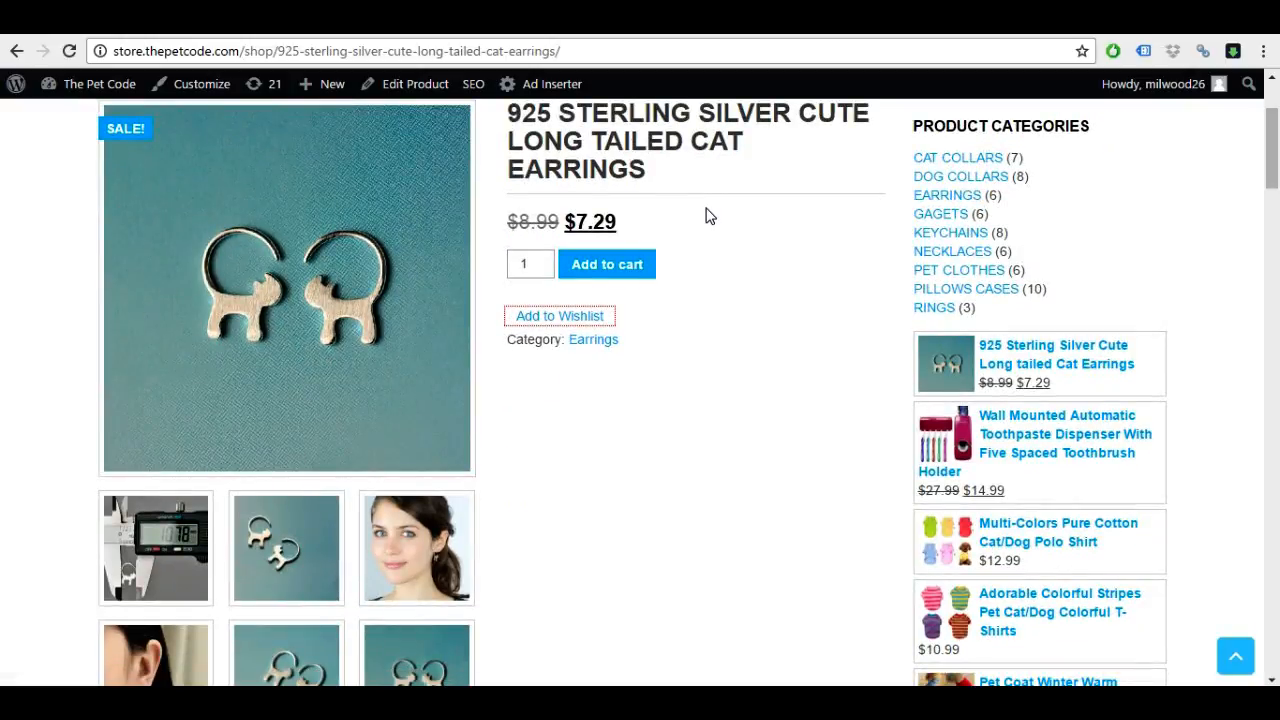
scroll("down", 3)
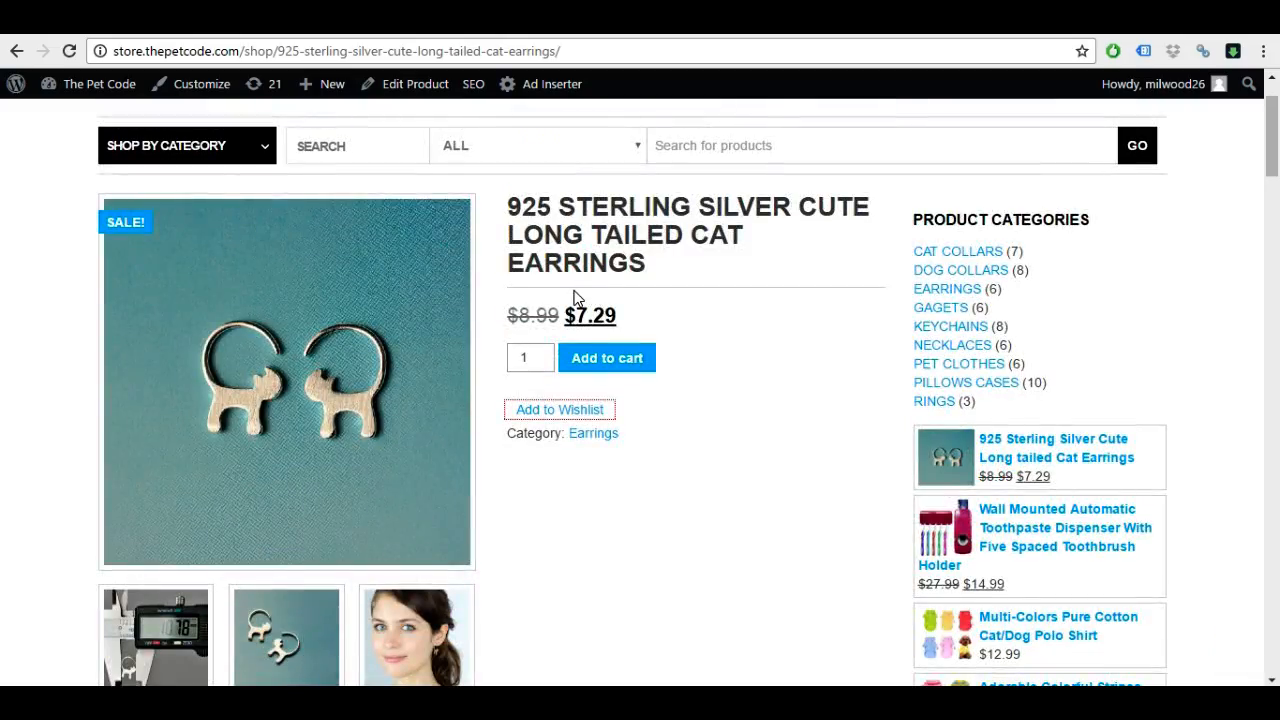
mouse_move(552, 292)
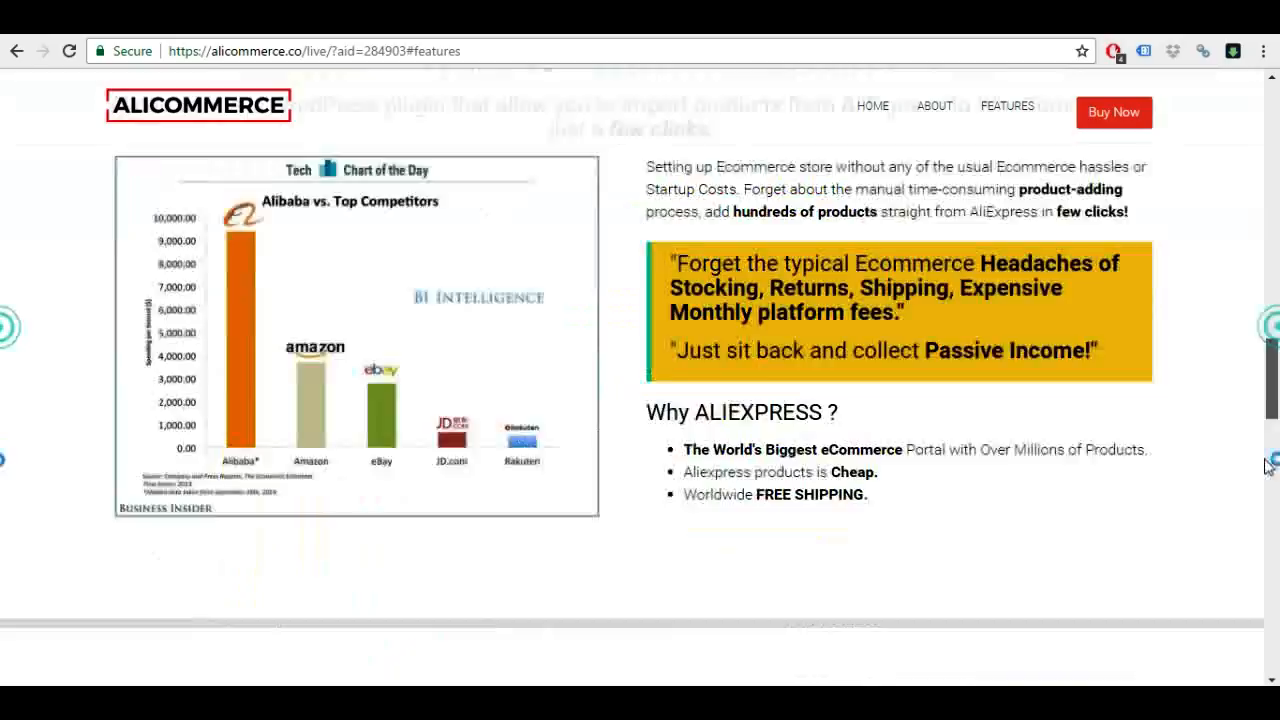
- Scroll the AliCommerce sales page through Features, the license pricing table and the guarantee
scroll("down", 3)
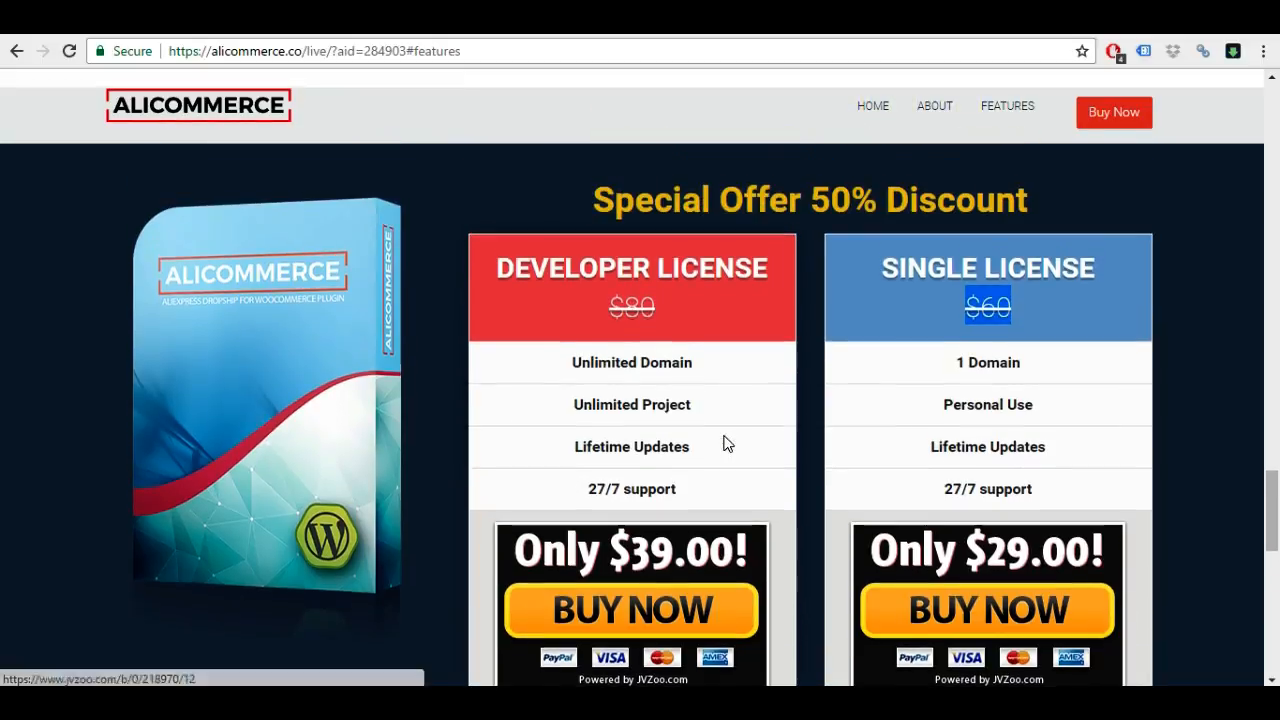
mouse_move(676, 562)
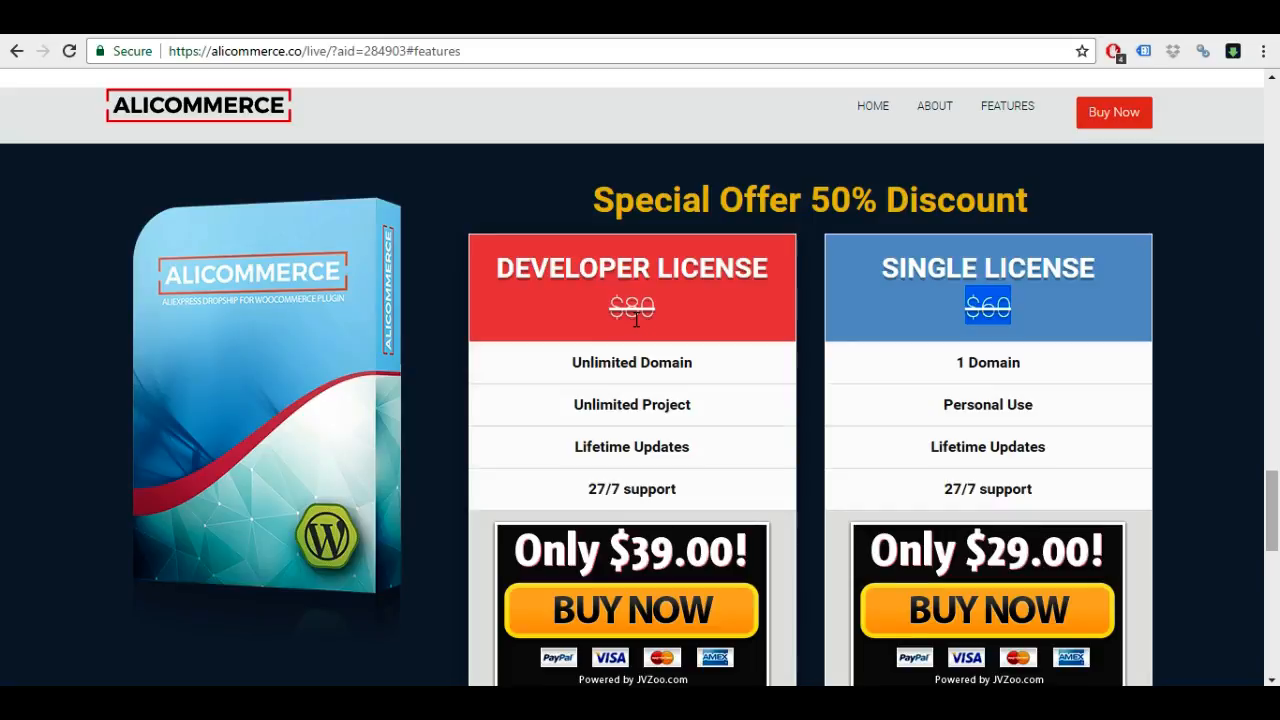
scroll("down", 3)
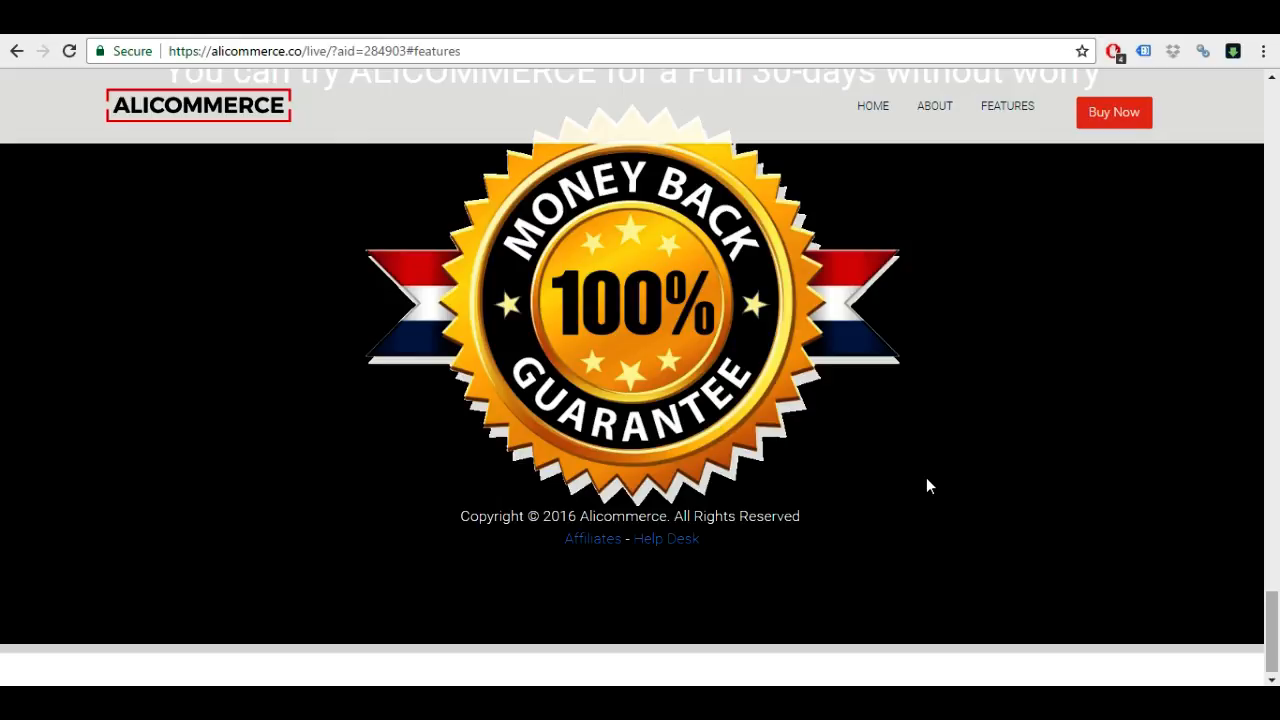
mouse_move(808, 316)
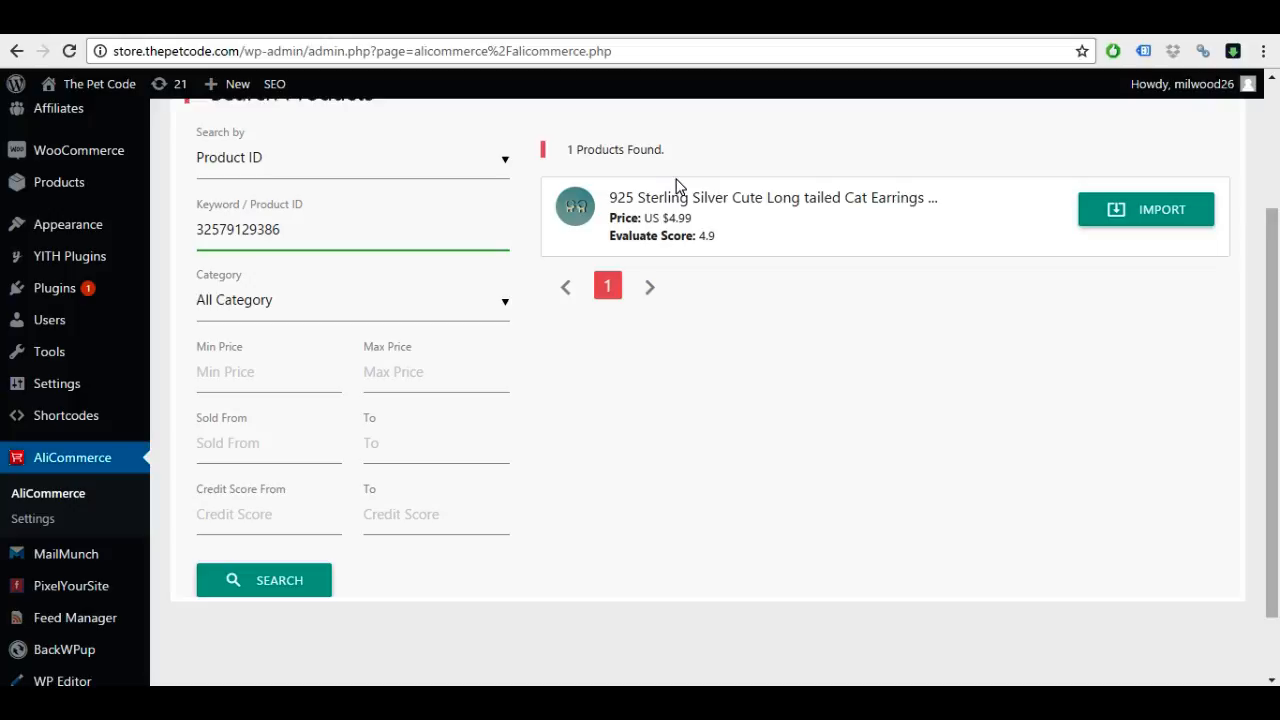
- Reload the AliExpress US $3.29 earrings listing and show the photo of the earrings being worn
left_click(772, 198)
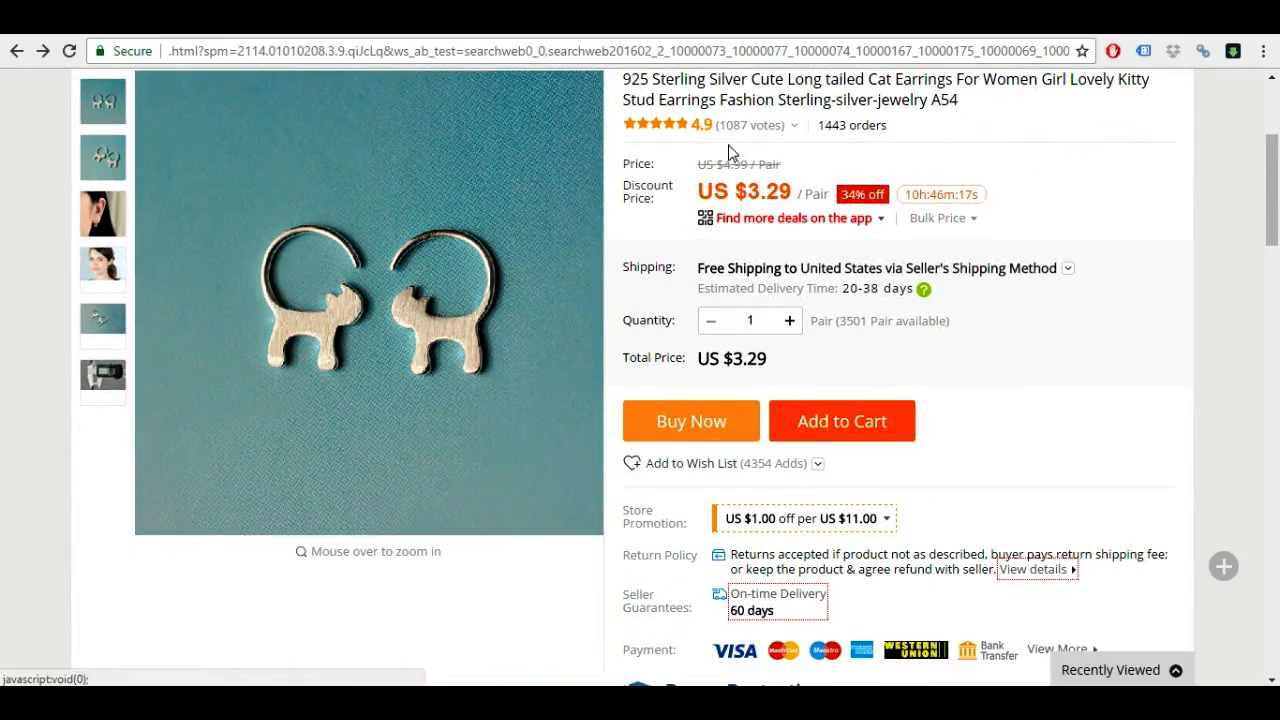
mouse_move(704, 472)
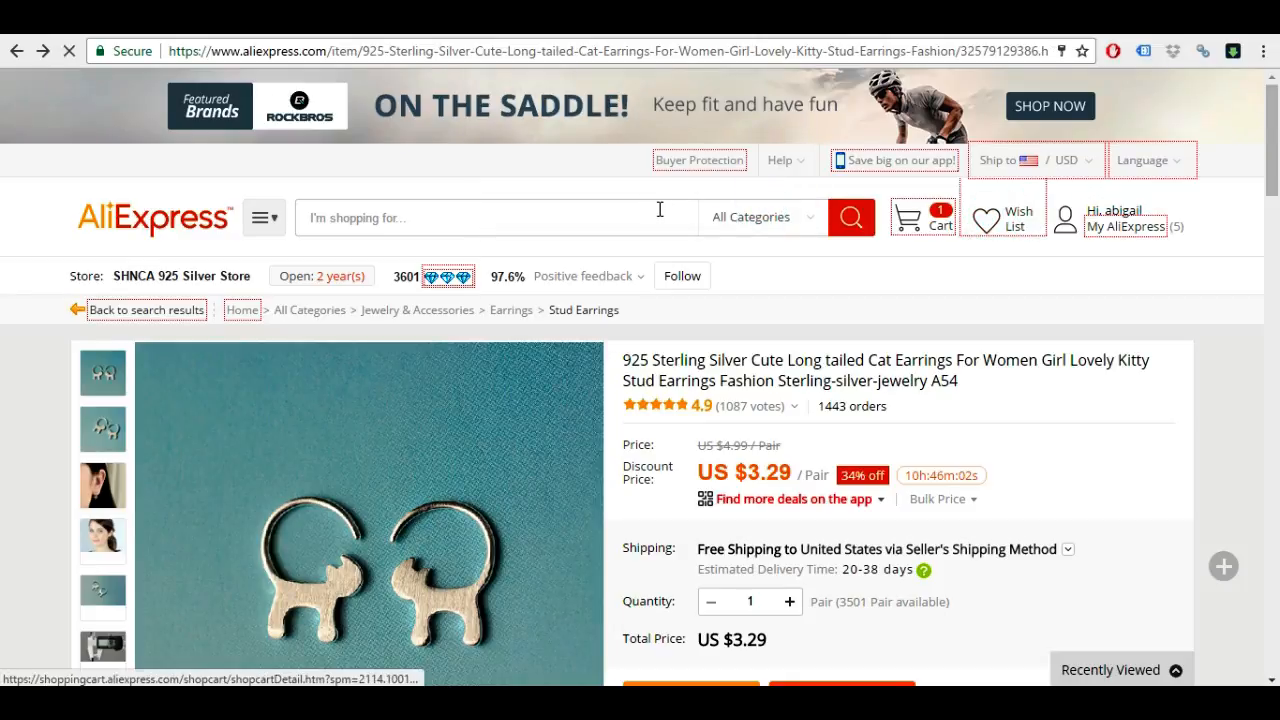
left_click(1010, 216)
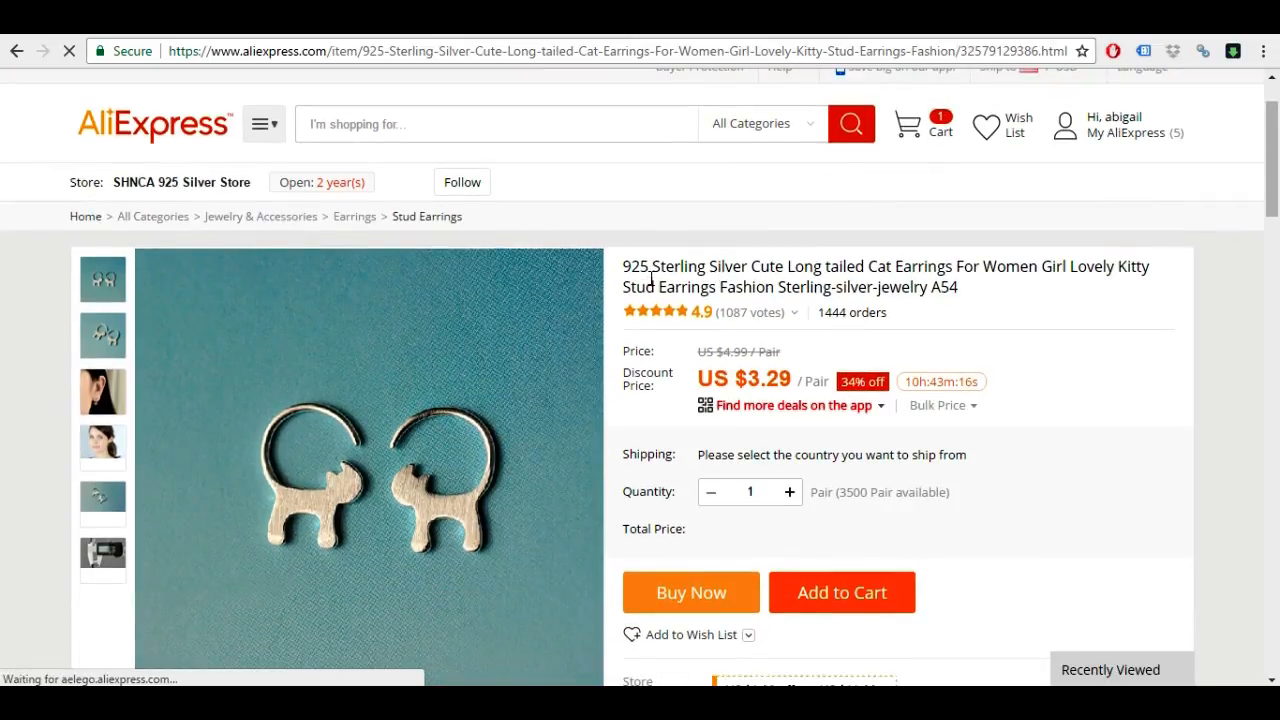
left_click(102, 392)
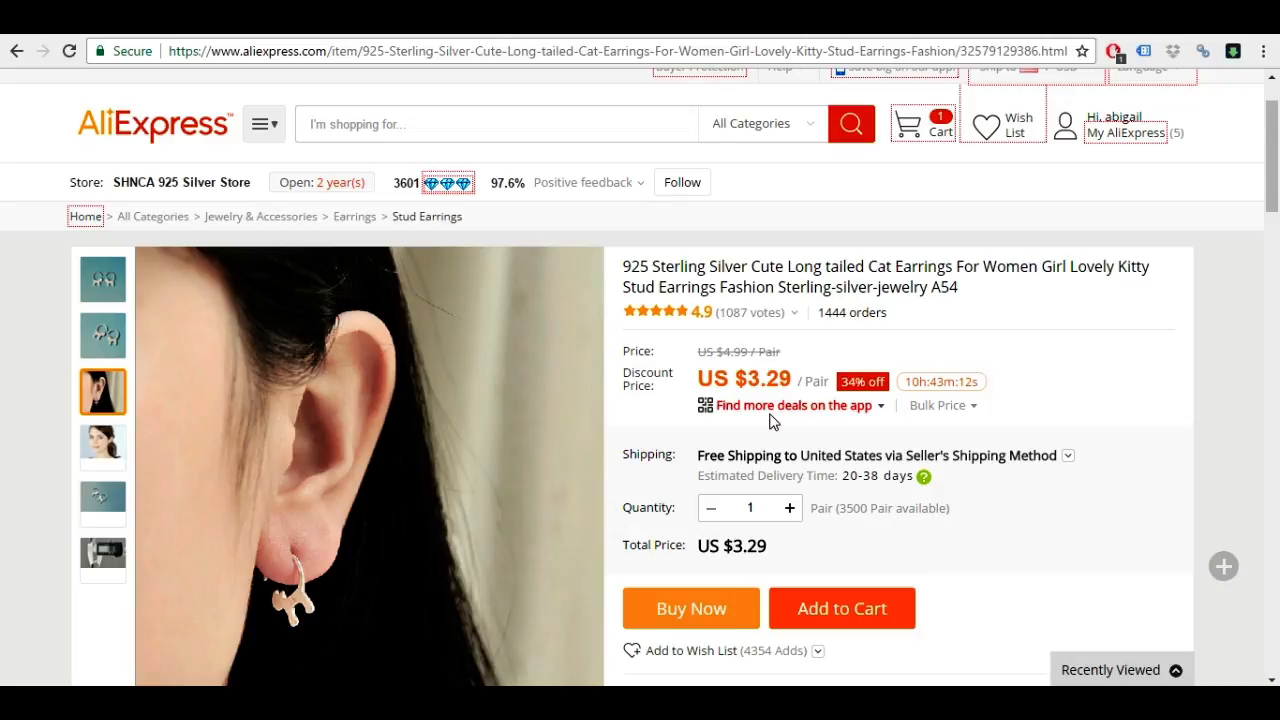
mouse_move(562, 42)
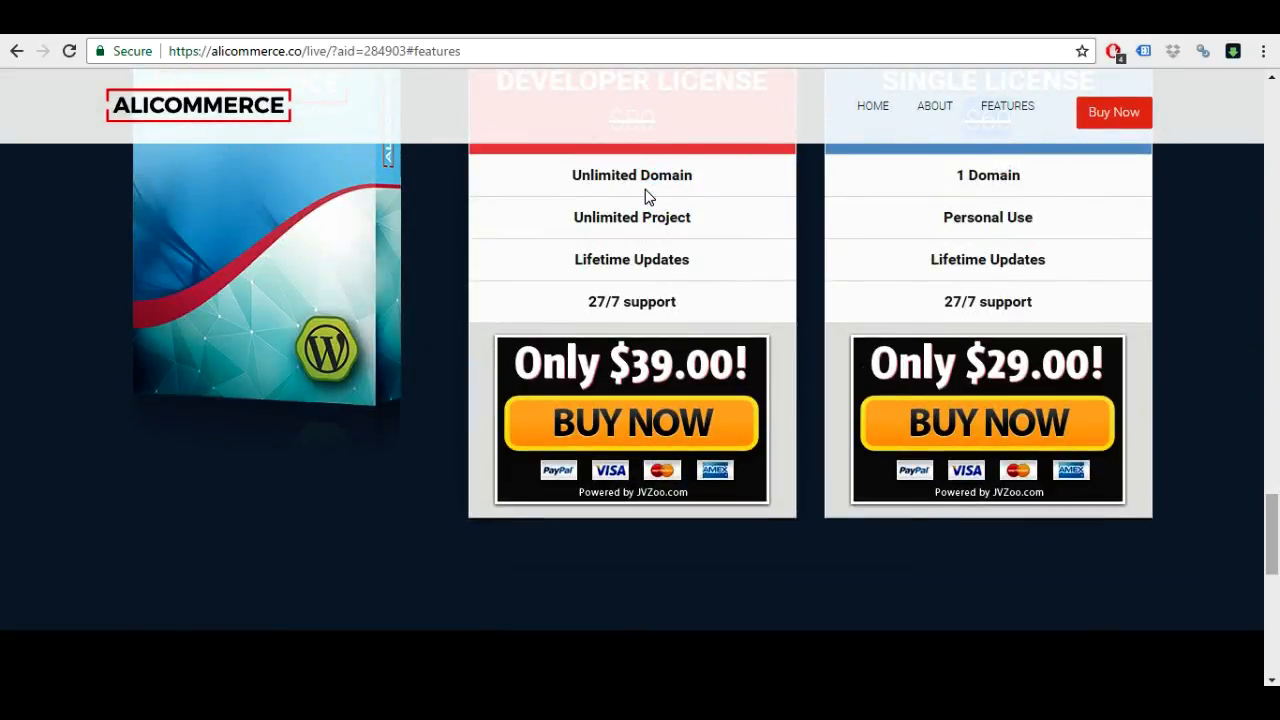
- Highlight '27/7 support' under the $39 Developer license and keep the $29 Single offer in view
double_click(632, 300)
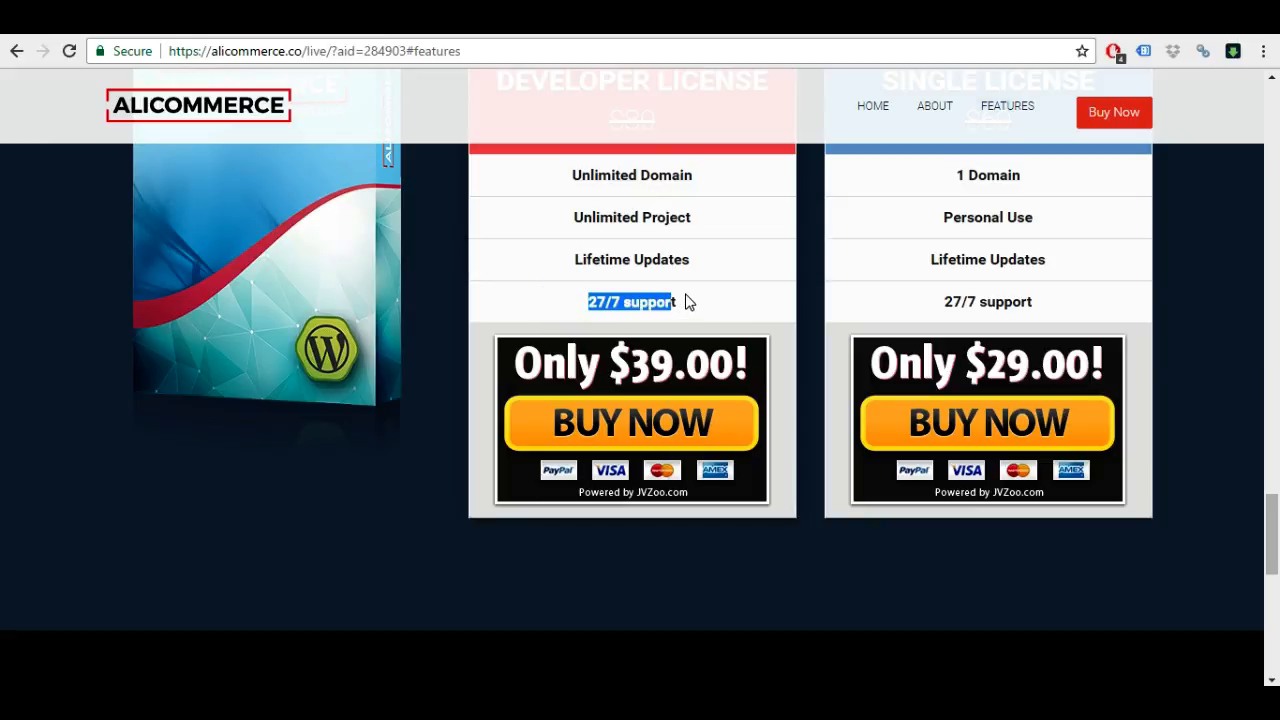
scroll("down", 3)
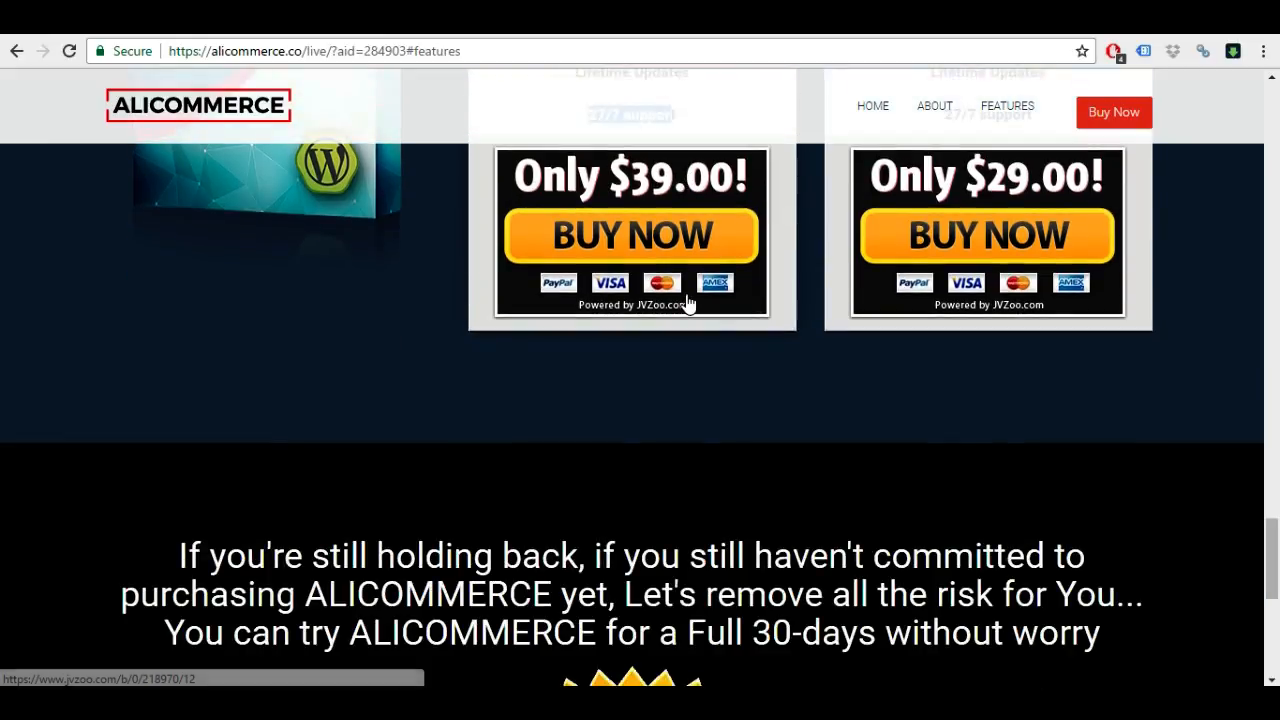
scroll("up", 3)
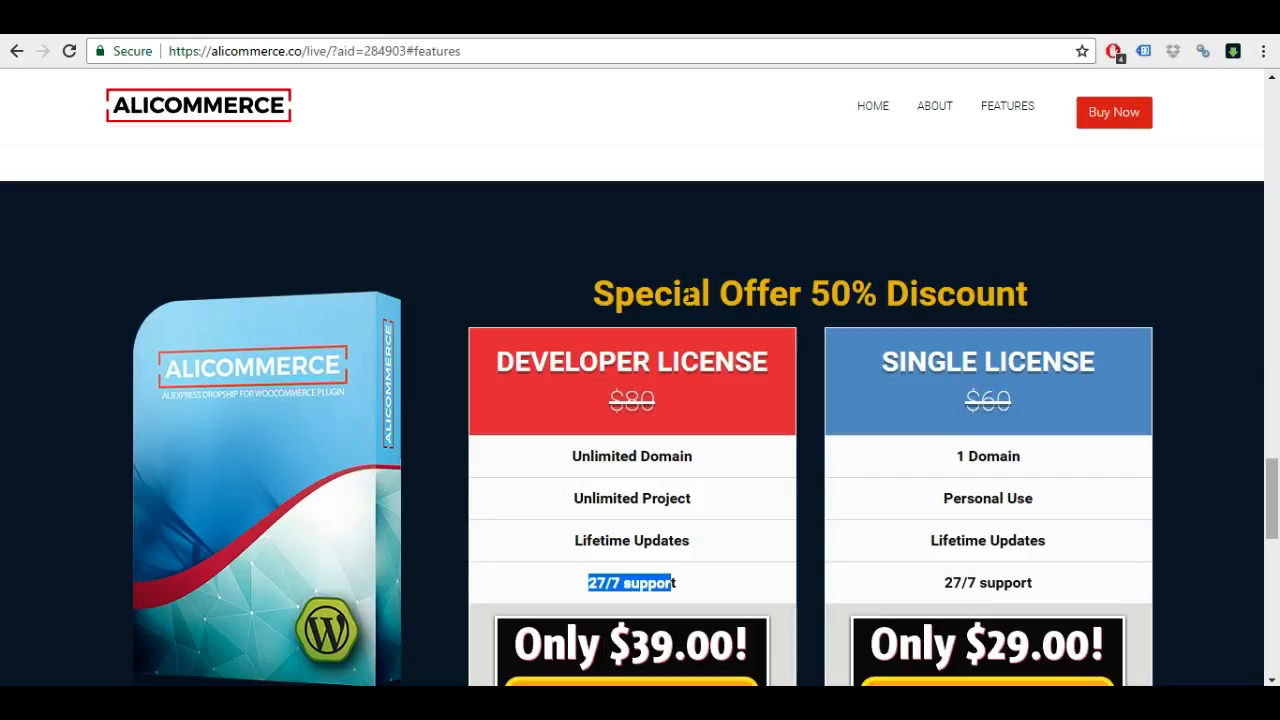
scroll("down", 3)
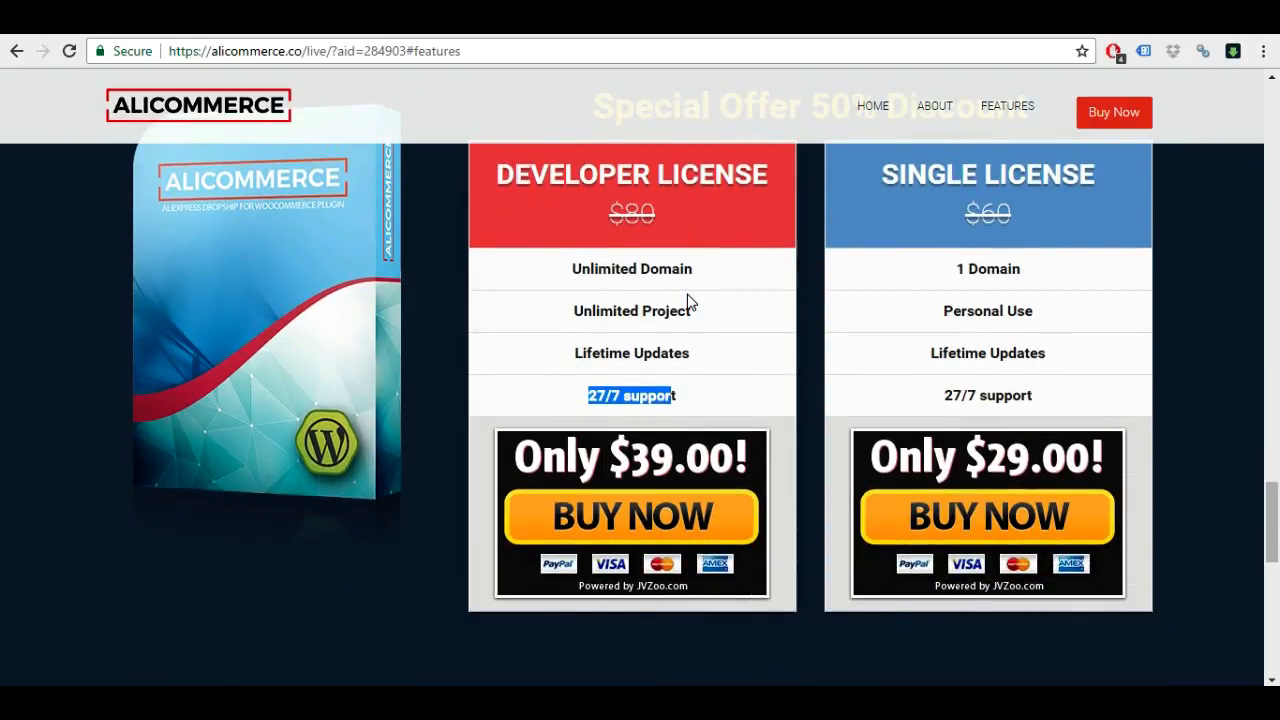
mouse_move(672, 296)
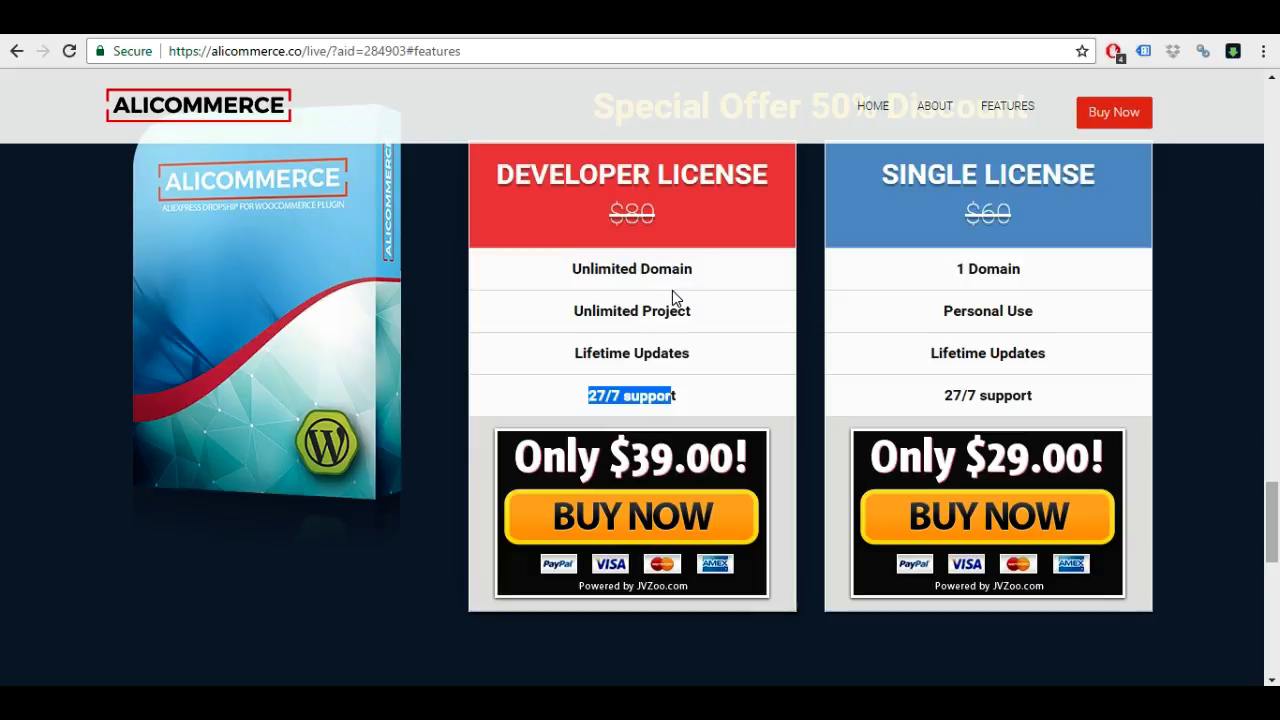
mouse_move(538, 400)
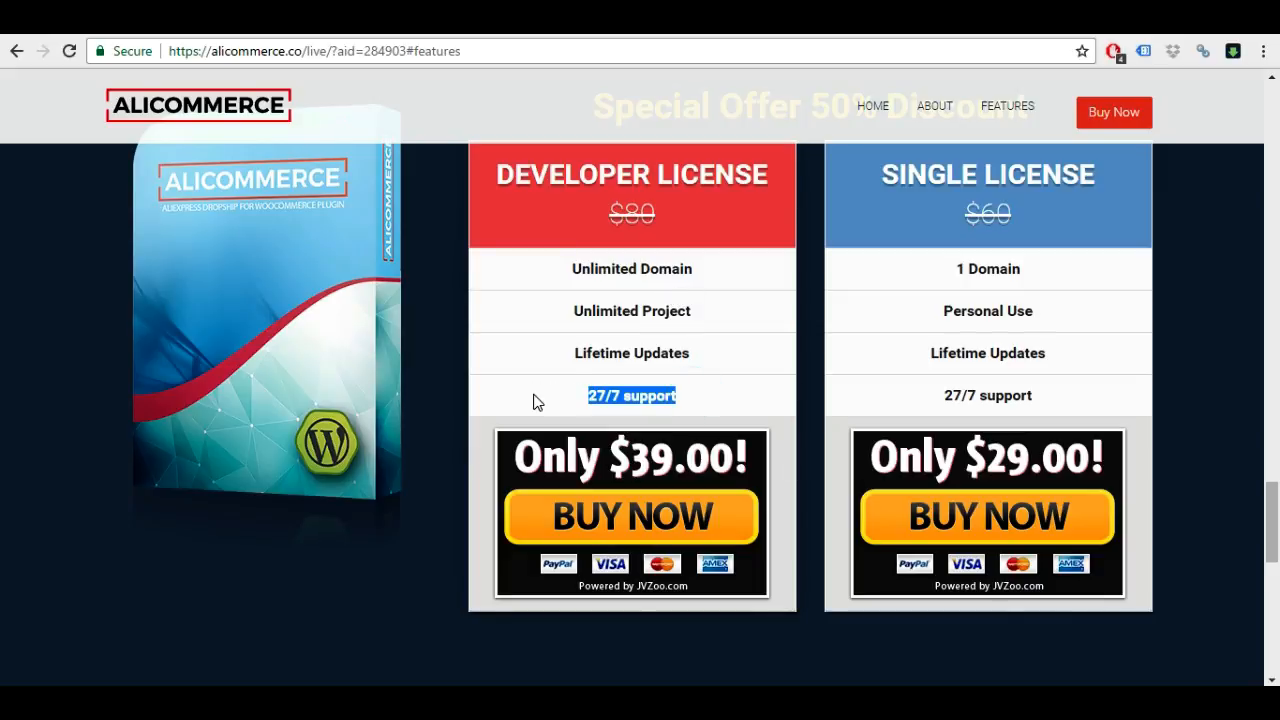